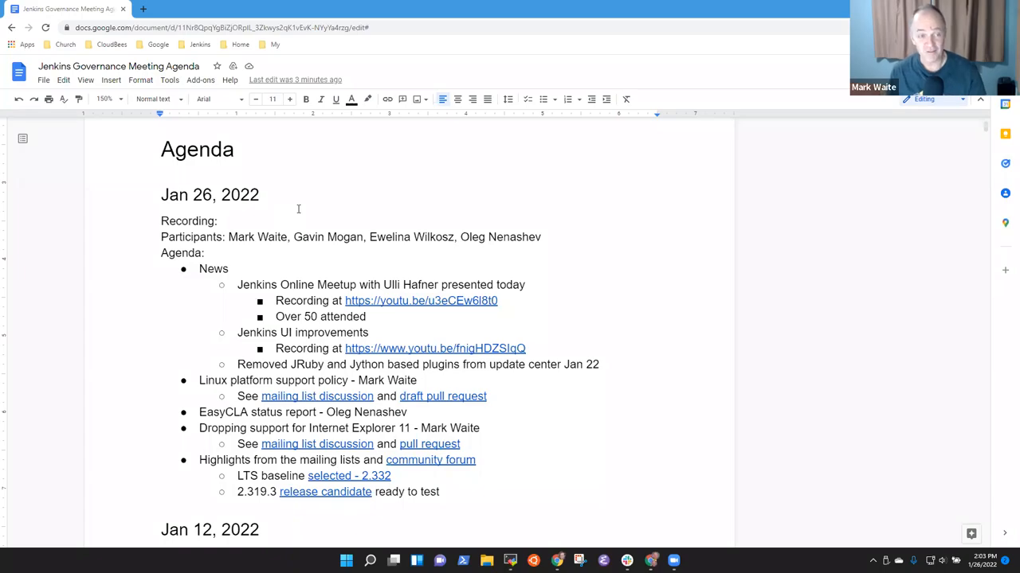
pyautogui.moveTo(283, 206)
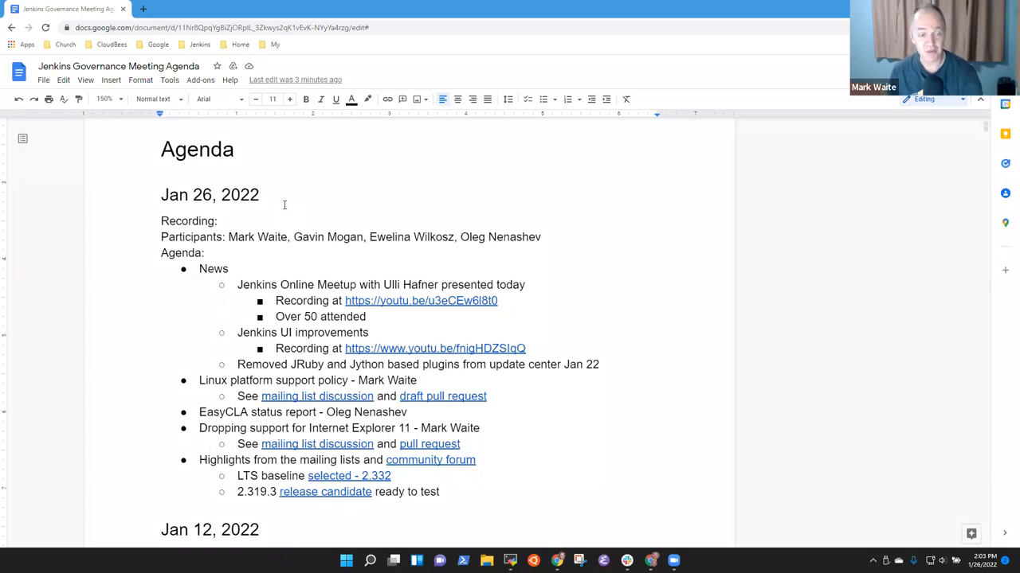
# Move the 'EasyCLA status report - Oleg Nenashev' bullet to follow the Internet Explorer 11 item.
pyautogui.click(221, 220)
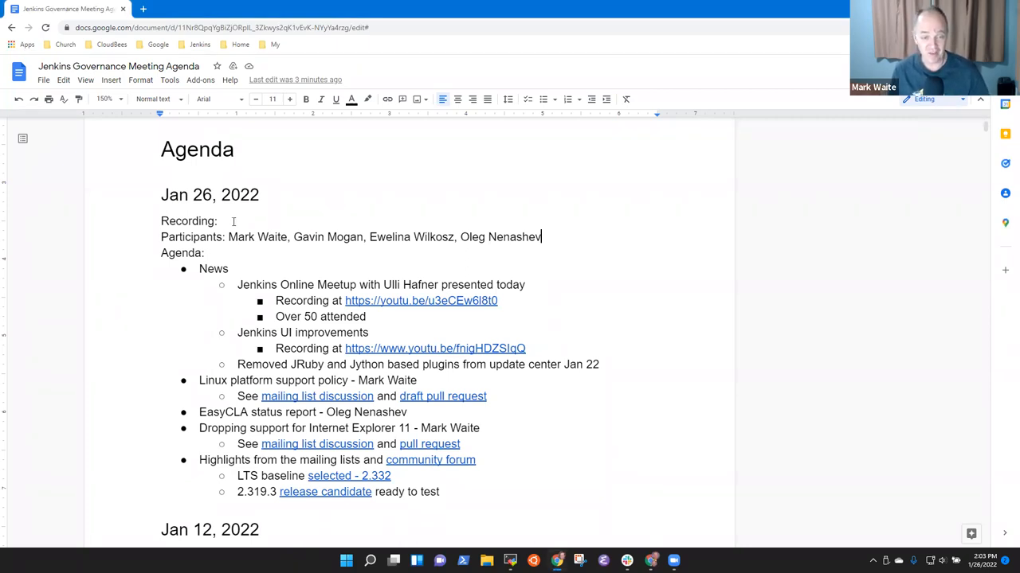
pyautogui.doubleClick(214, 267)
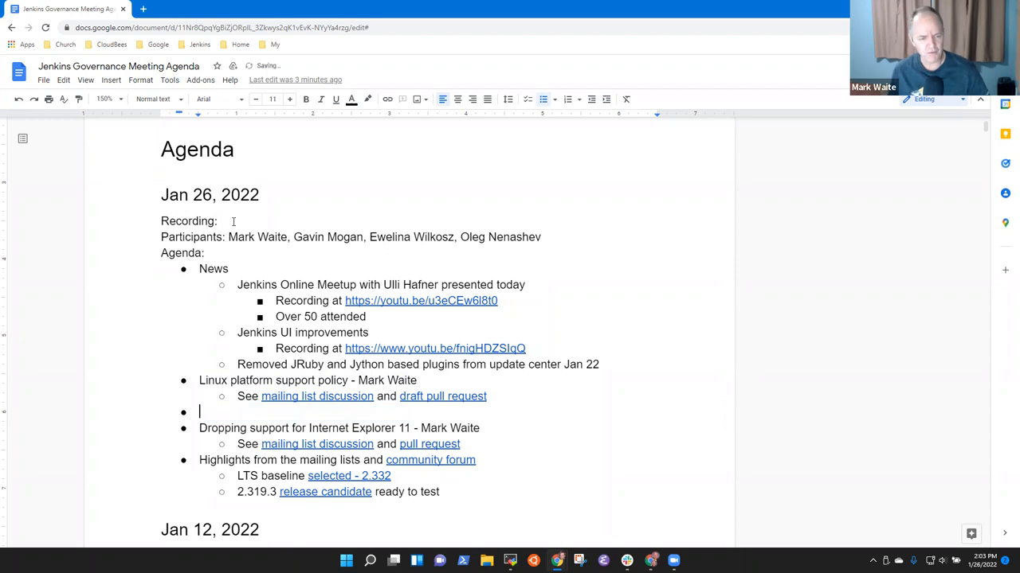
pyautogui.press('enter')
pyautogui.write('EasyCLA status report - Oleg Nenashev')
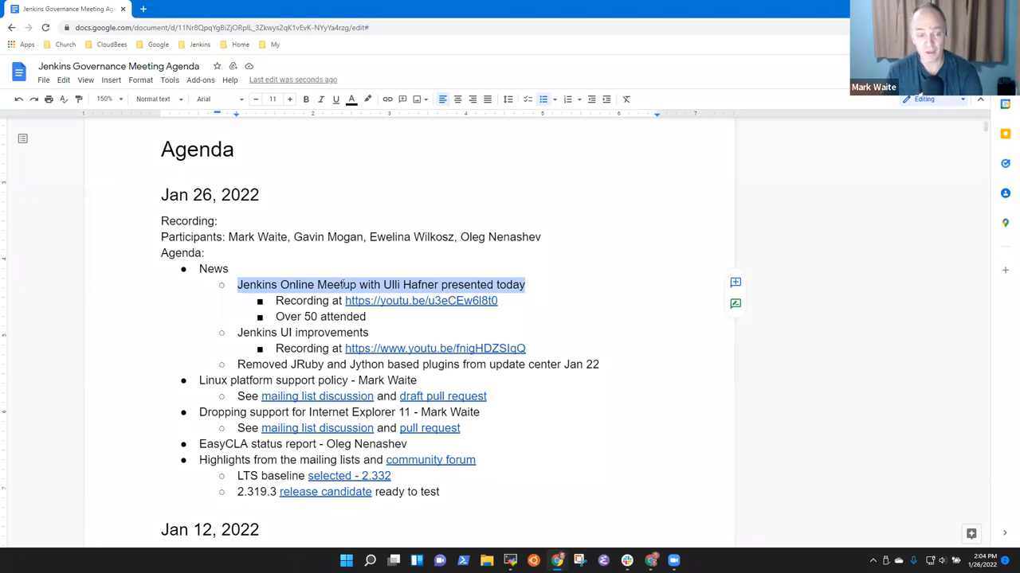
# Append ' - UX SIG' to Jenkins UI improvements and add a 'JEP-7 implemented' sub-bullet under the JRuby/Jython removal.
pyautogui.click(370, 333)
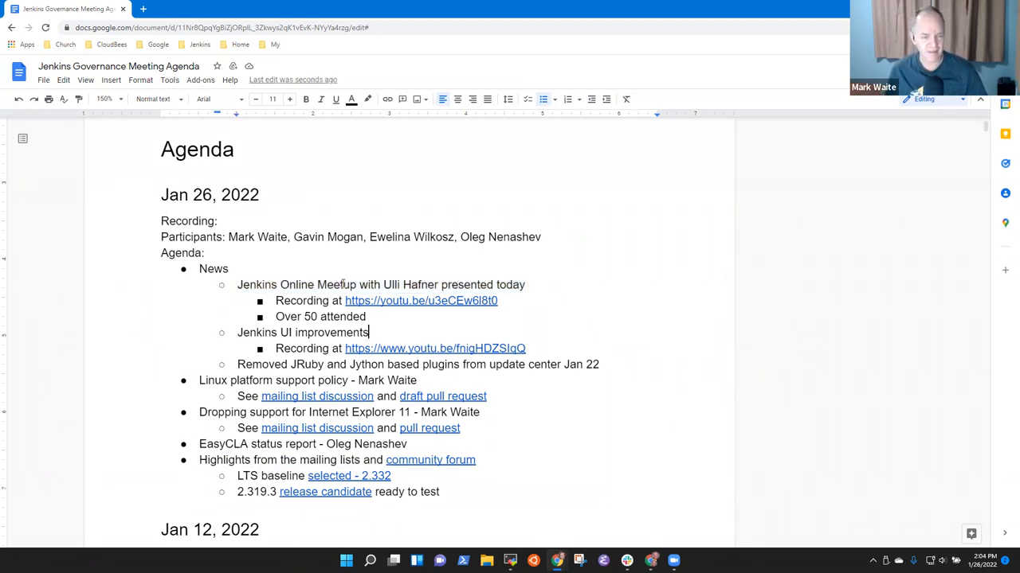
pyautogui.write('- UX SI')
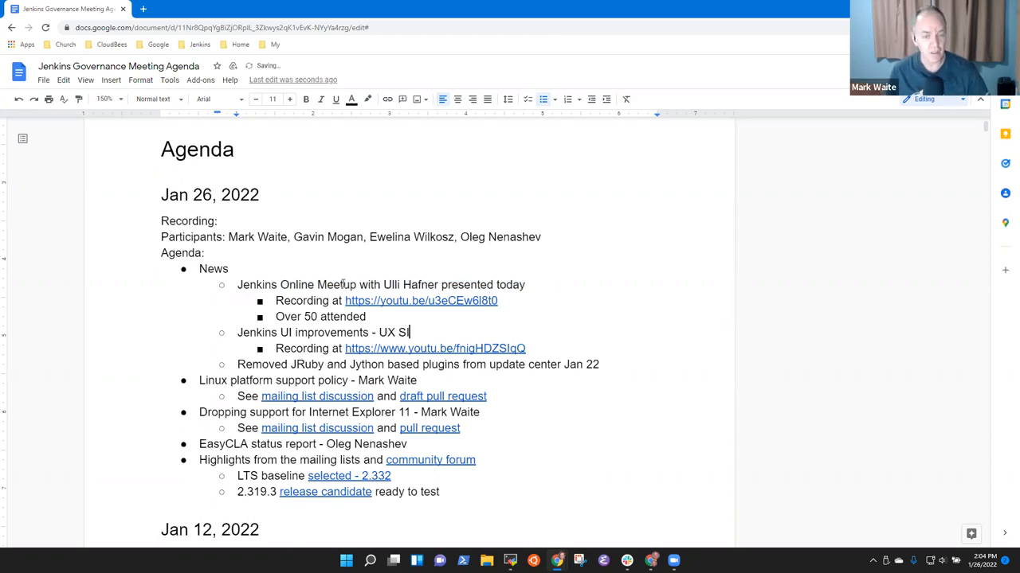
pyautogui.write('G')
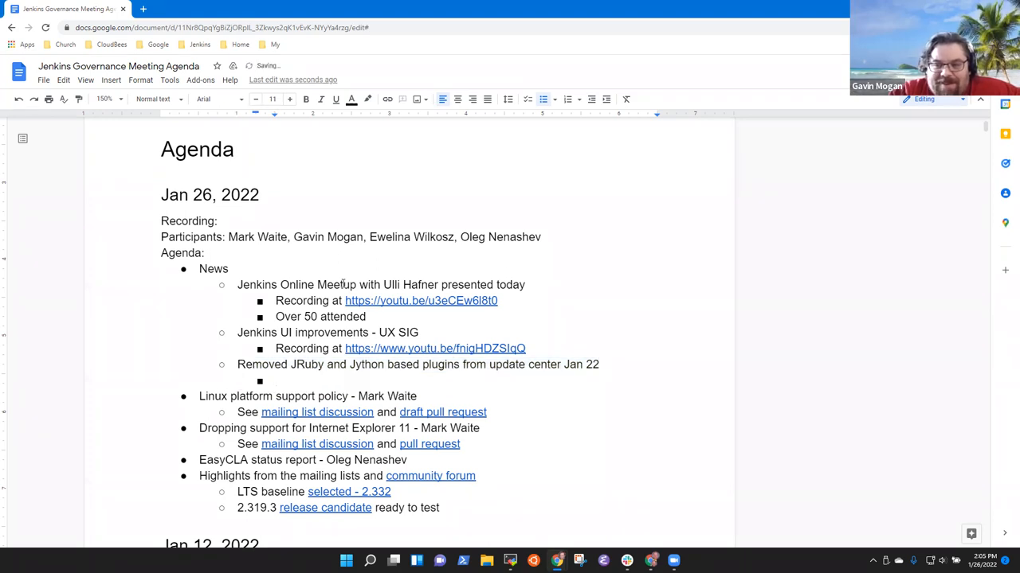
pyautogui.write('JEP-7')
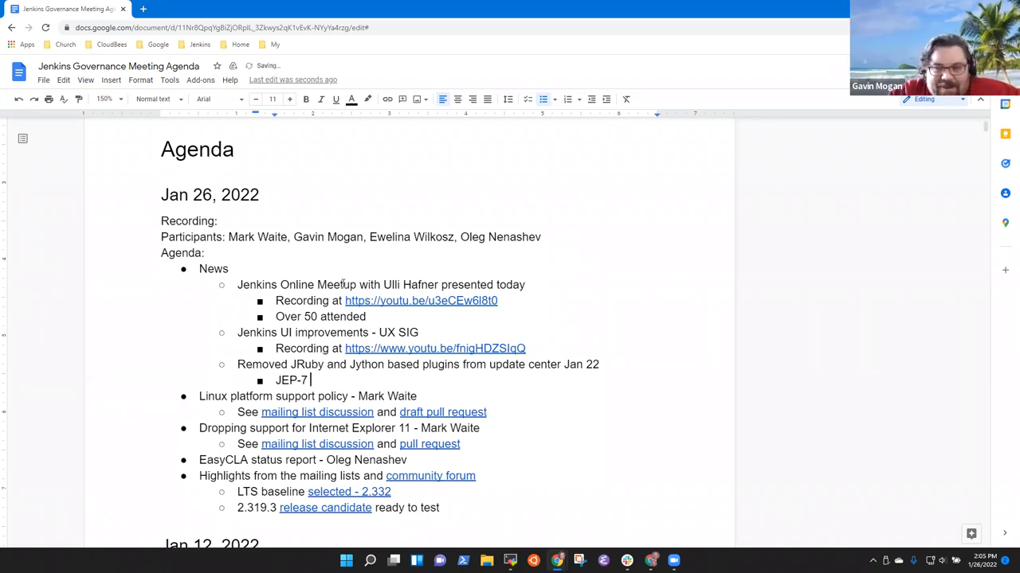
pyautogui.write('implemented')
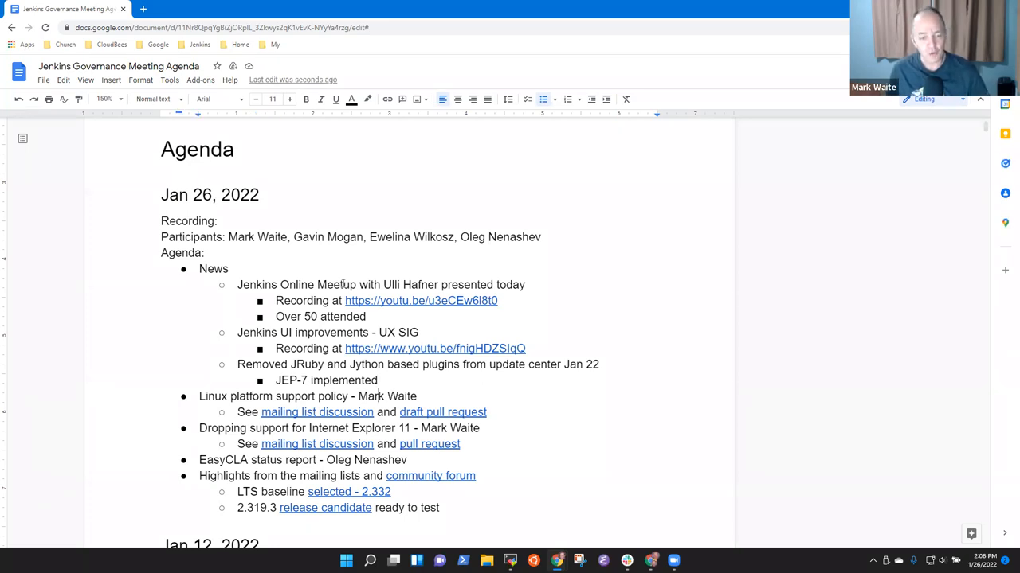
# Add the note 'Would be great to have something documented' under the Linux platform support policy.
pyautogui.tripleClick(308, 395)
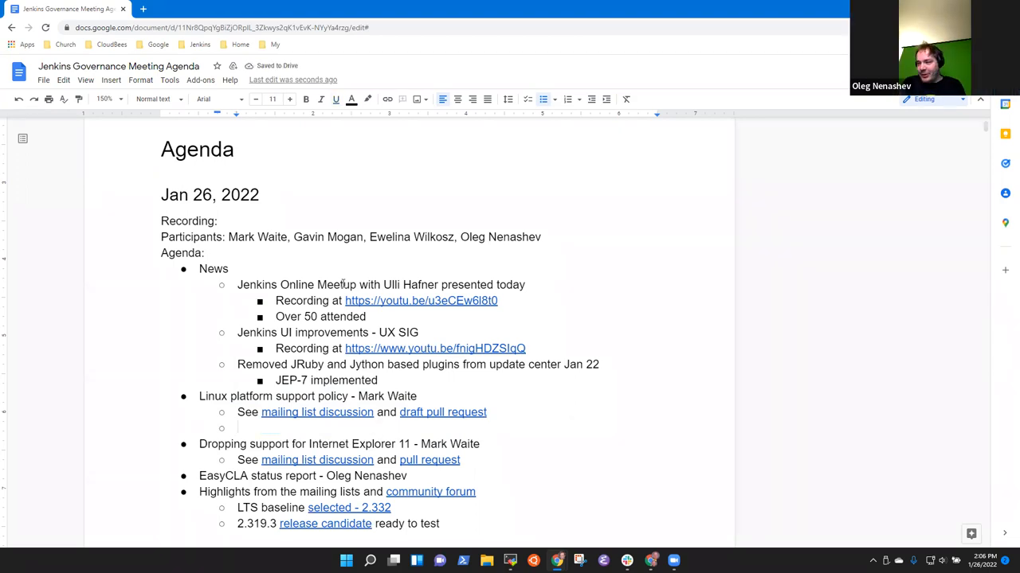
pyautogui.write('Would be great to')
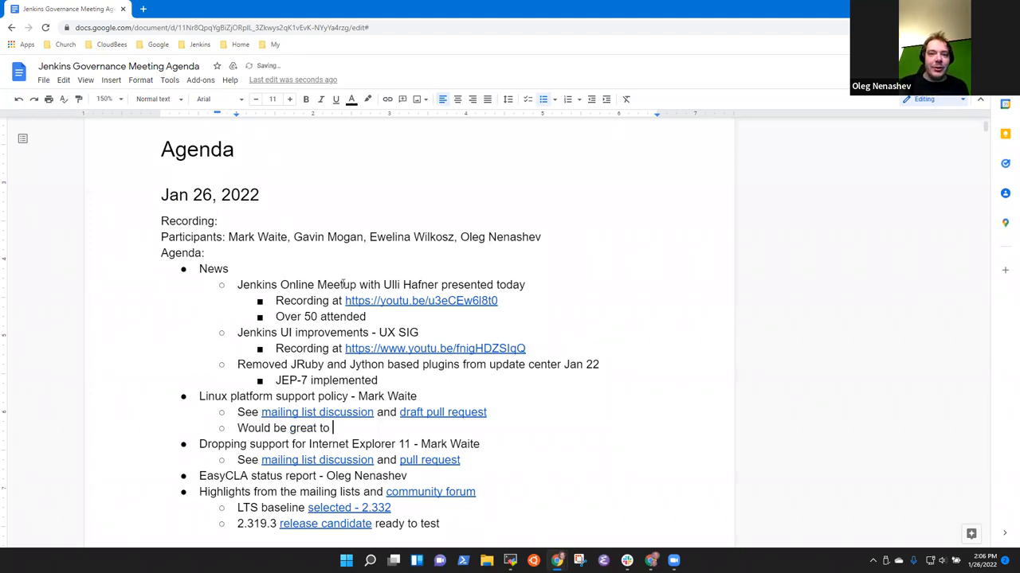
pyautogui.write('have someth')
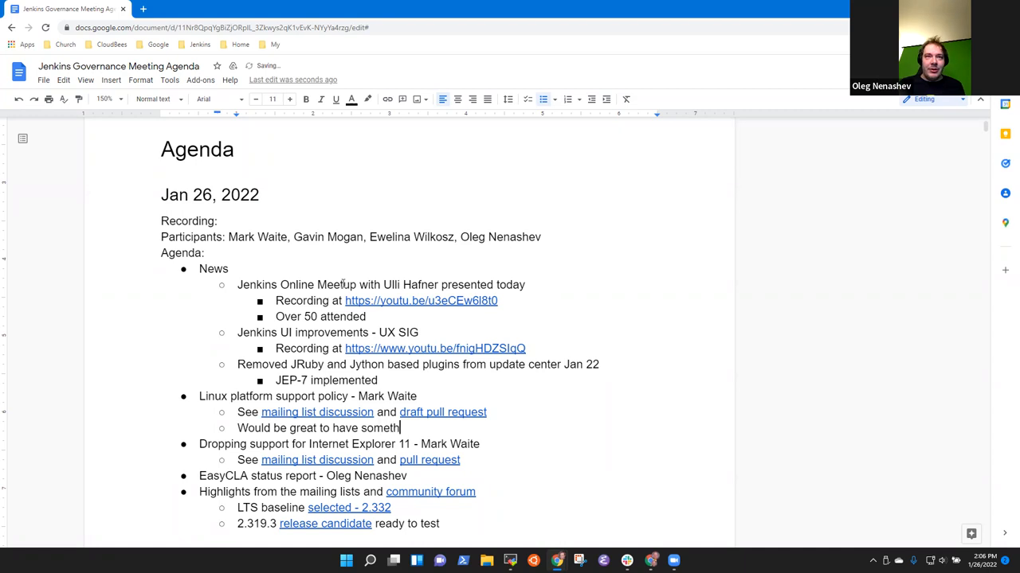
pyautogui.write('ing documented')
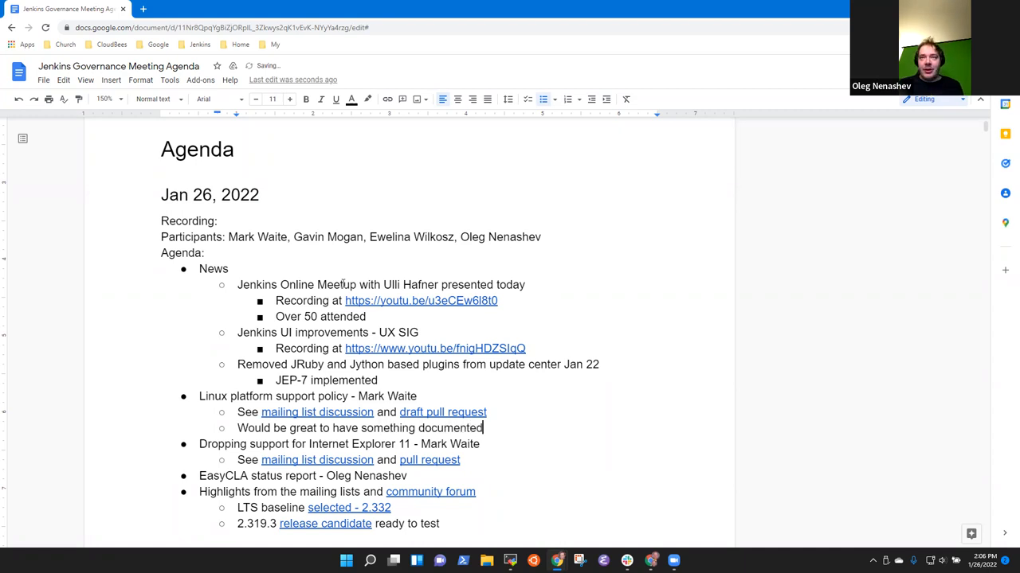
# Add sub-bullets that Linux is more complicated because there are many Variants.
pyautogui.write('Linux')
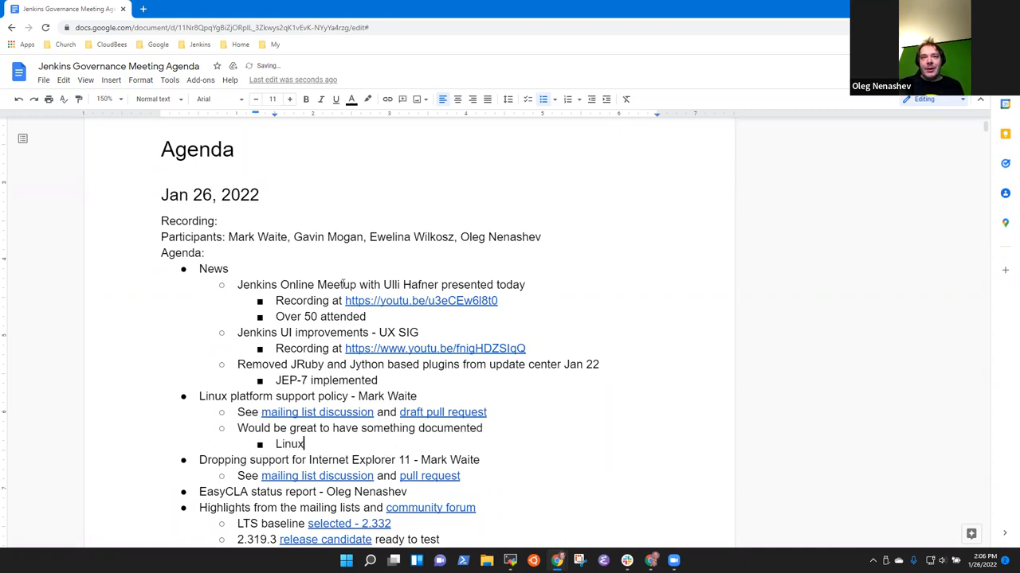
pyautogui.write('is more')
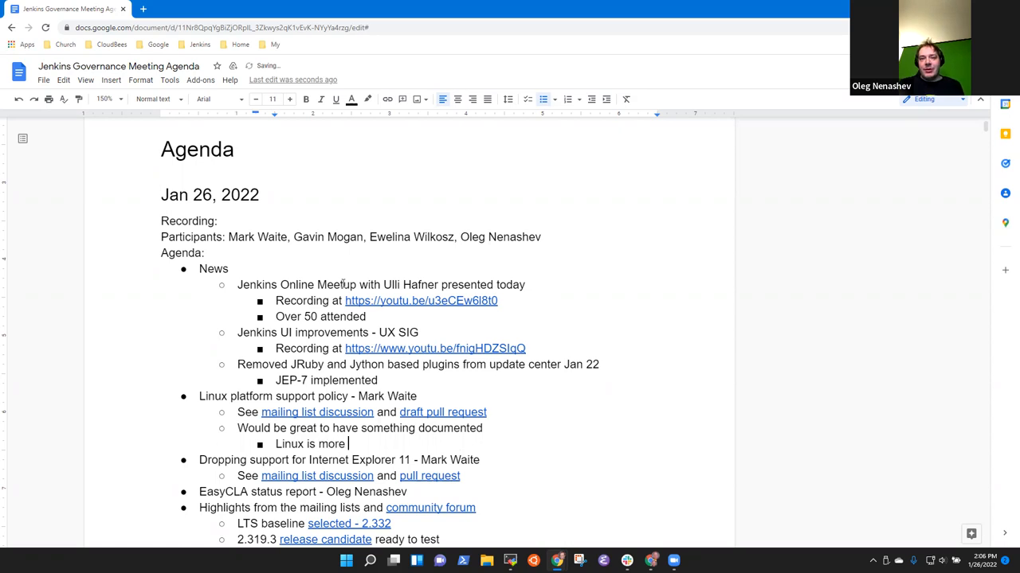
pyautogui.write('complicated because there')
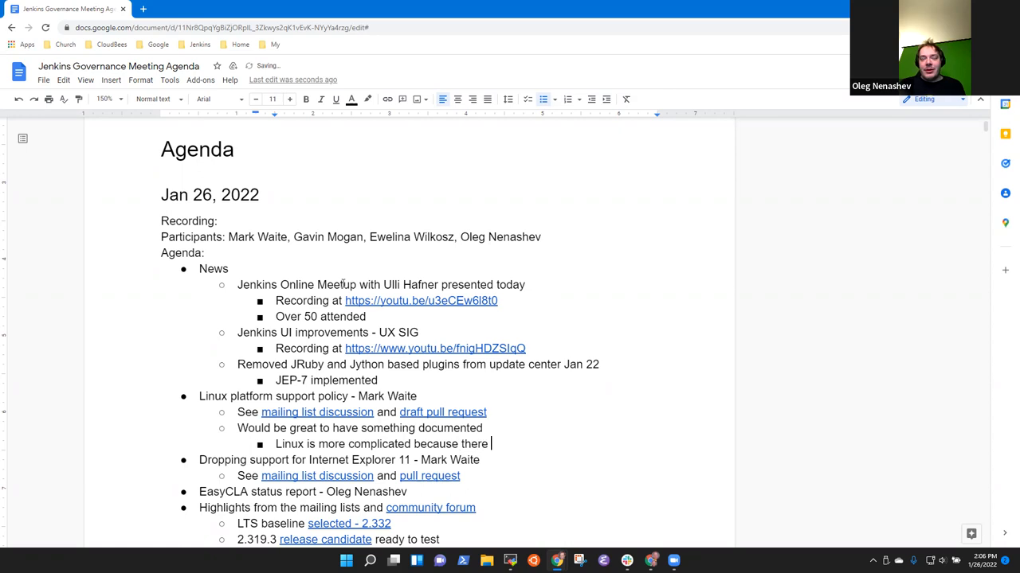
pyautogui.write('are many')
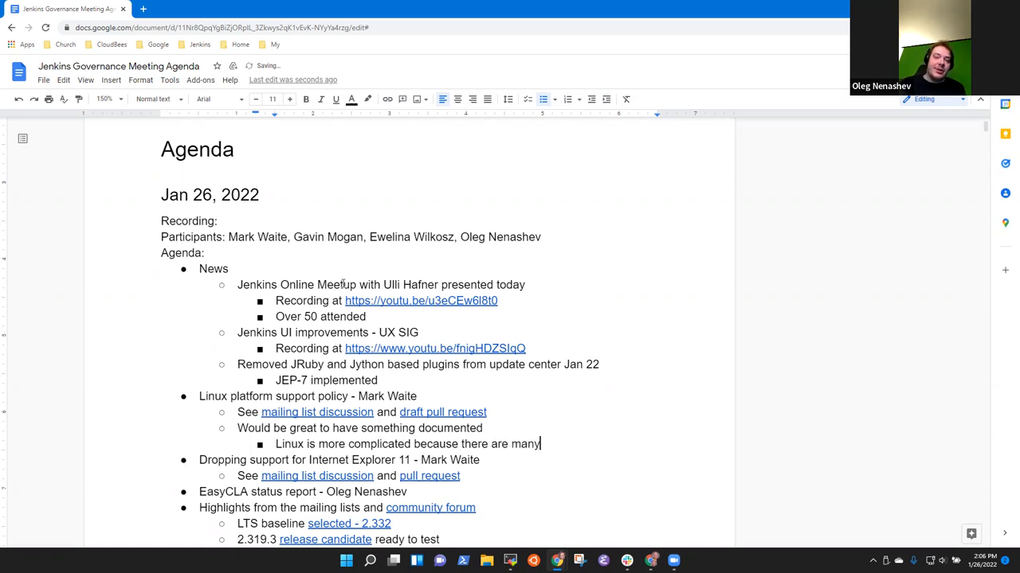
pyautogui.write('Variants')
pyautogui.write('Architectures')
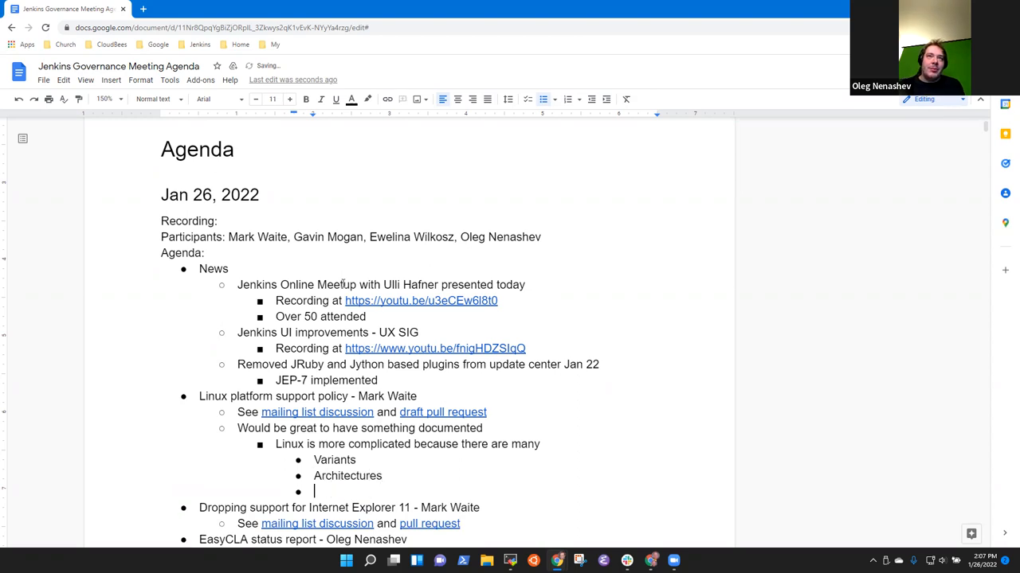
pyautogui.scroll(-3)
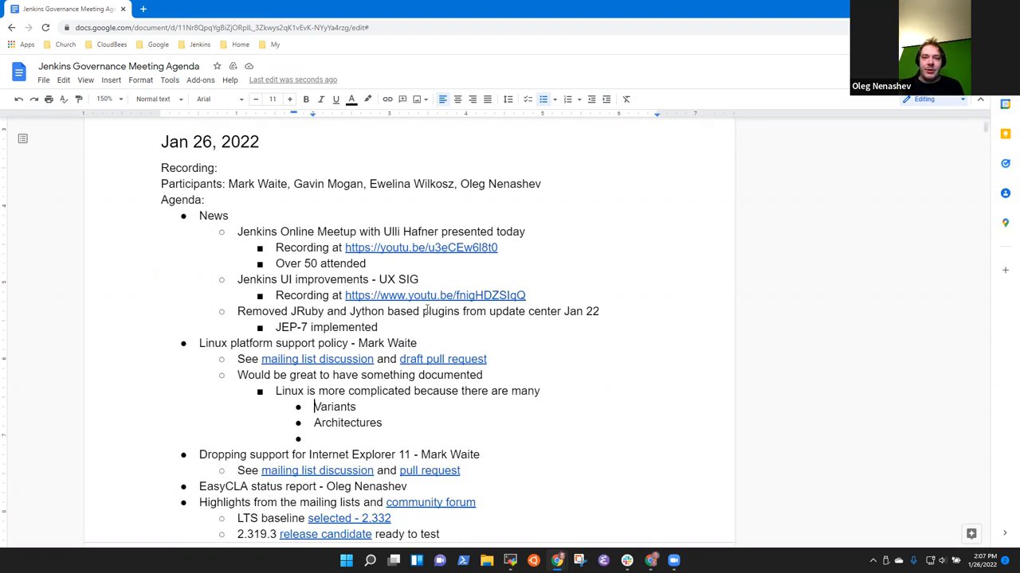
pyautogui.write('(')
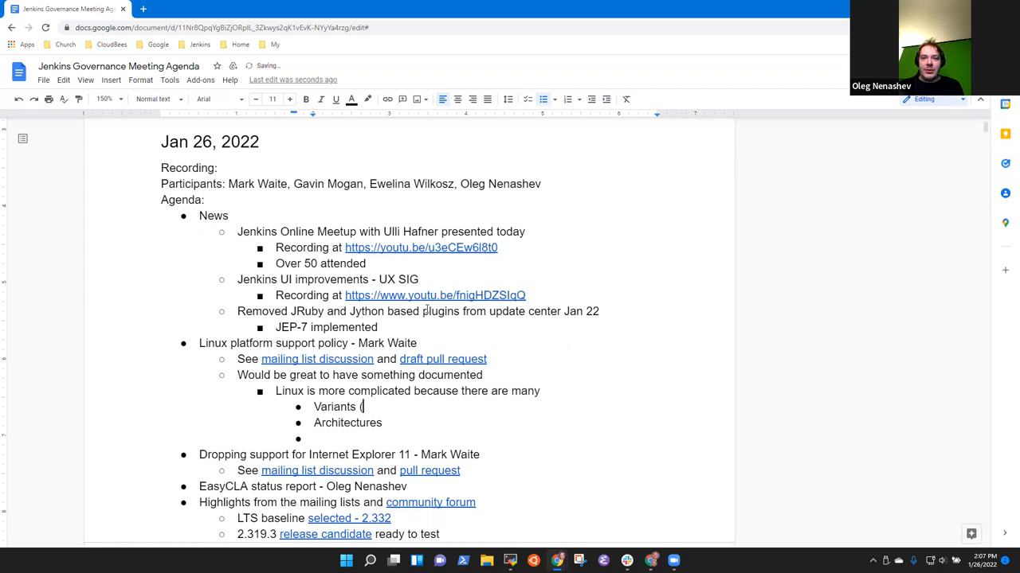
pyautogui.press('Backspace')
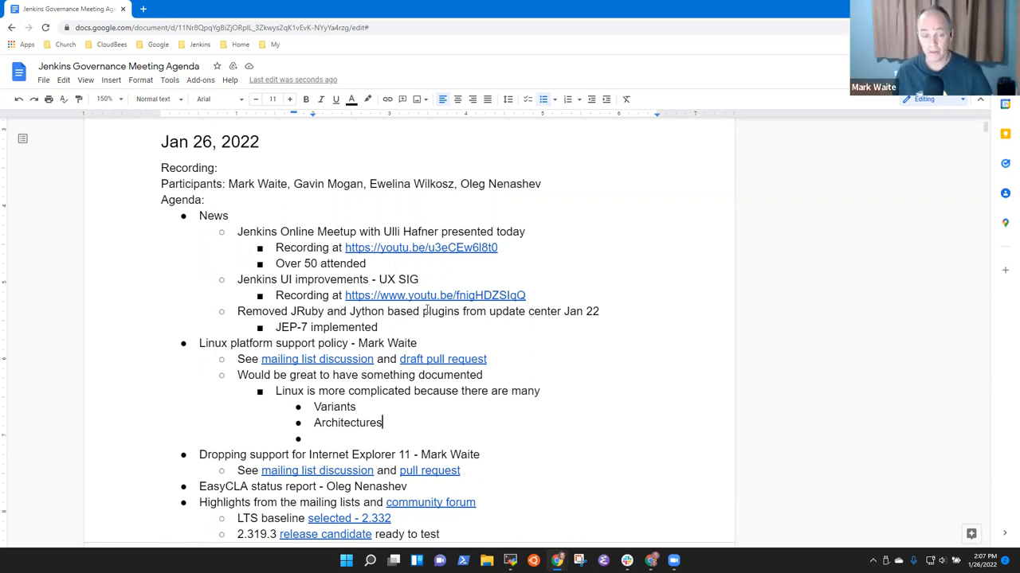
pyautogui.write('(')
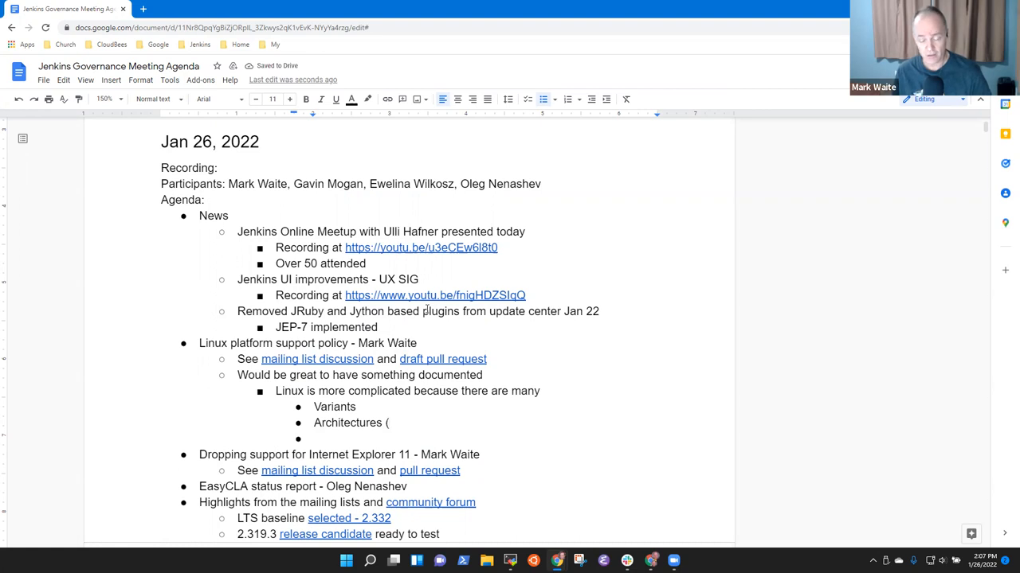
pyautogui.write('amd')
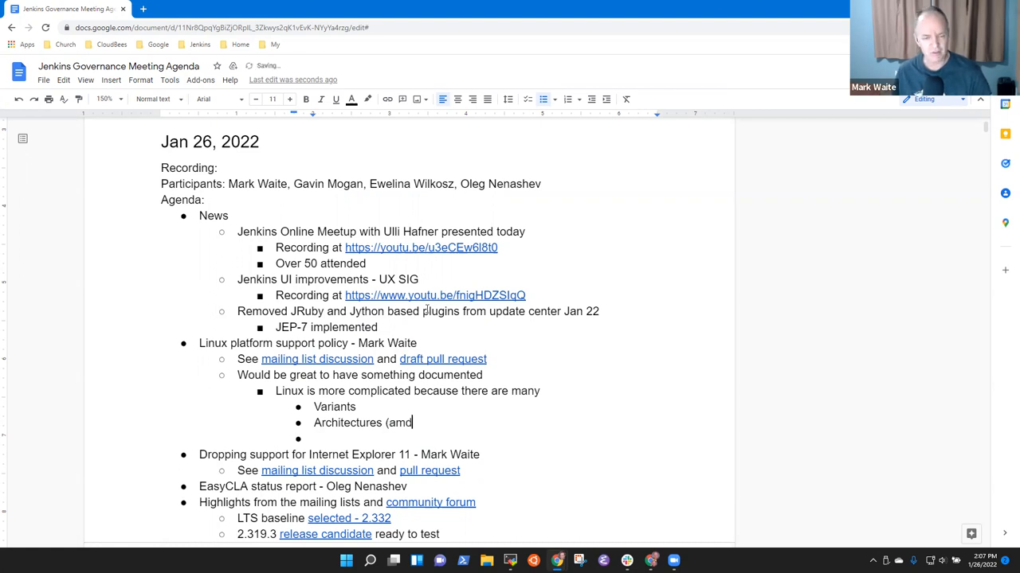
pyautogui.write('64, arm64,')
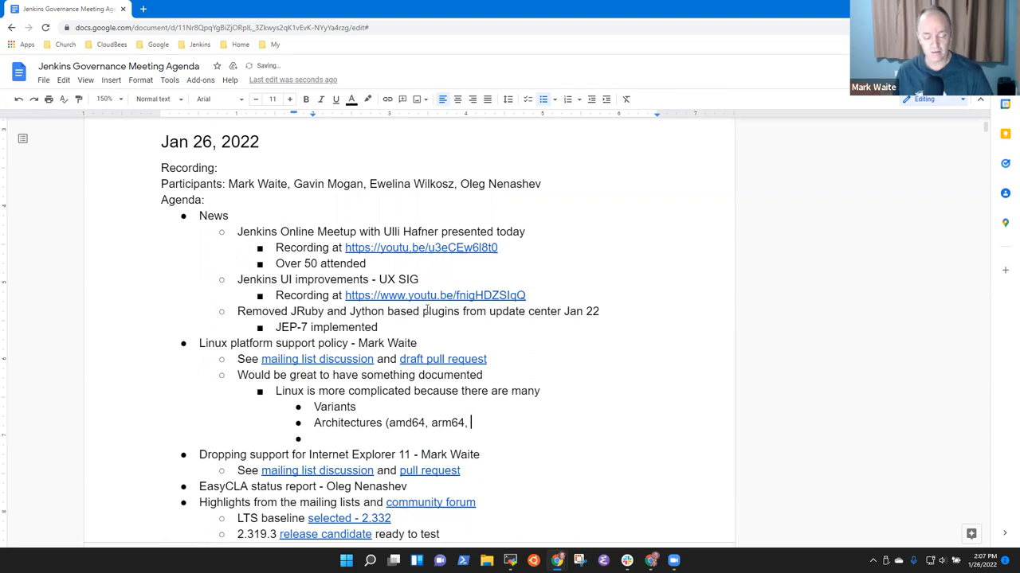
pyautogui.write('s39')
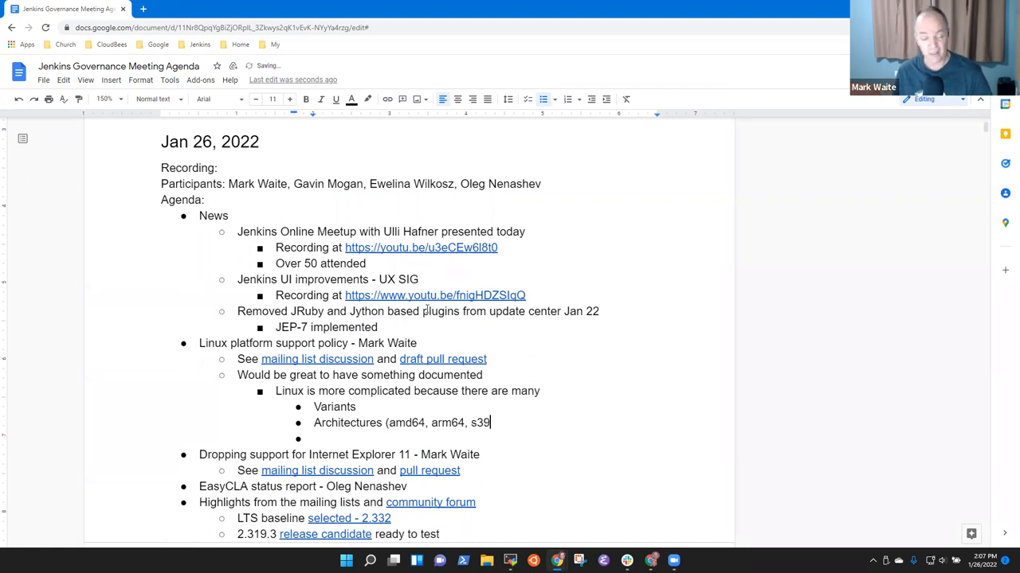
pyautogui.write('0x')
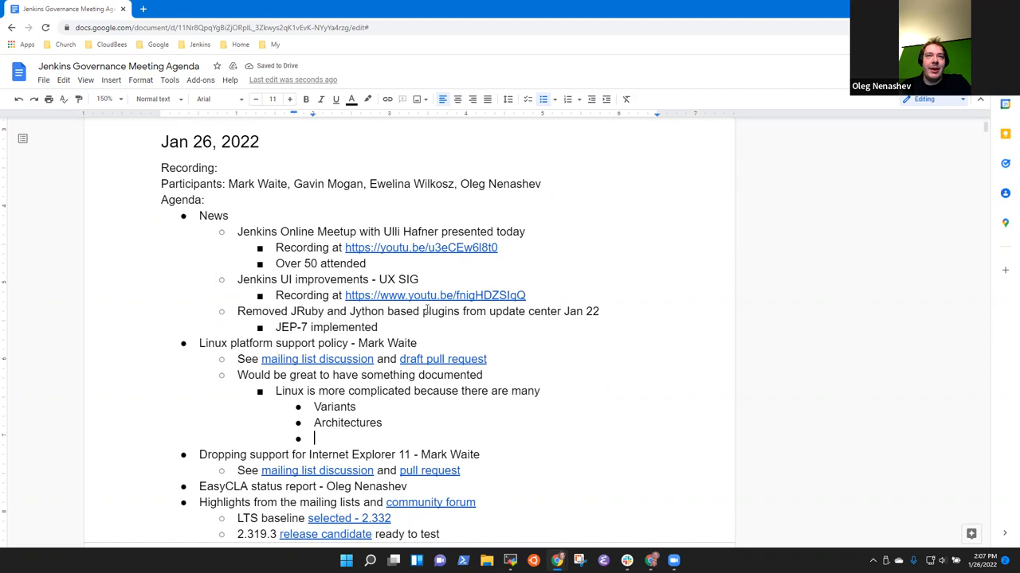
# Replace 'Variants' with 'Installers - deb, rpm, war'.
pyautogui.doubleClick(335, 408)
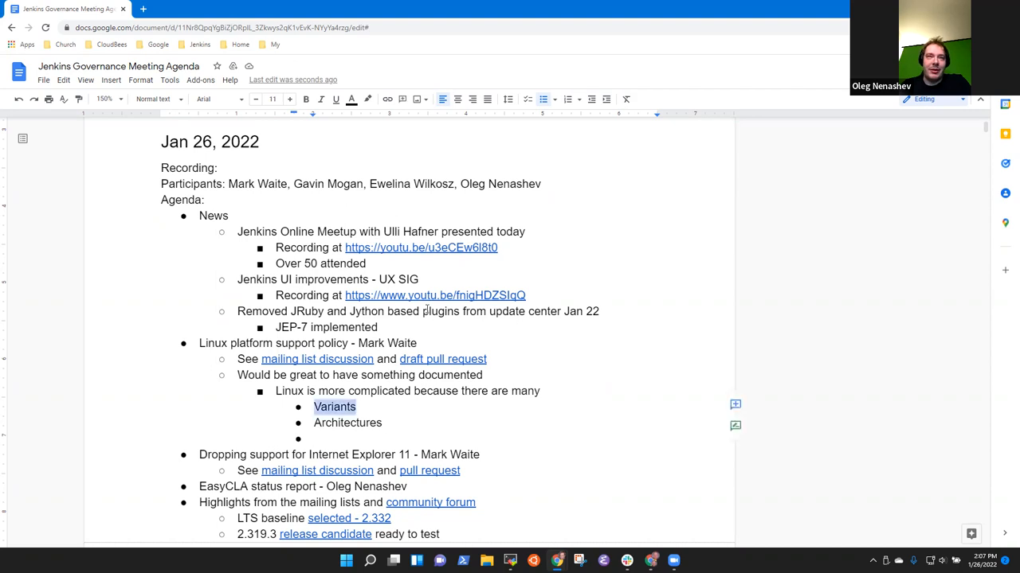
pyautogui.write('Installers')
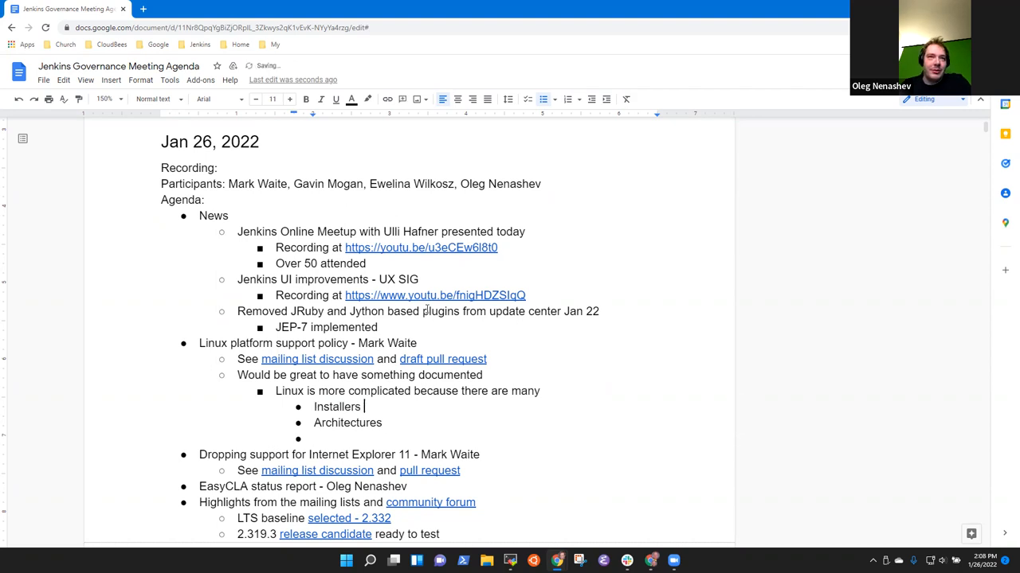
pyautogui.write('- deb,')
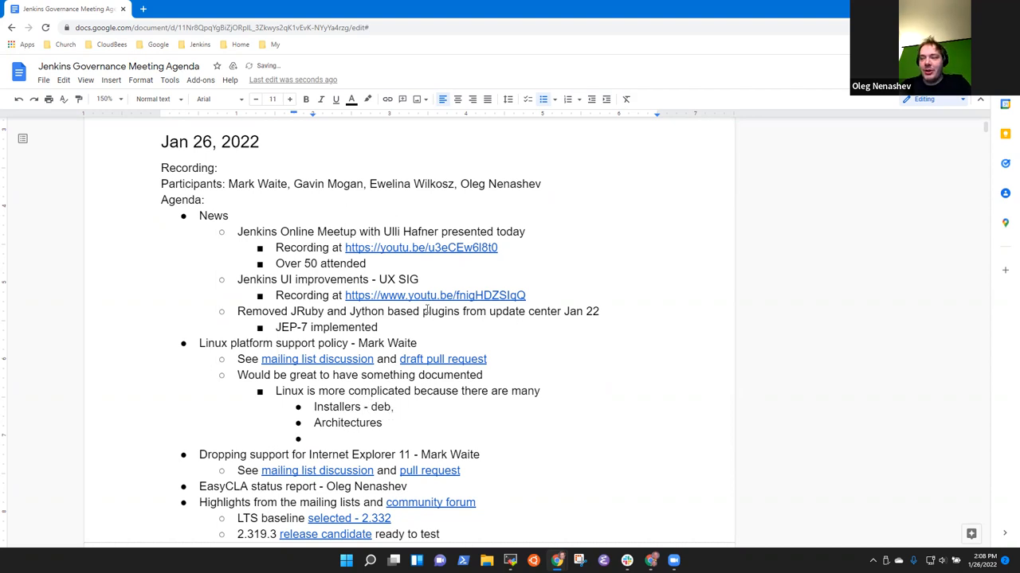
pyautogui.write('rpm,')
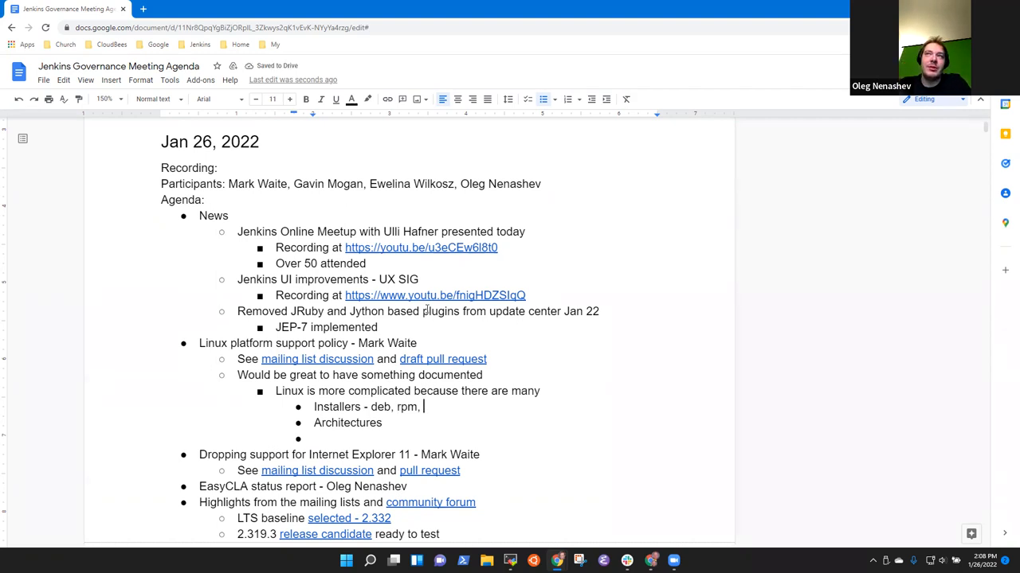
pyautogui.write('war')
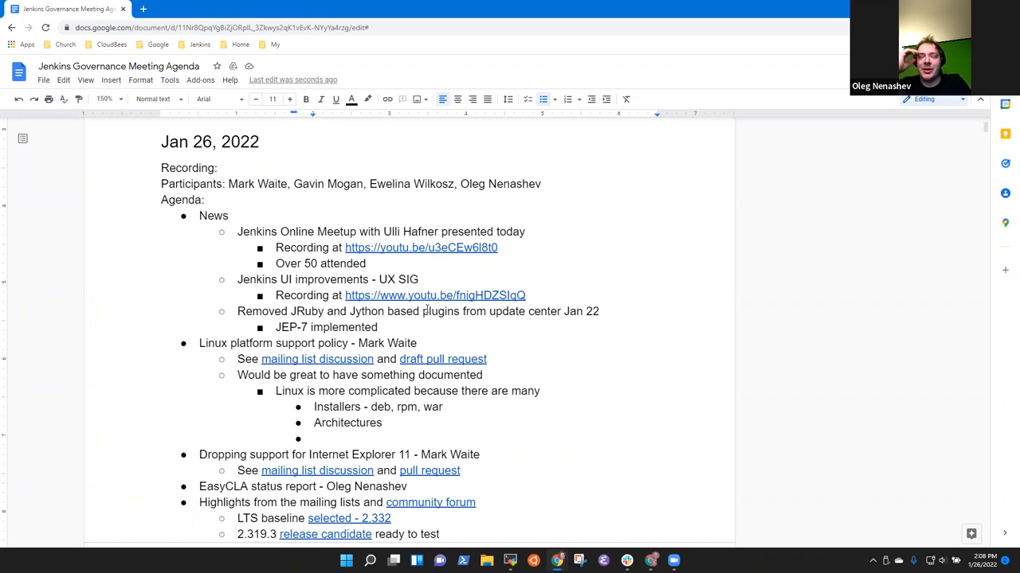
# Extend the Architectures bullet to 'Architectures - amd64, aarch64, ppc64le'.
pyautogui.write('- amd64,')
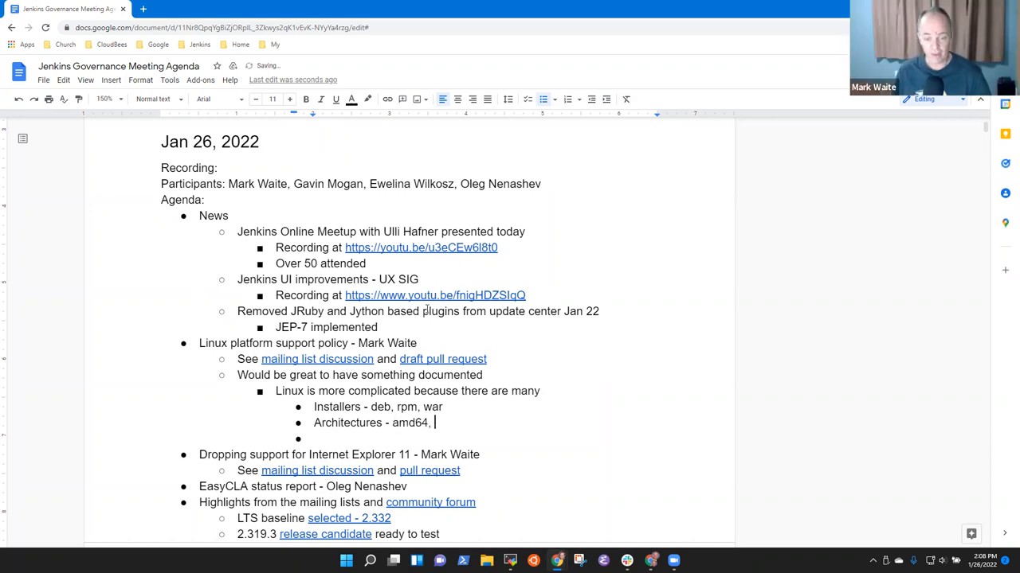
pyautogui.write('aarch64,')
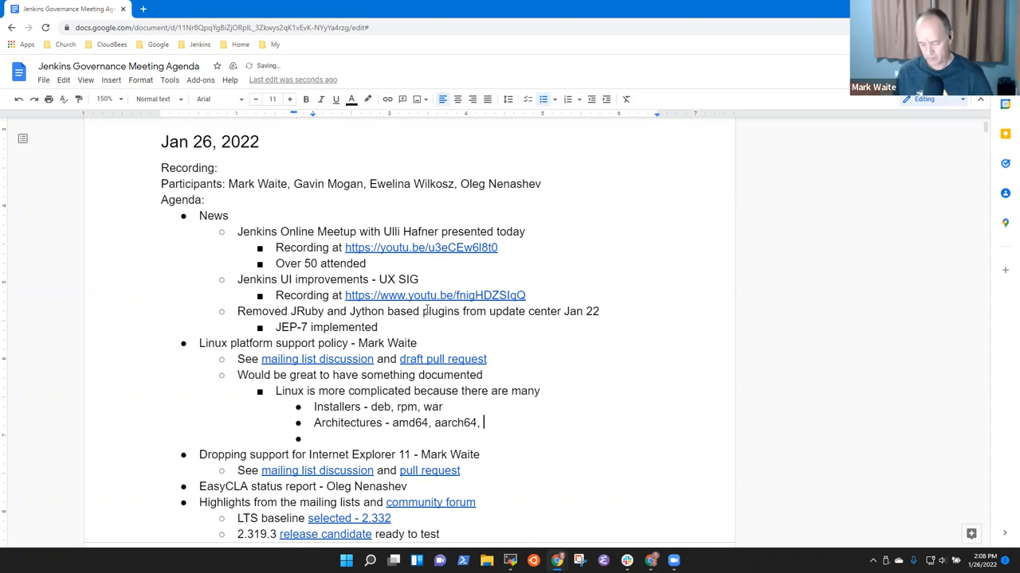
pyautogui.write('ppc64le')
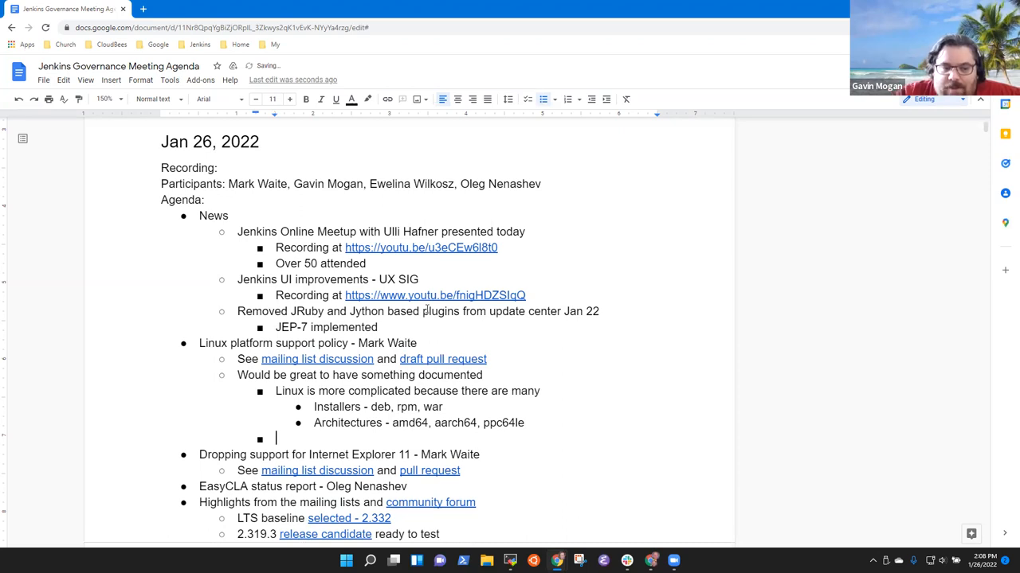
# Add the bullet that the word "support" may be misunderstood.
pyautogui.write('Gavin agrees that')
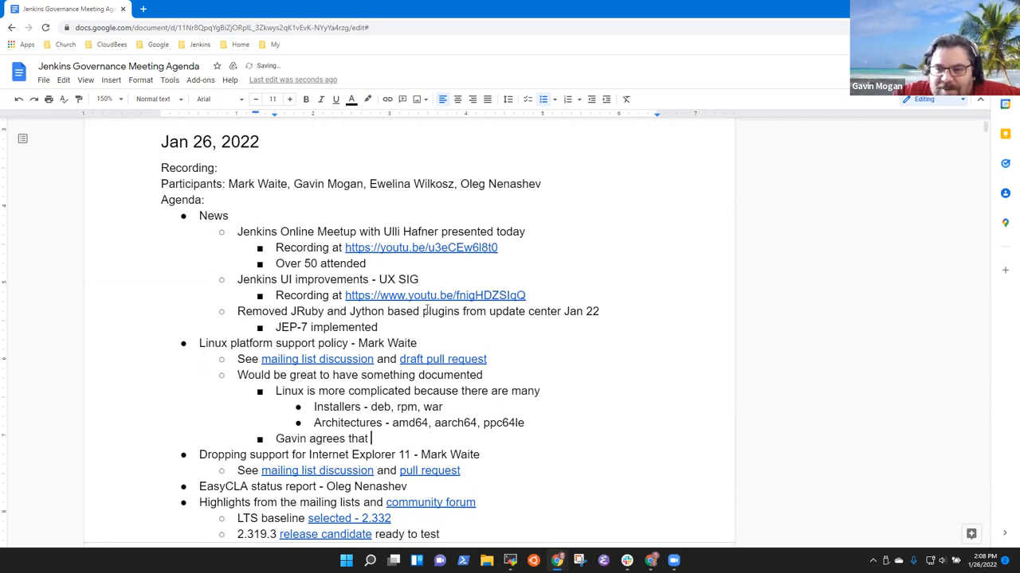
pyautogui.press('Backspace')
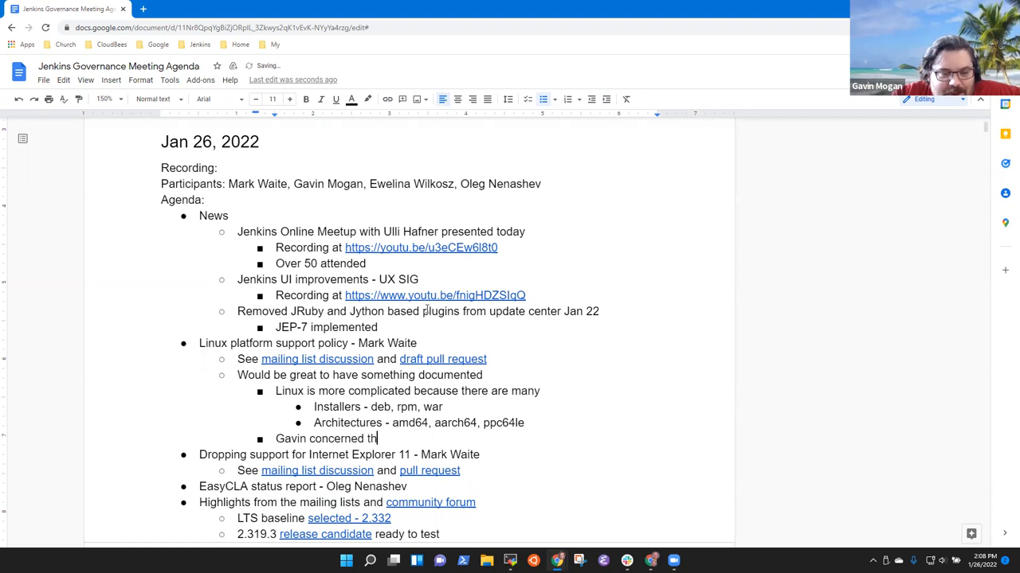
pyautogui.write('at the word "su')
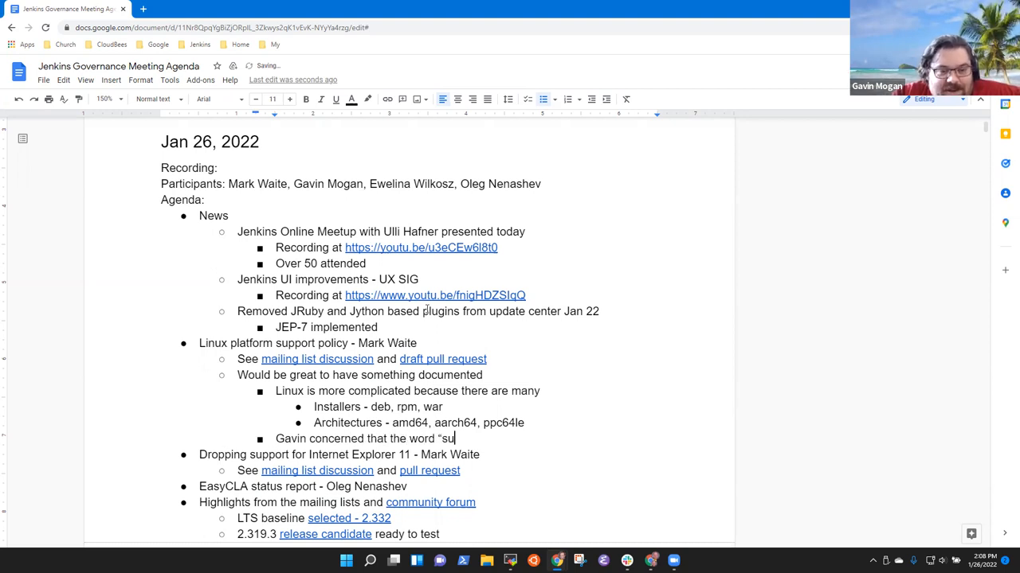
pyautogui.write('pport" may be')
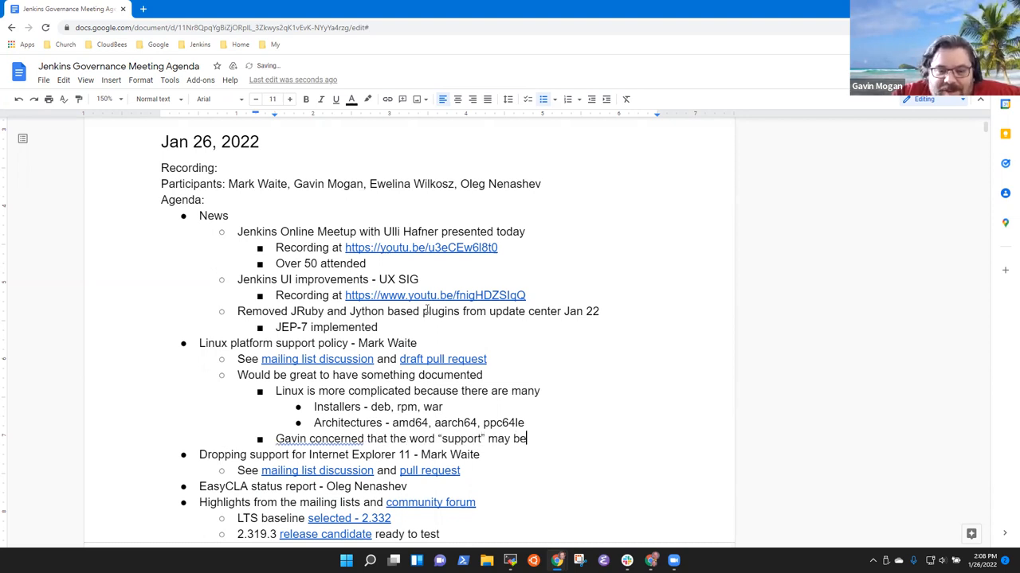
pyautogui.write('misunders')
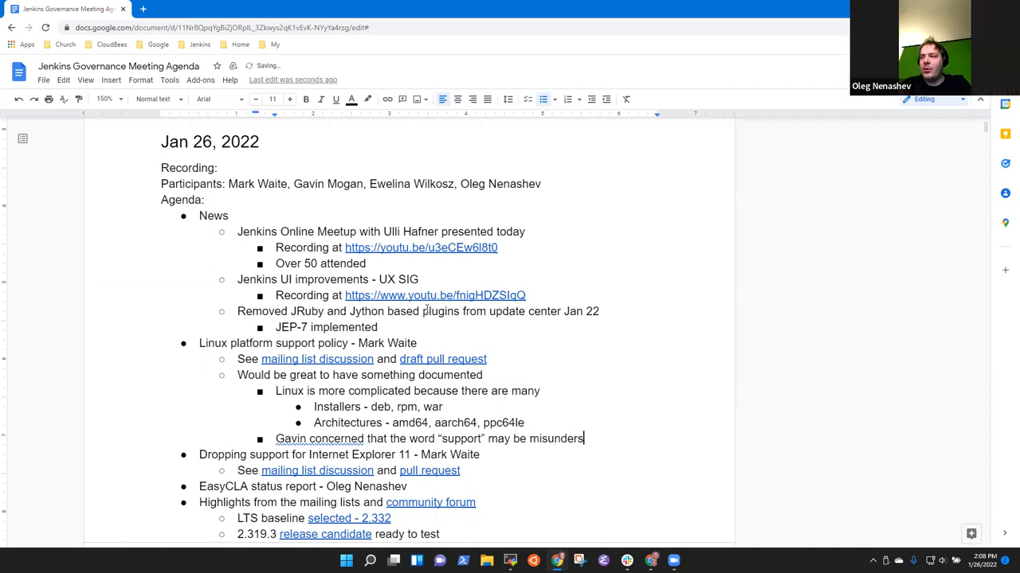
pyautogui.write('tood')
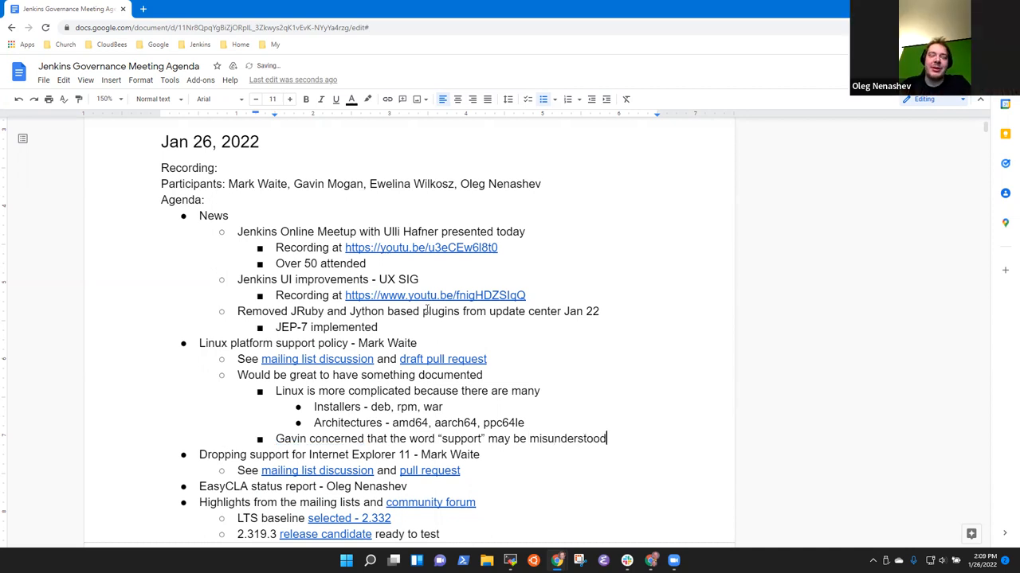
# Note that the Windows support page is explicit, with 'No SLA'.
pyautogui.write('Windows')
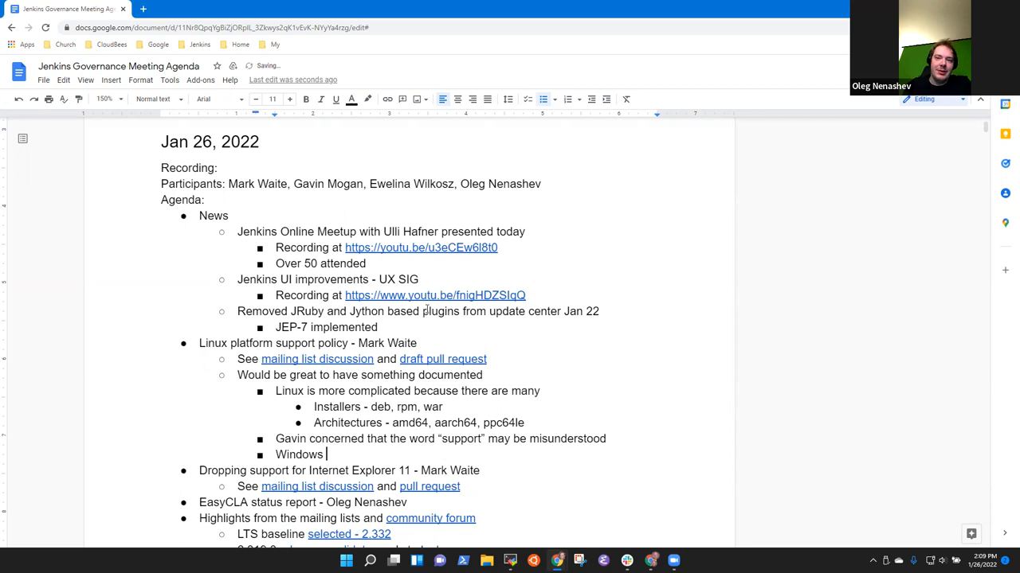
pyautogui.write('support page is expl')
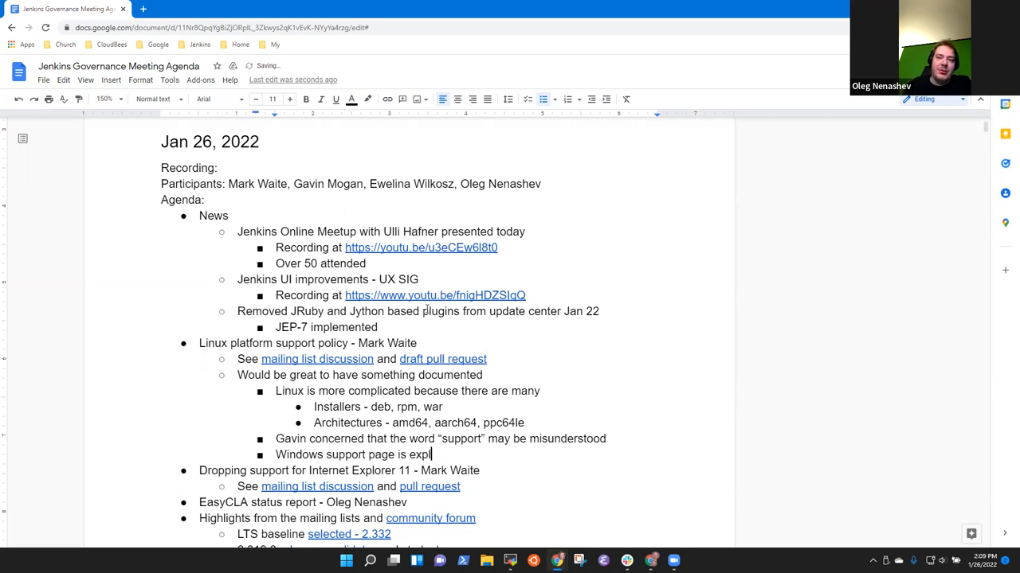
pyautogui.write('icit')
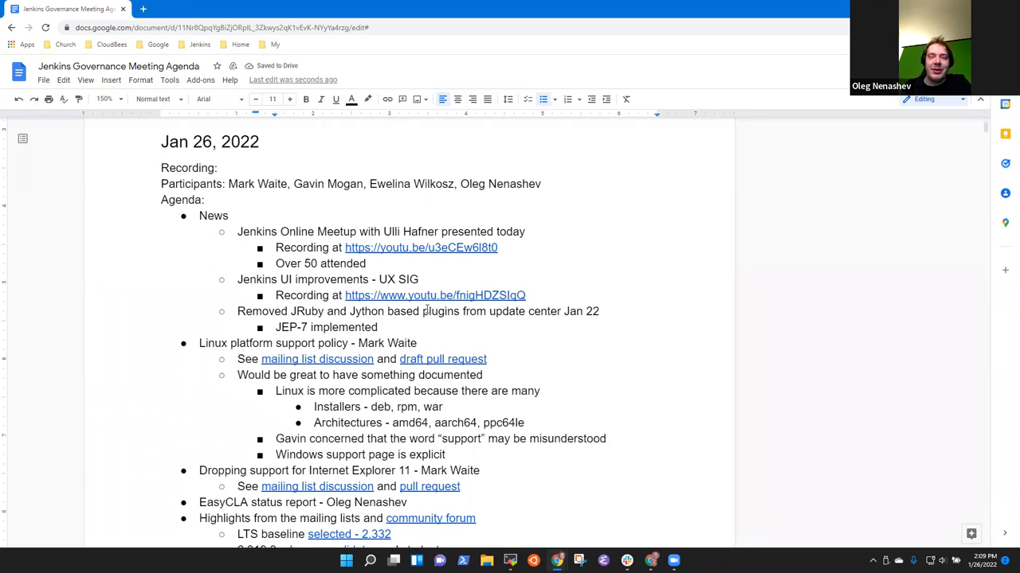
pyautogui.write('N')
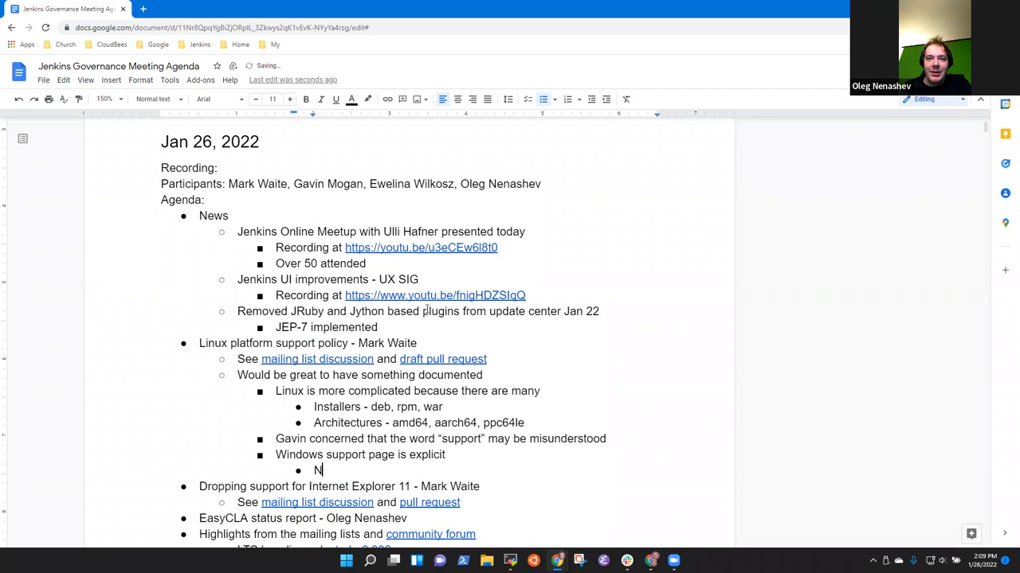
pyautogui.write('o SLA')
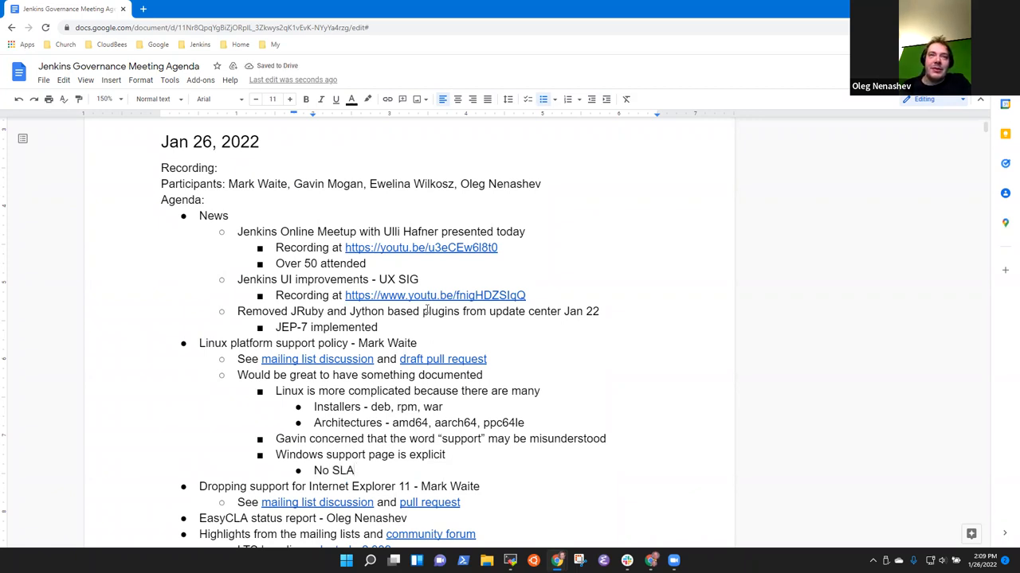
pyautogui.write('.')
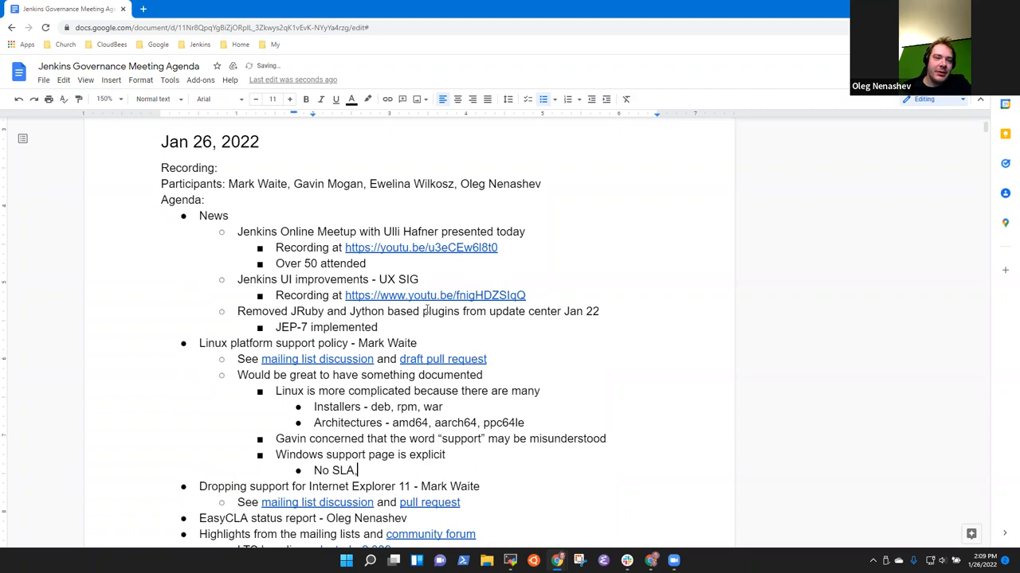
# Add bullets to copy one of the disclaimers and keep the phrasing consistent.
pyautogui.write('Copy o')
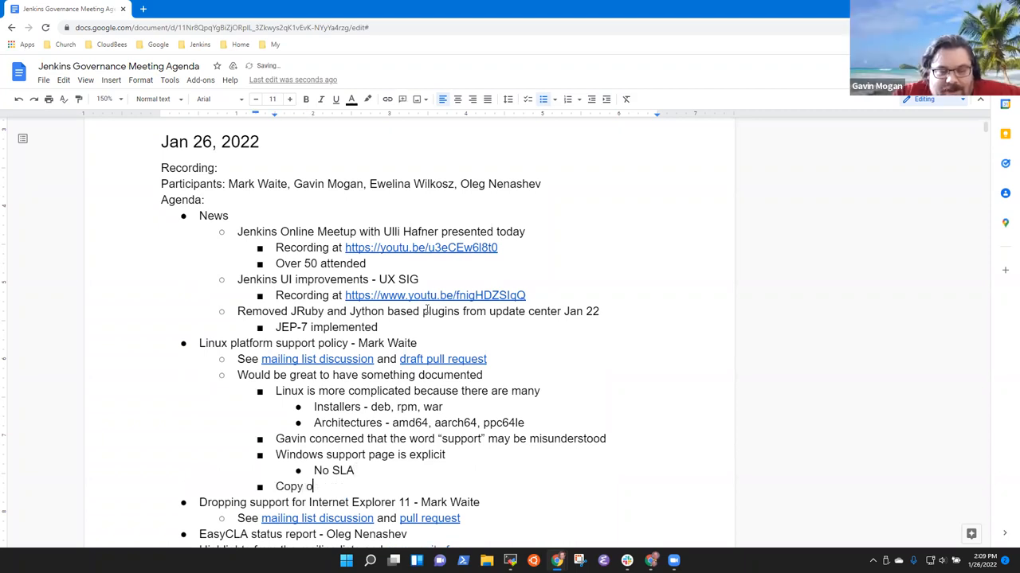
pyautogui.write('ne of the')
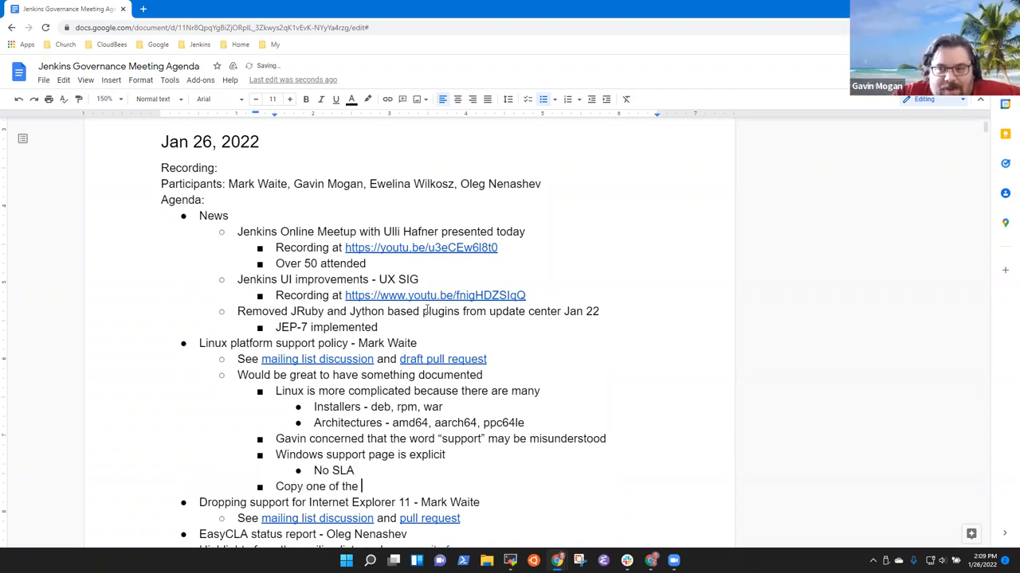
pyautogui.write('disclaimers')
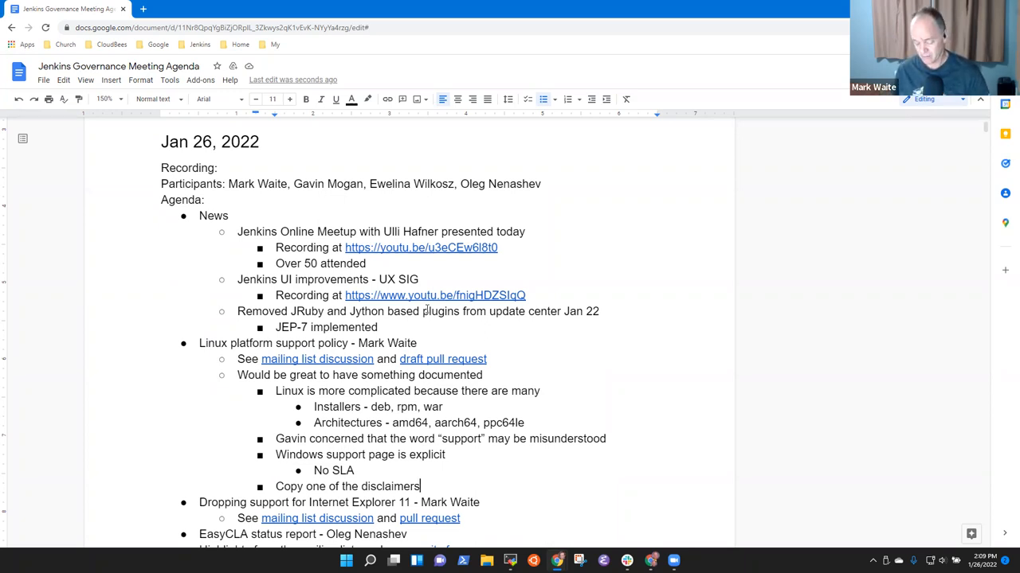
pyautogui.write('Keep the phra')
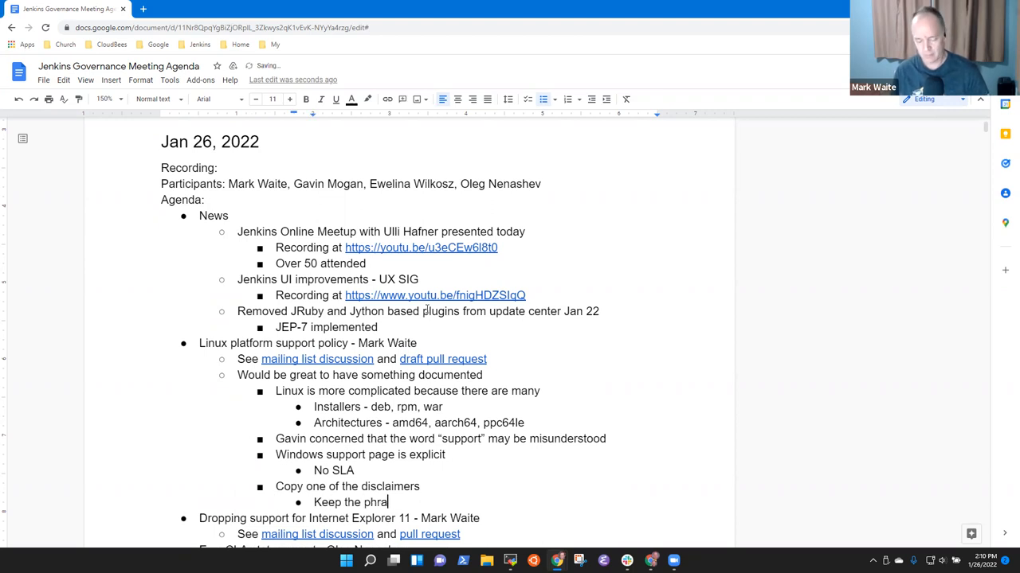
pyautogui.write('sing consisten')
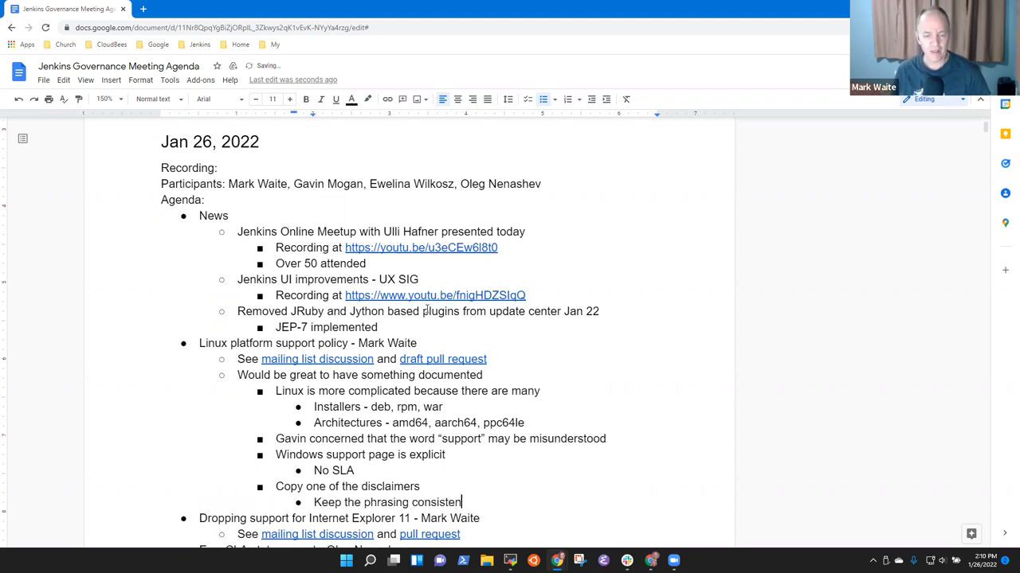
pyautogui.write('t')
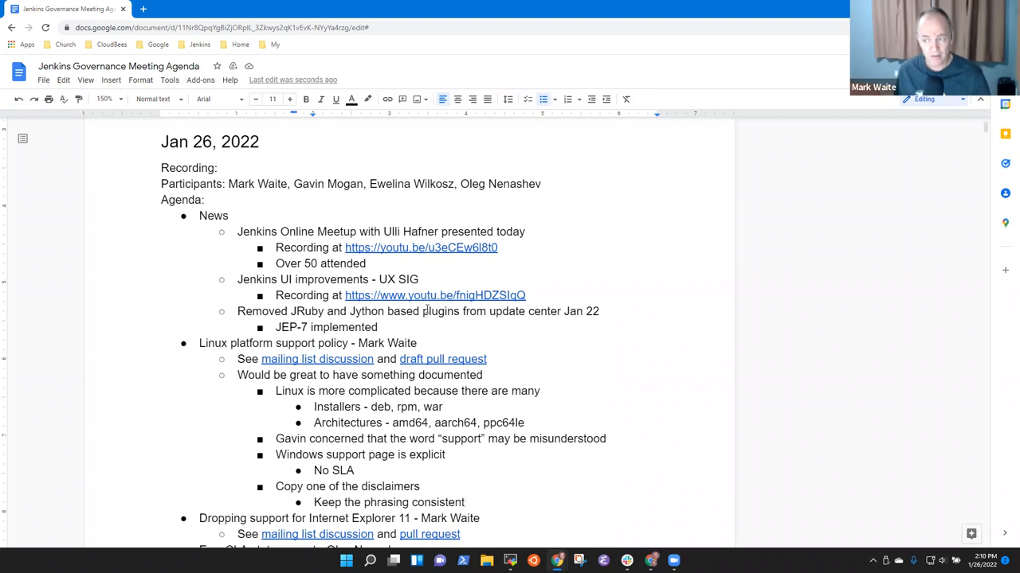
# Scroll down to the Internet Explorer 11 agenda item and its discussion links.
pyautogui.scroll(-3)
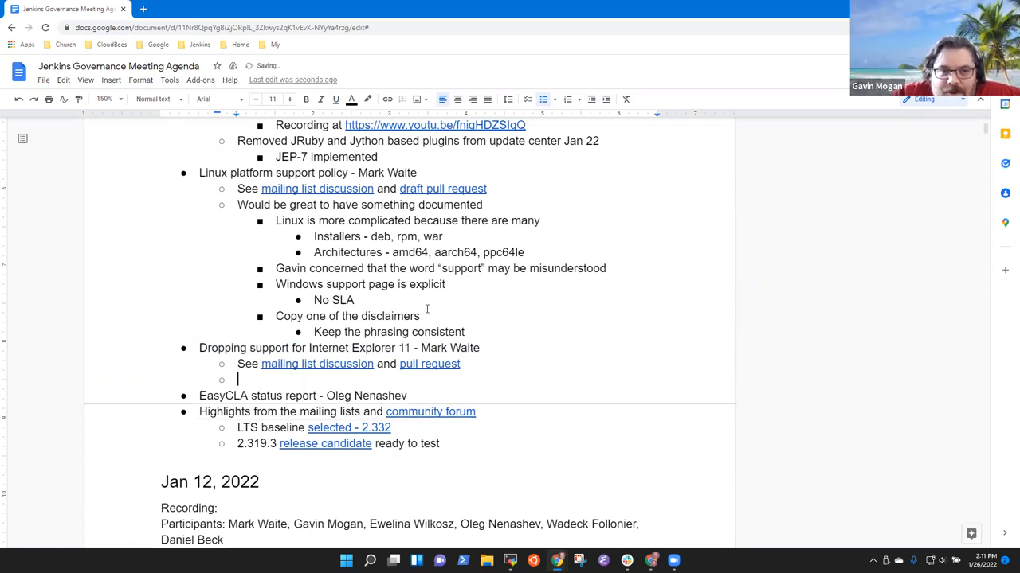
# Note 'Anyone using IE 11' and that the latest version of Jenkins is not conducive to IE 11 users.
pyautogui.write('A')
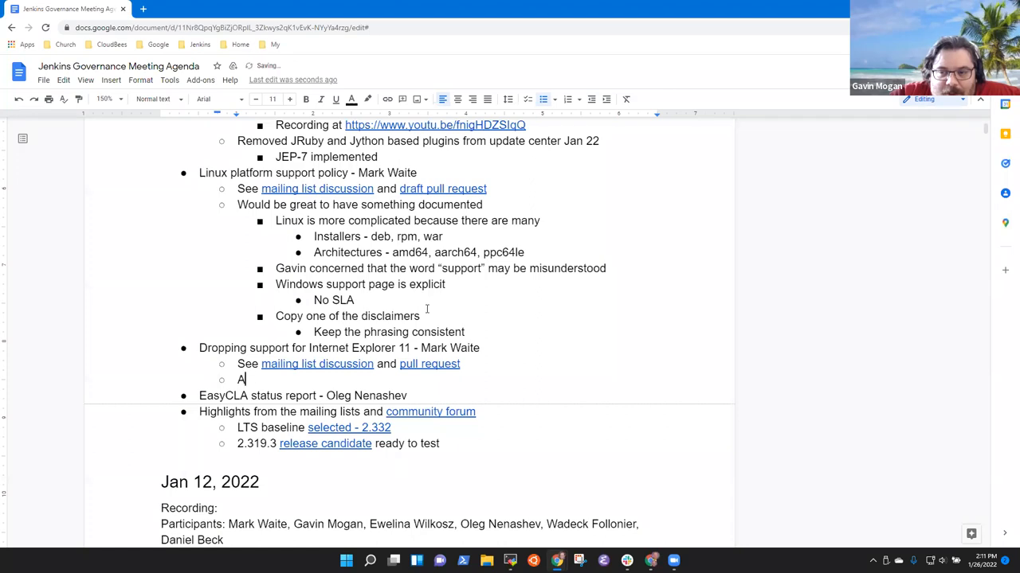
pyautogui.write('nyone using')
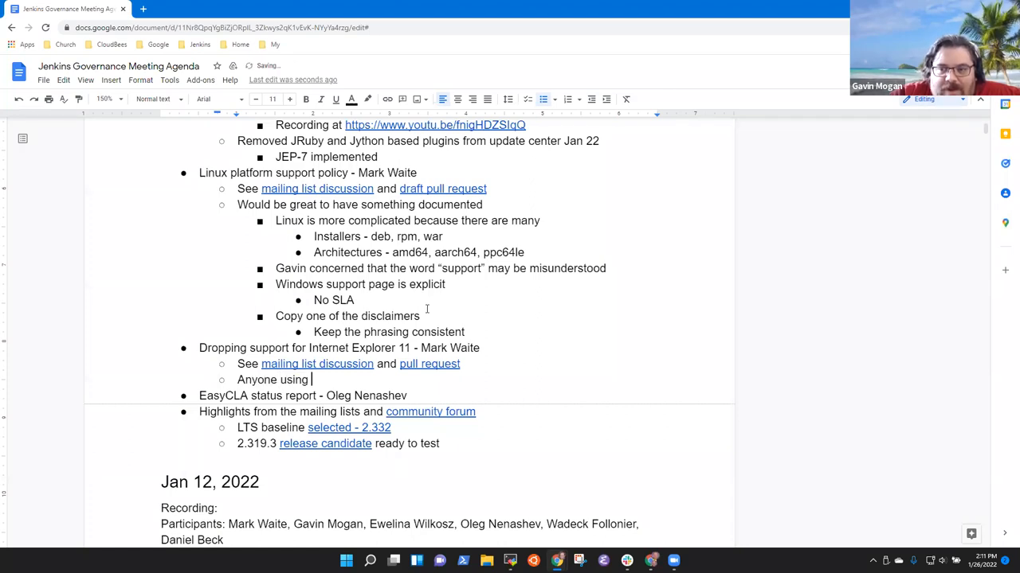
pyautogui.write('Latest v')
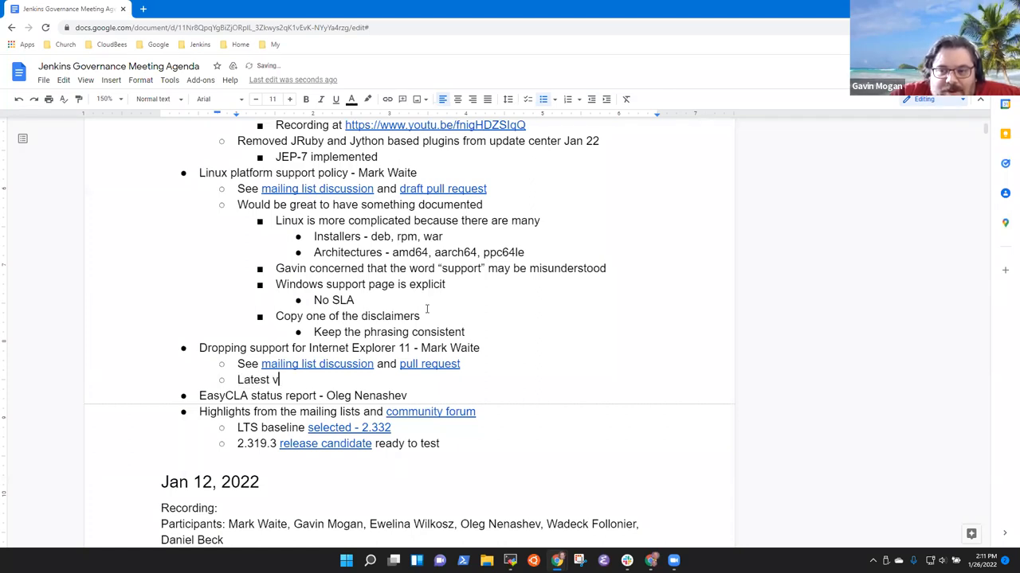
pyautogui.write('ersion of Jenkins')
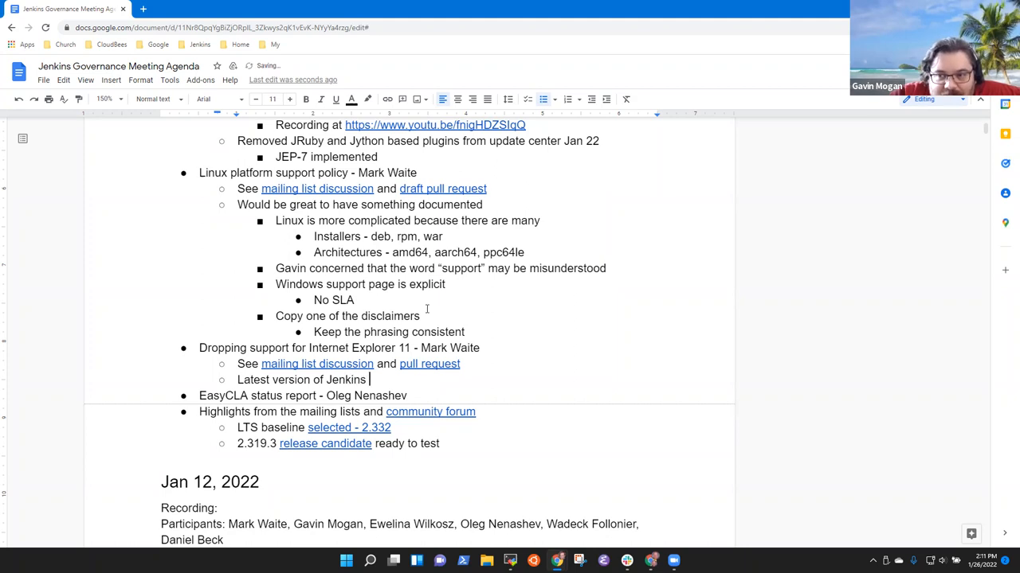
pyautogui.write('not')
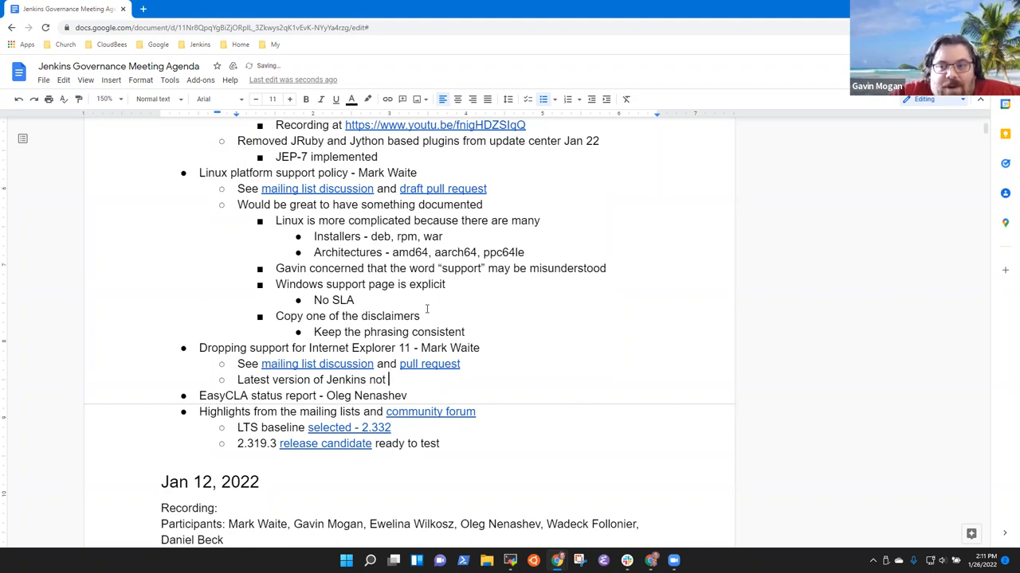
pyautogui.write('conducive')
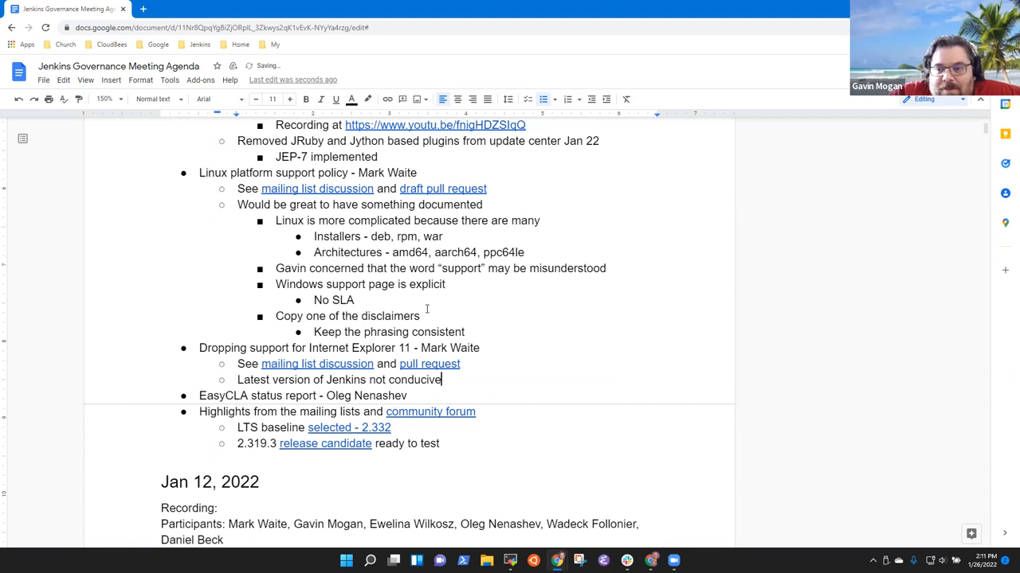
pyautogui.write('to')
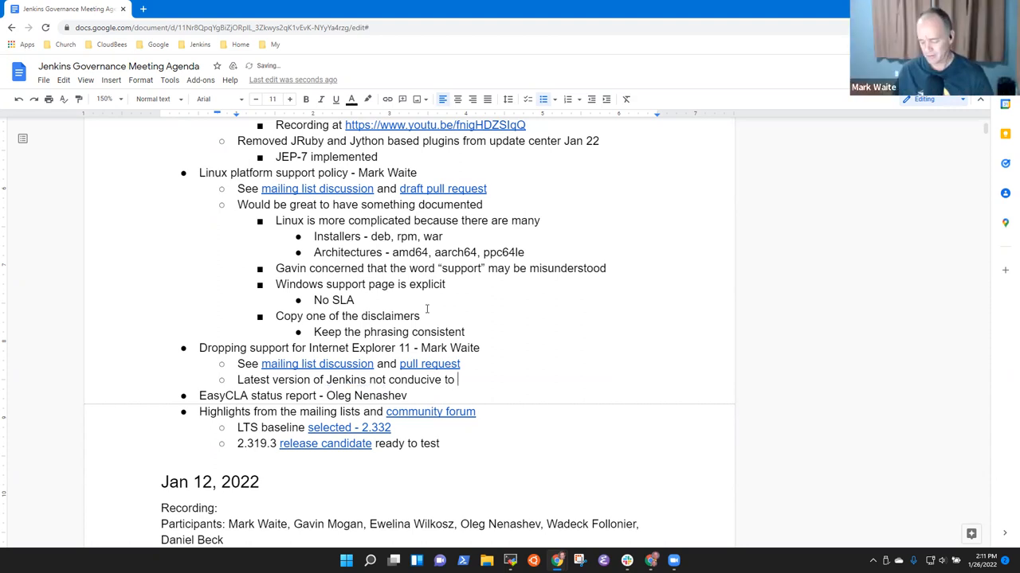
pyautogui.write('IE 11')
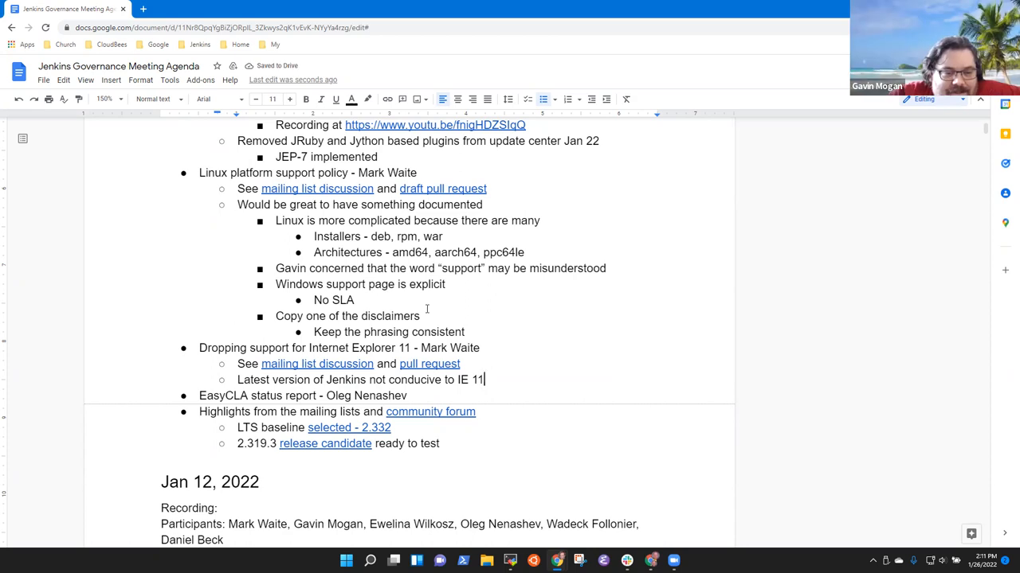
pyautogui.write('use')
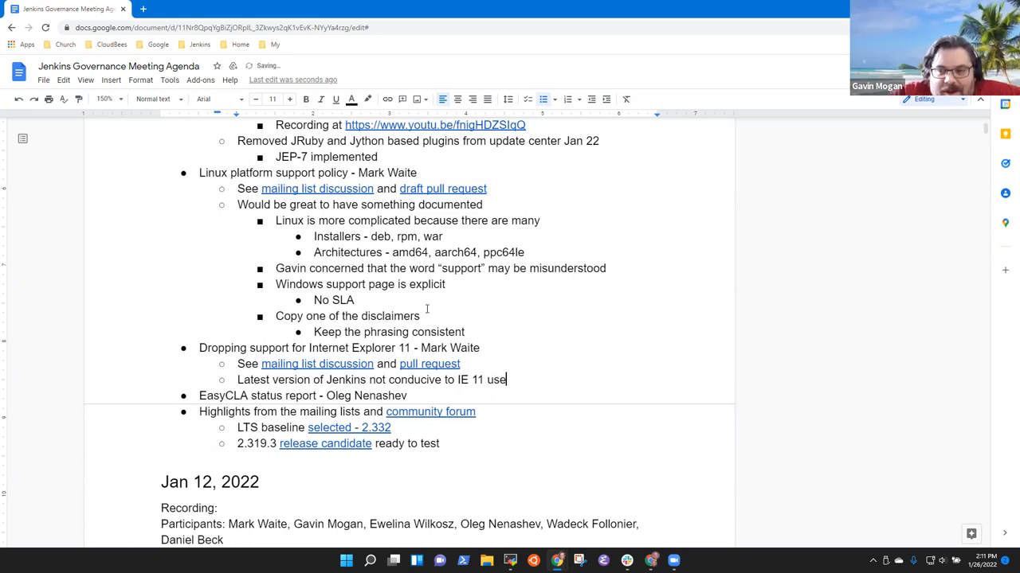
pyautogui.write('rs')
pyautogui.write('Be clear')
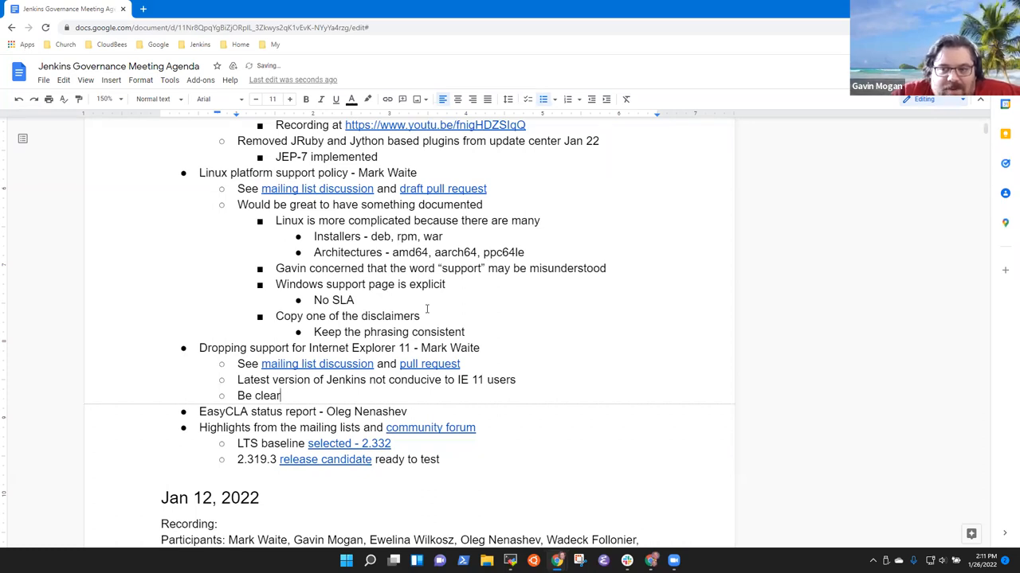
# Add notes on clarifying what we test and that core support is not a mandate for plugins.
pyautogui.write('what we t')
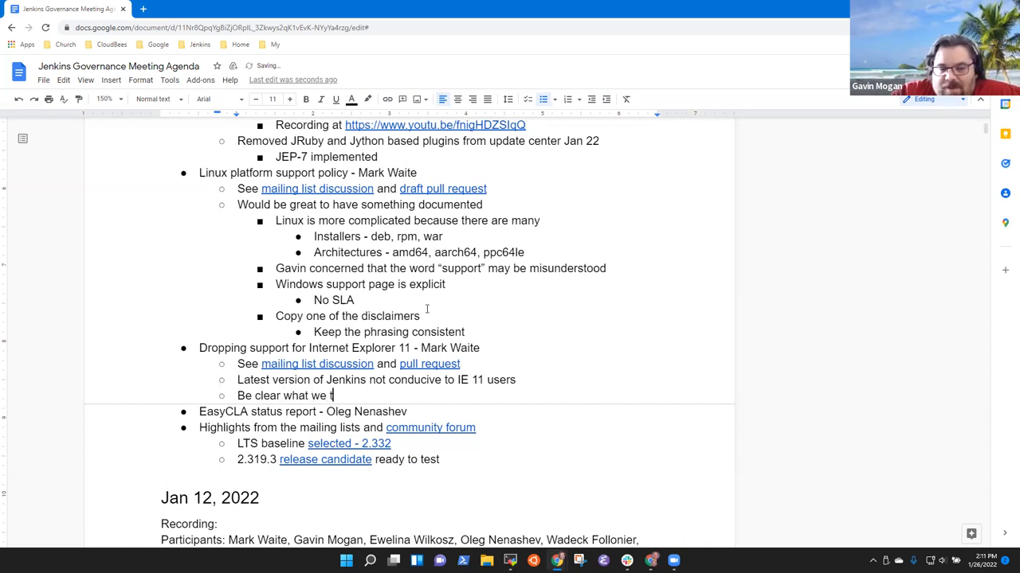
pyautogui.write('est or how to')
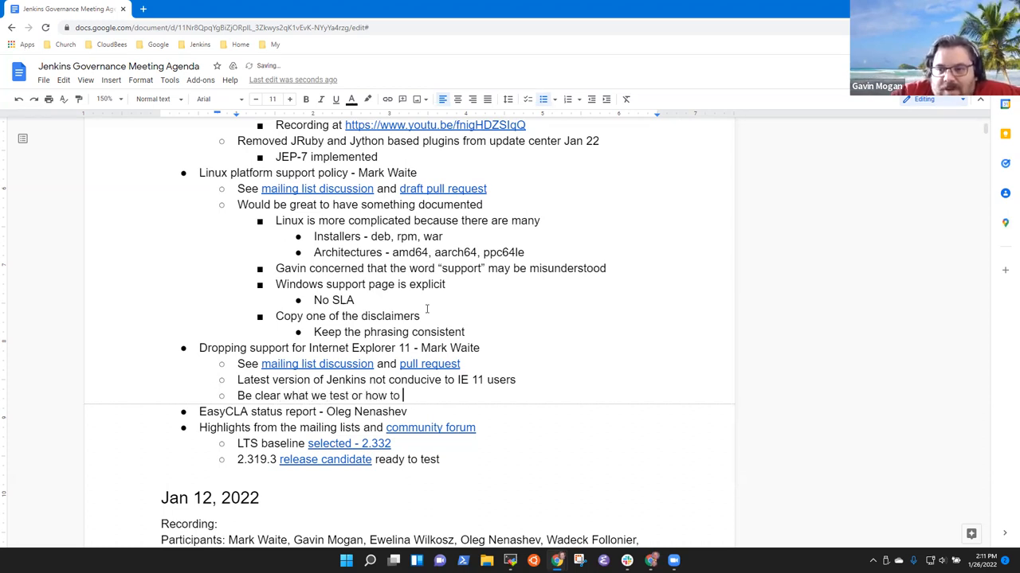
pyautogui.write('see what we test')
pyautogui.write('C')
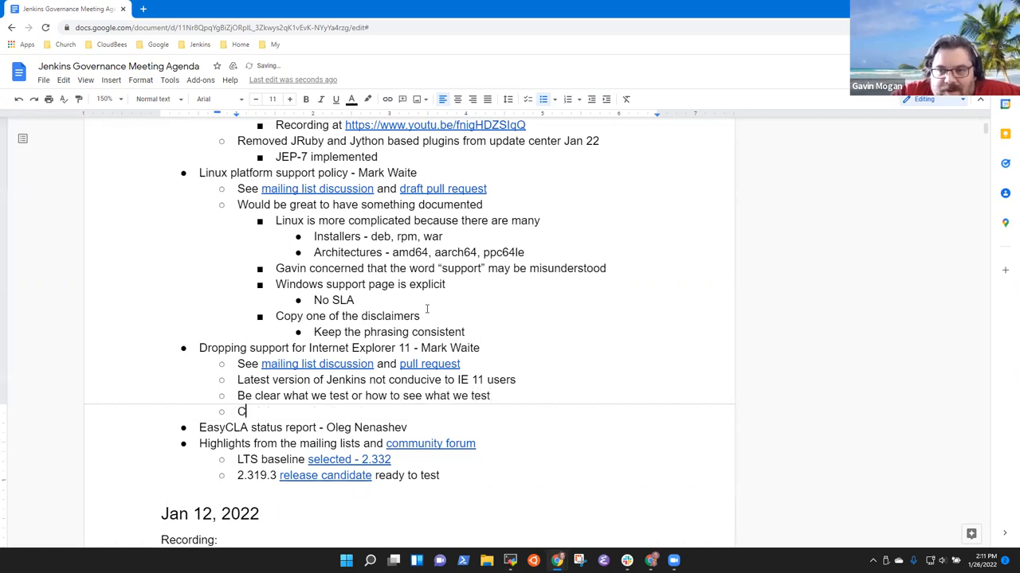
pyautogui.write('ore')
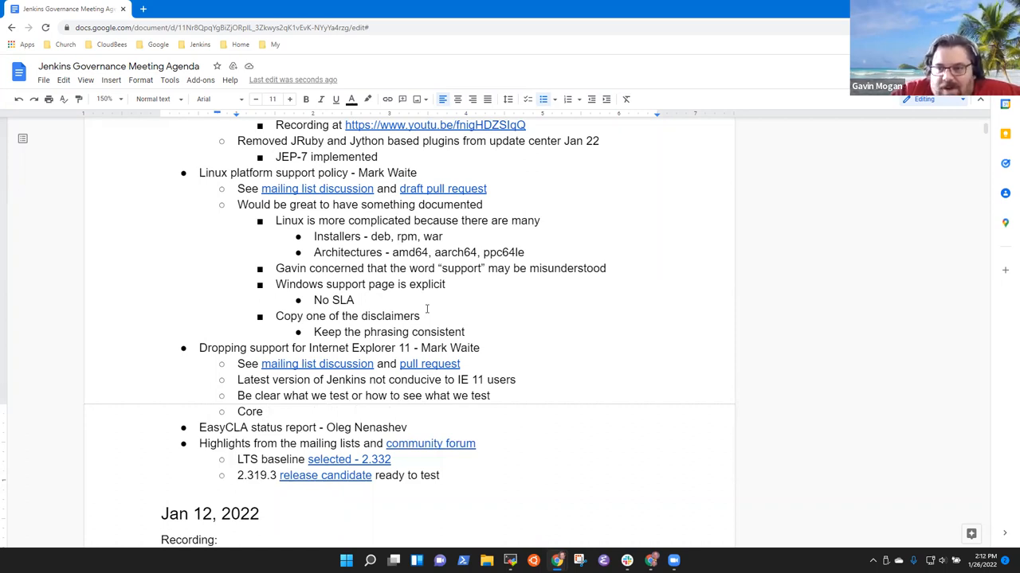
pyautogui.write('suppr')
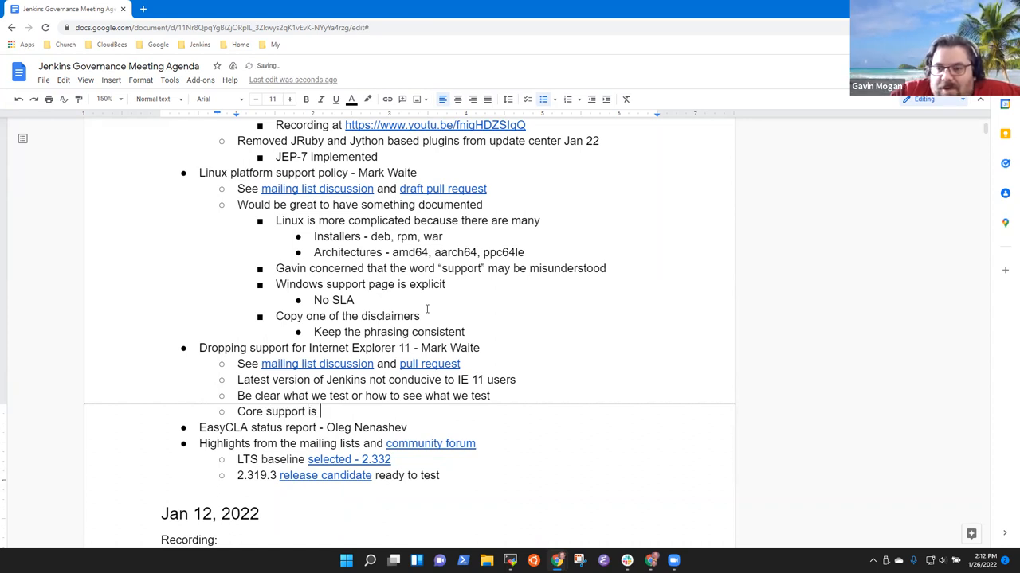
pyautogui.write('not a mandate')
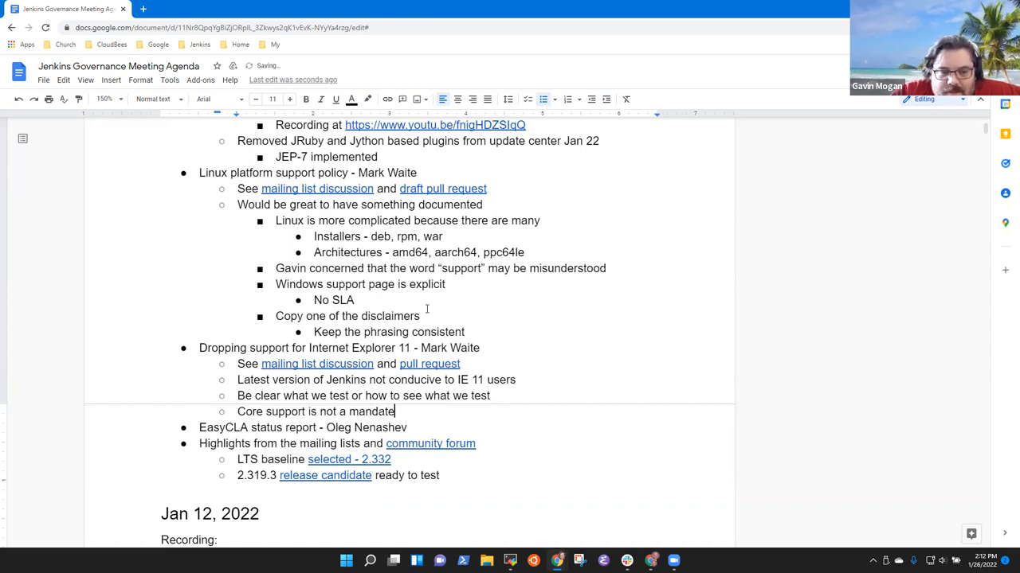
pyautogui.write('for plugins')
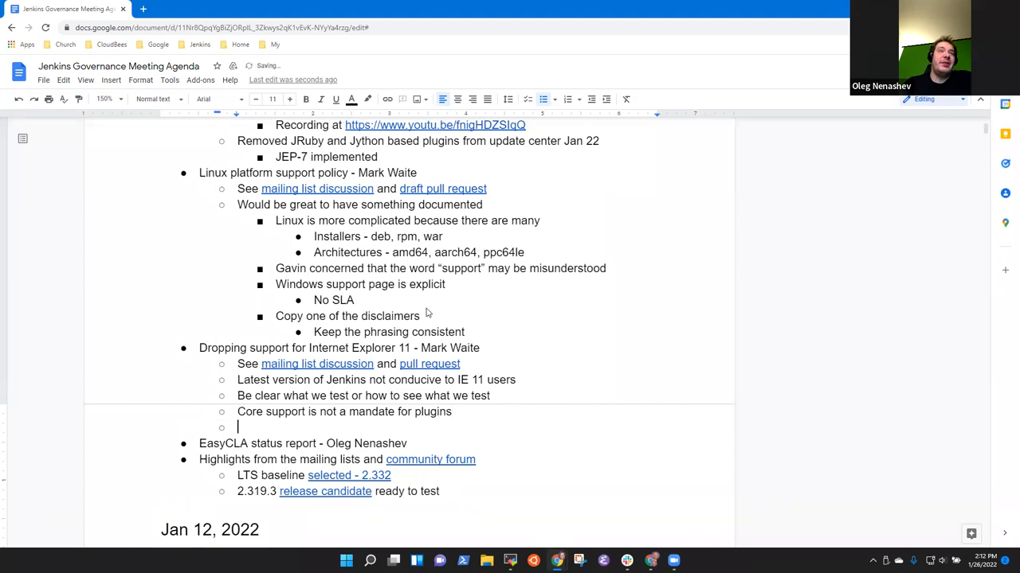
# Add the 'Can be more aggressive... practical outcome' bullet and start a nested note beneath it.
pyautogui.write('Can be more aggressive, but not a')
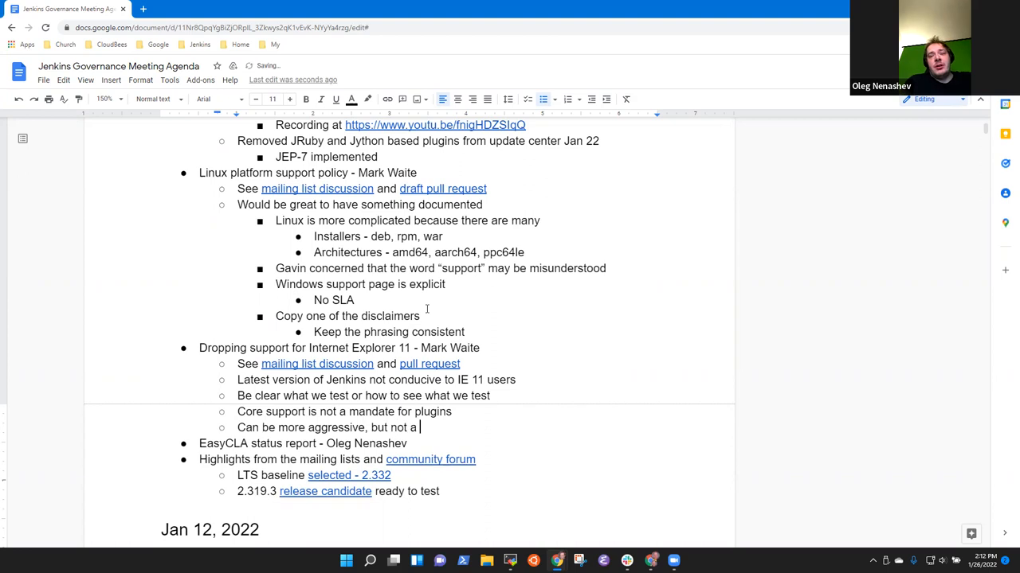
pyautogui.write('pract')
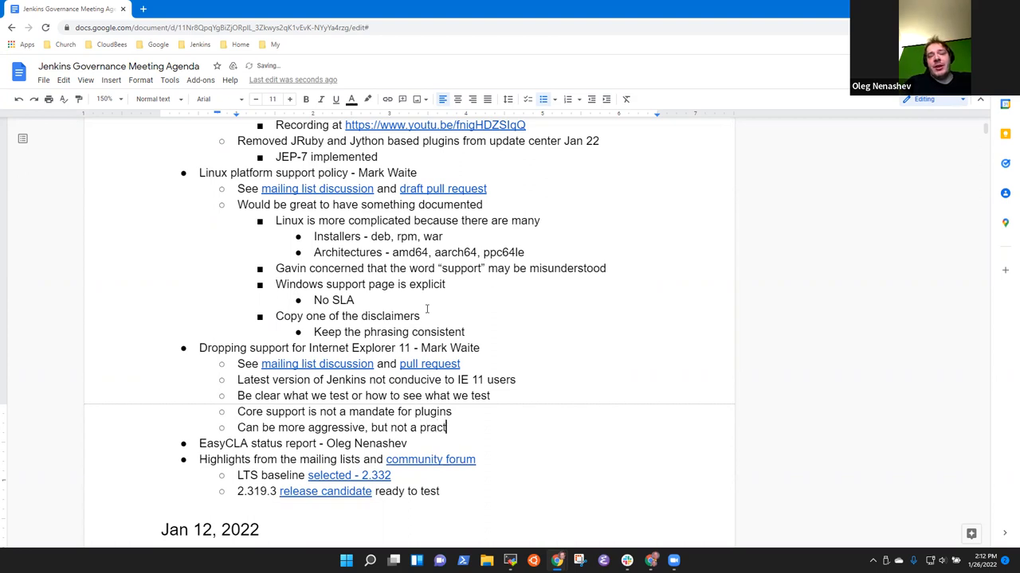
pyautogui.write('ical')
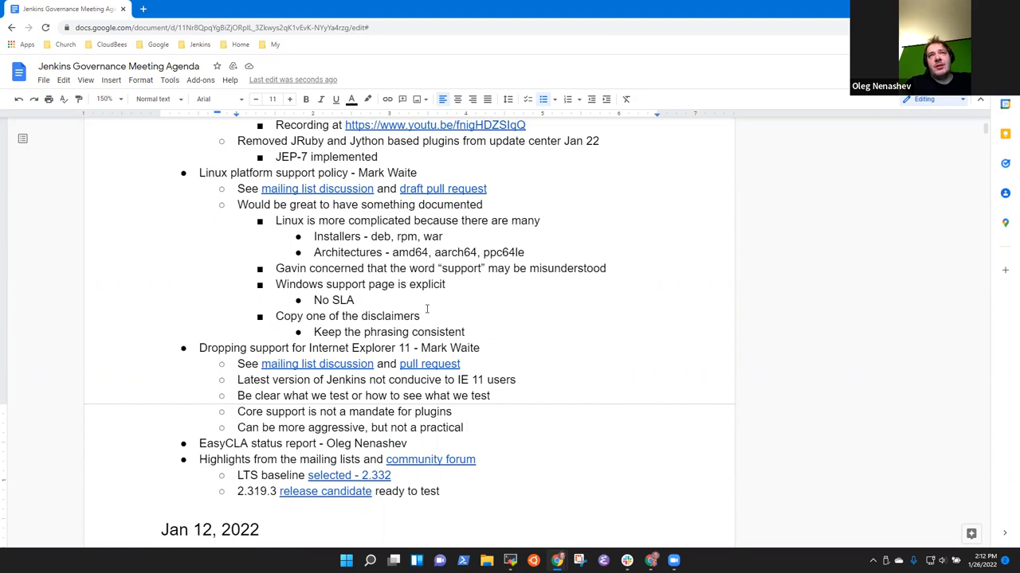
pyautogui.write('outcome')
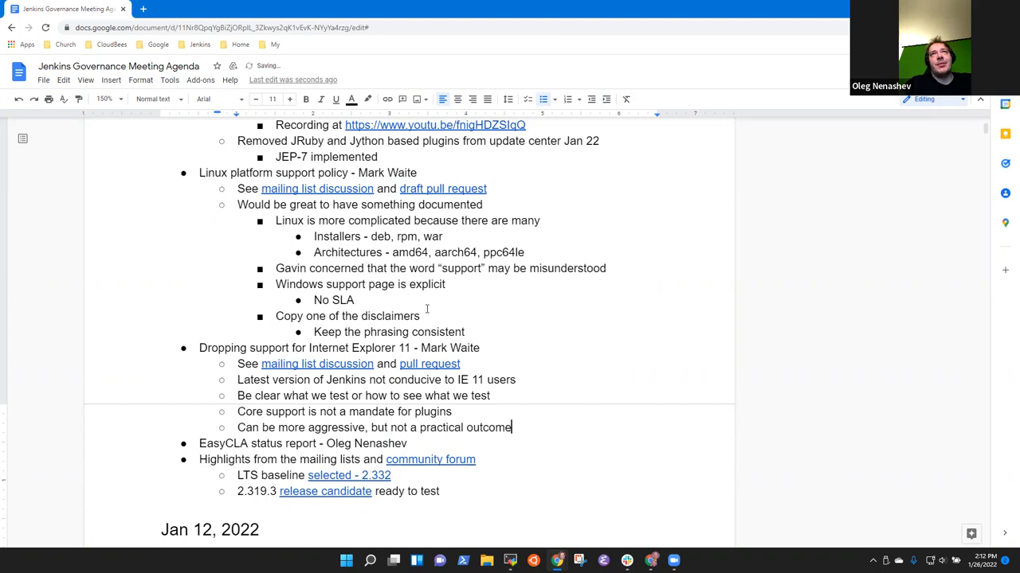
pyautogui.press('enter')
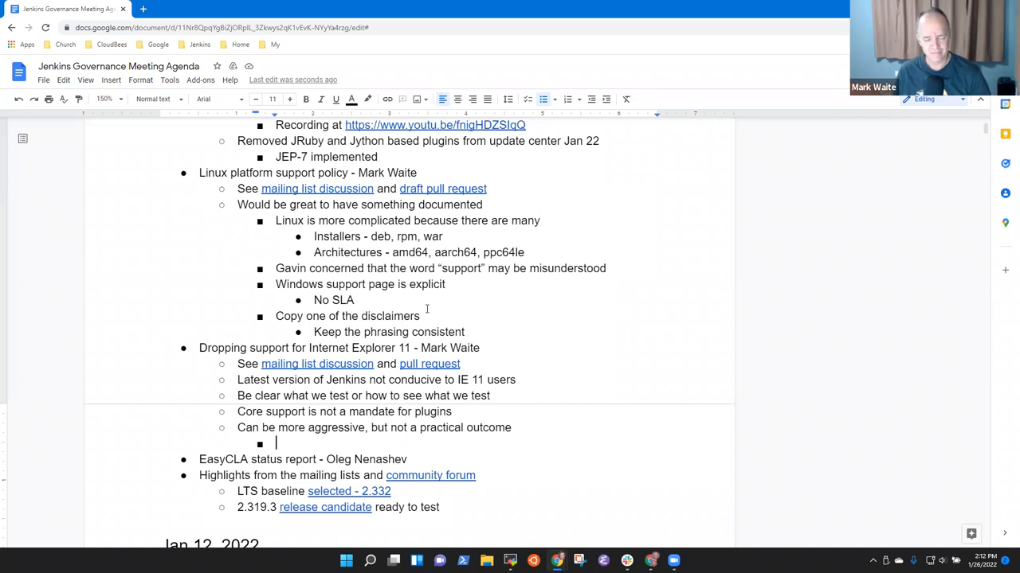
# Reword 'outcome' to 'change of behavior' and add 'Drop it, announce the drop, and...'.
pyautogui.doubleClick(488, 427)
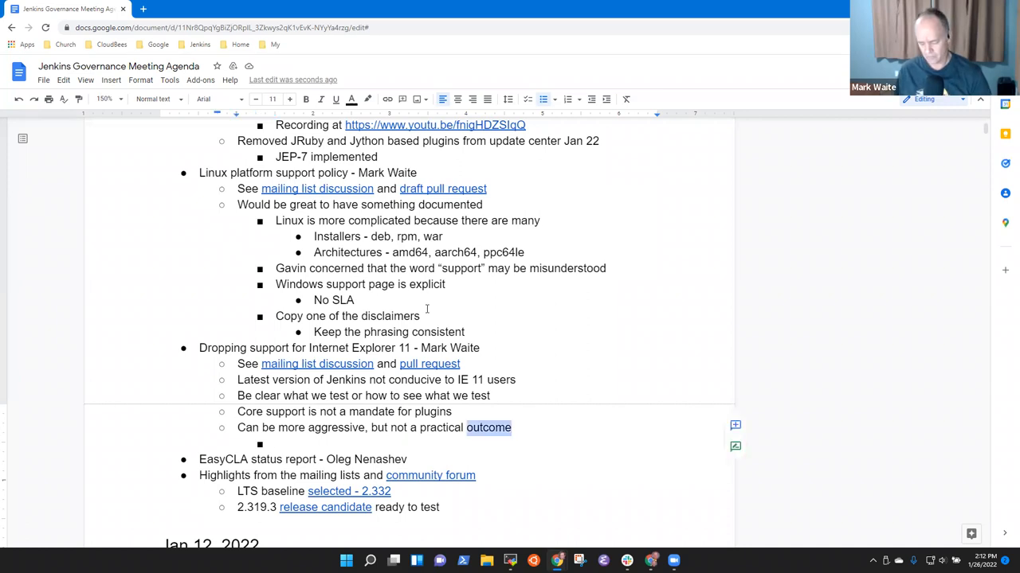
pyautogui.write('change of behavior')
pyautogui.click(494, 443)
pyautogui.write('Drop it, announce')
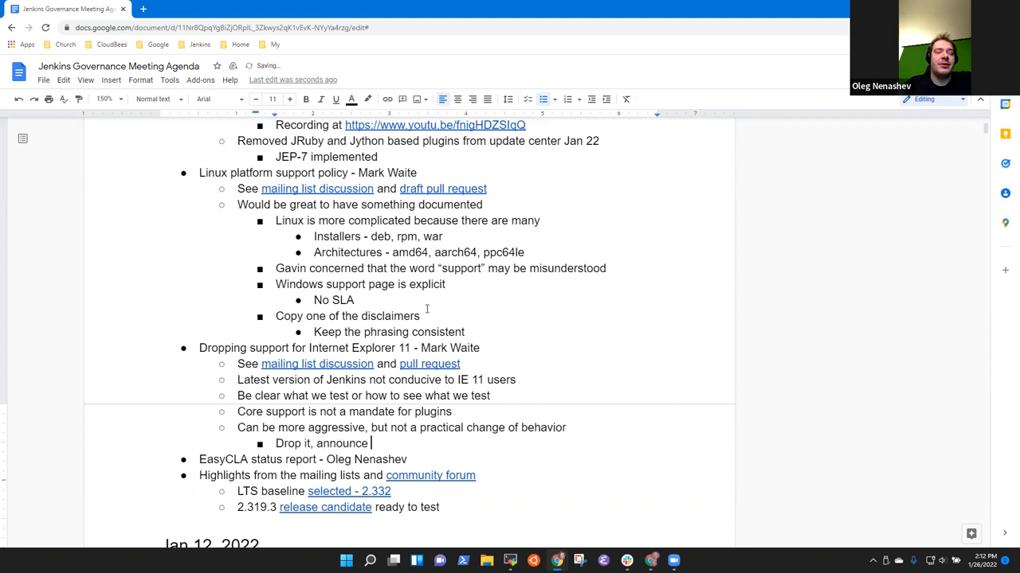
pyautogui.write('the drop, and')
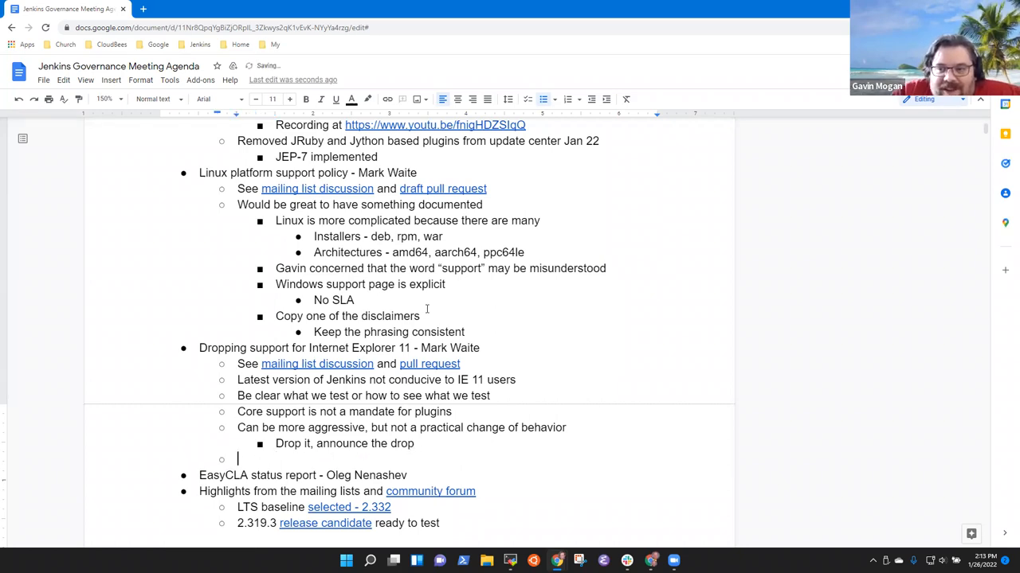
# Note 'In the changelog, no blog post needed' with a nested 'Entry in the upgrade guide' bullet.
pyautogui.write('In the changelog but no b')
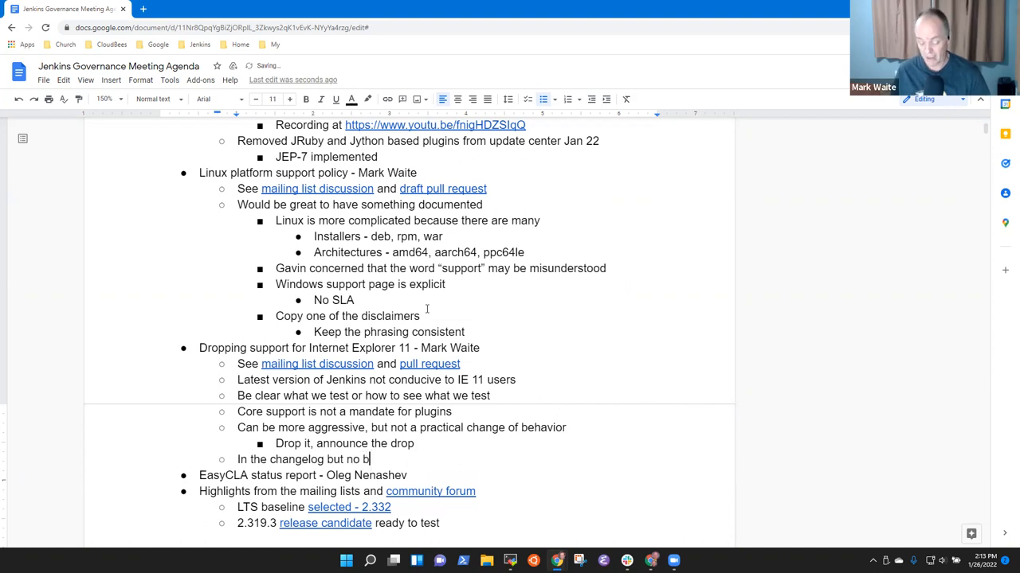
pyautogui.write('log post')
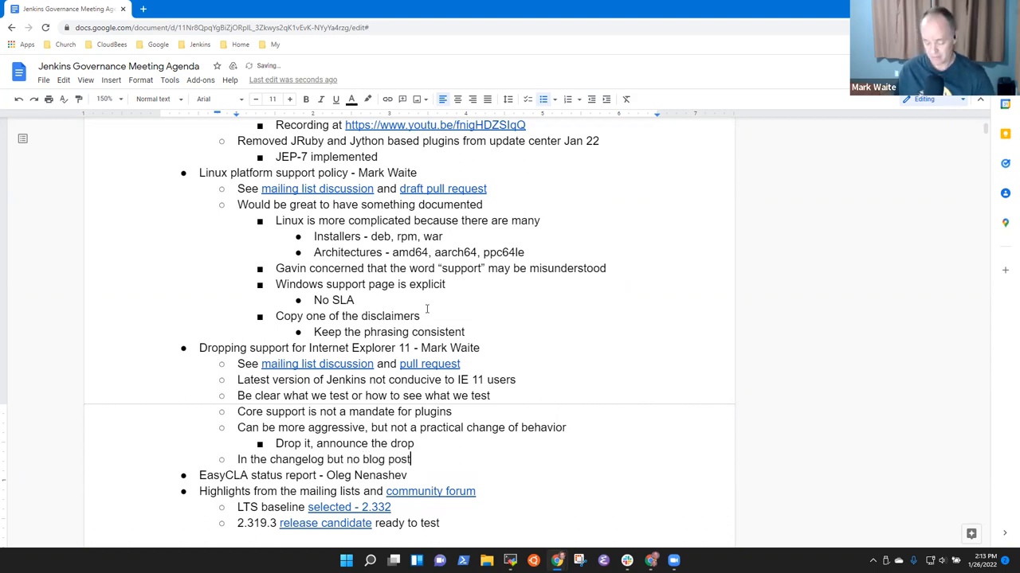
pyautogui.write('needed')
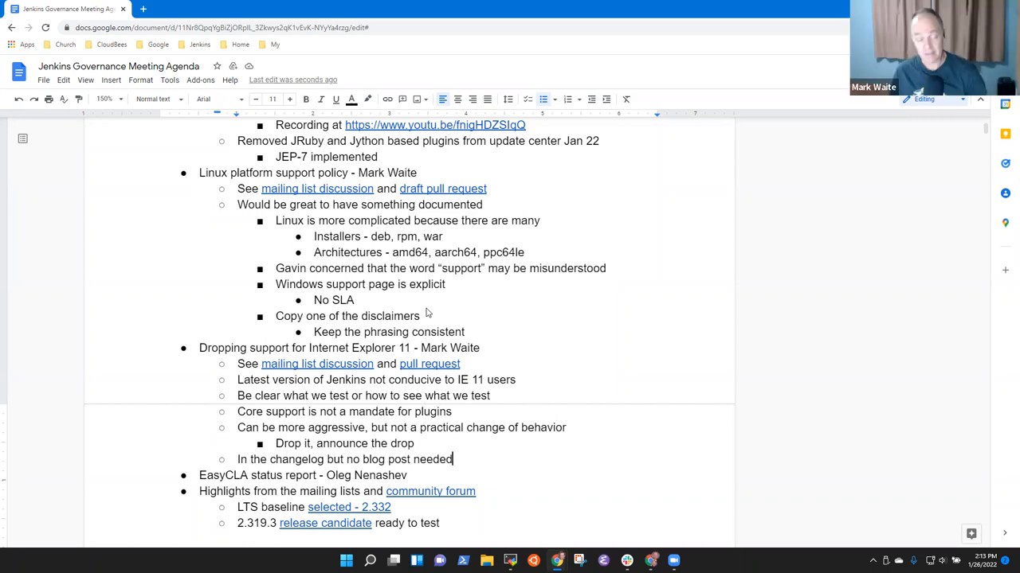
pyautogui.press('Enter')
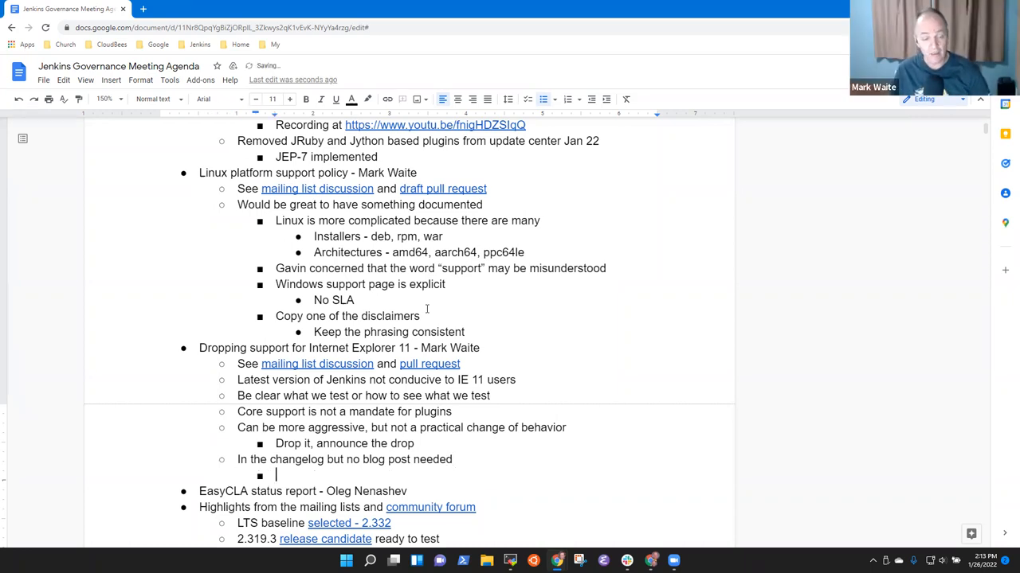
pyautogui.write('Entry in the')
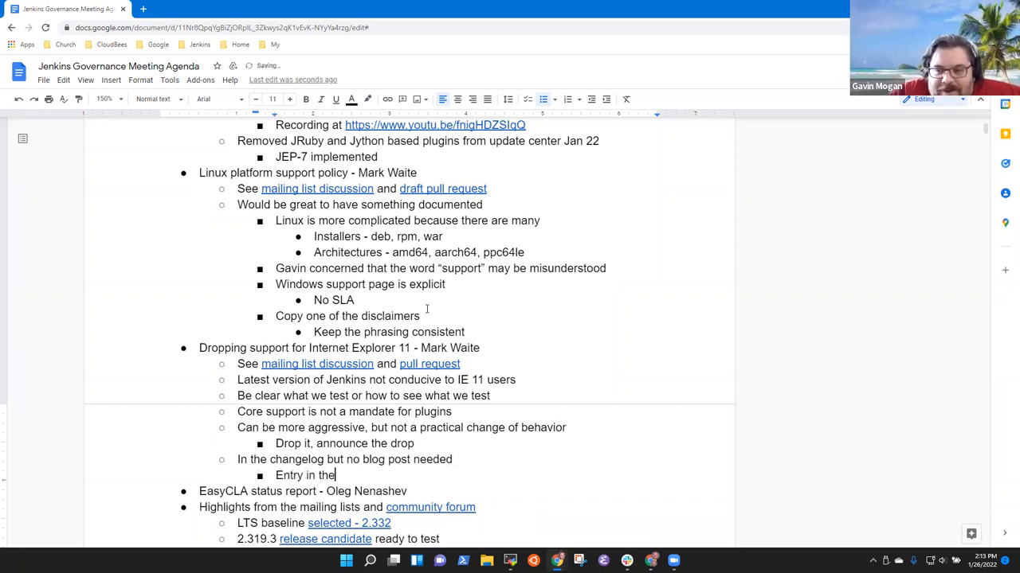
pyautogui.write('upfrade')
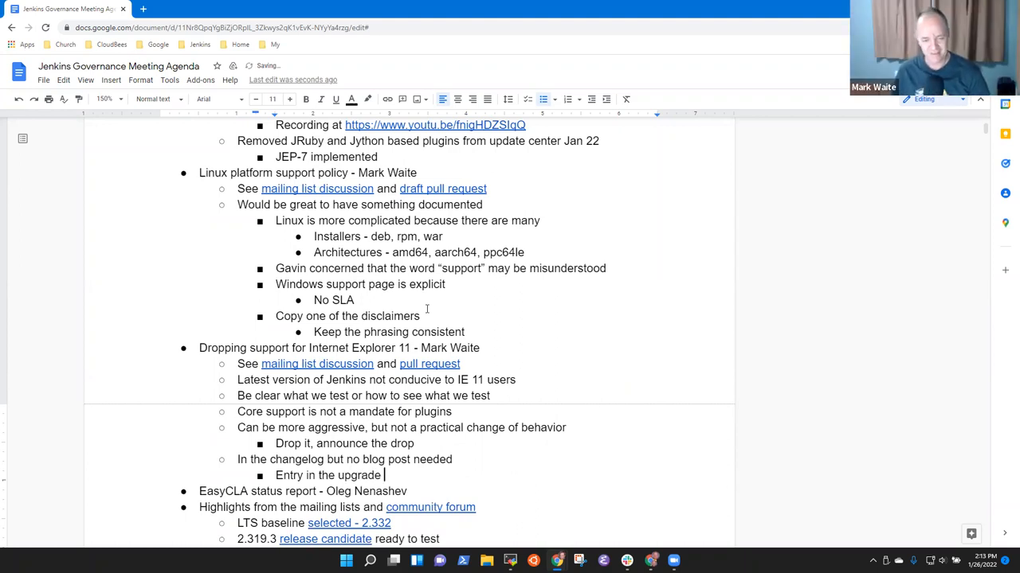
pyautogui.write('guide for that LTS release')
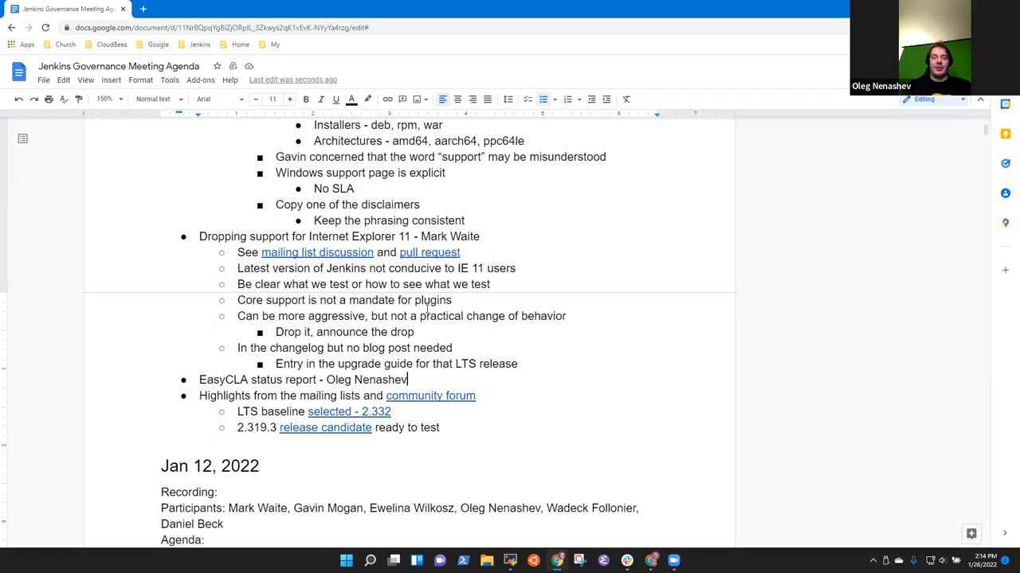
# Add the EasyCLA note 'Met with LFX to review rollout approach for Jenkins'.
pyautogui.press('enter')
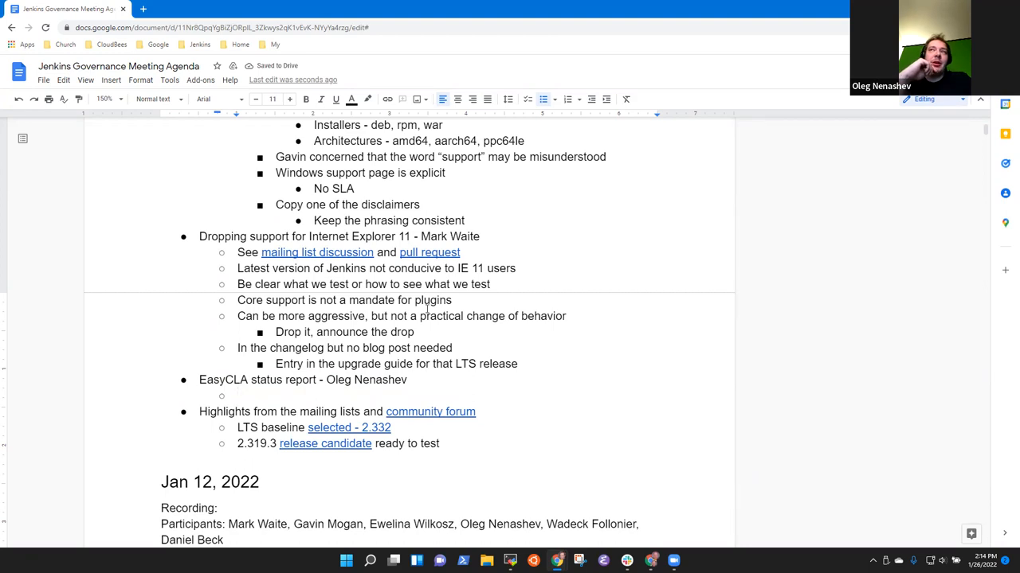
pyautogui.write('Met with')
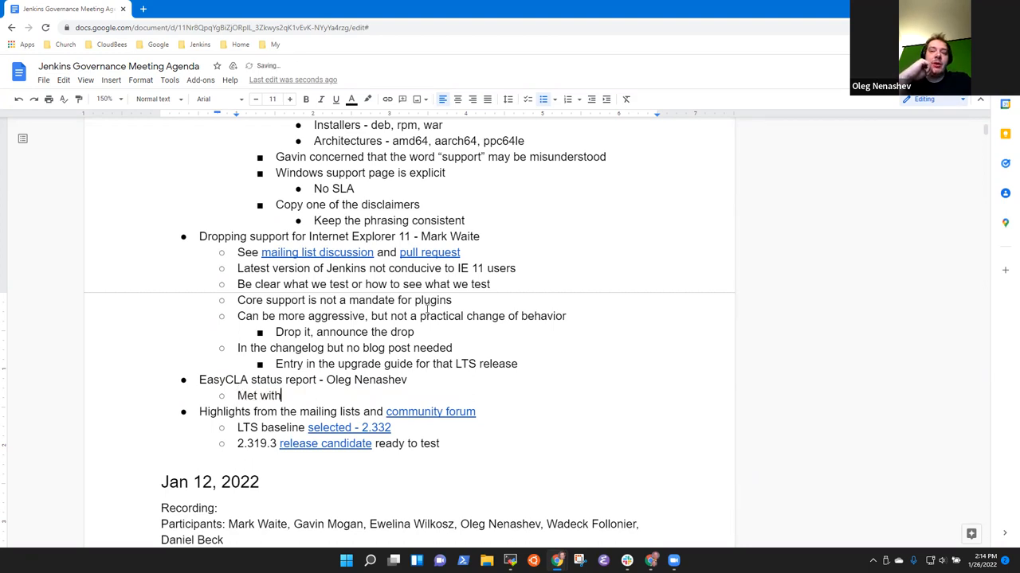
pyautogui.write('LFX team to')
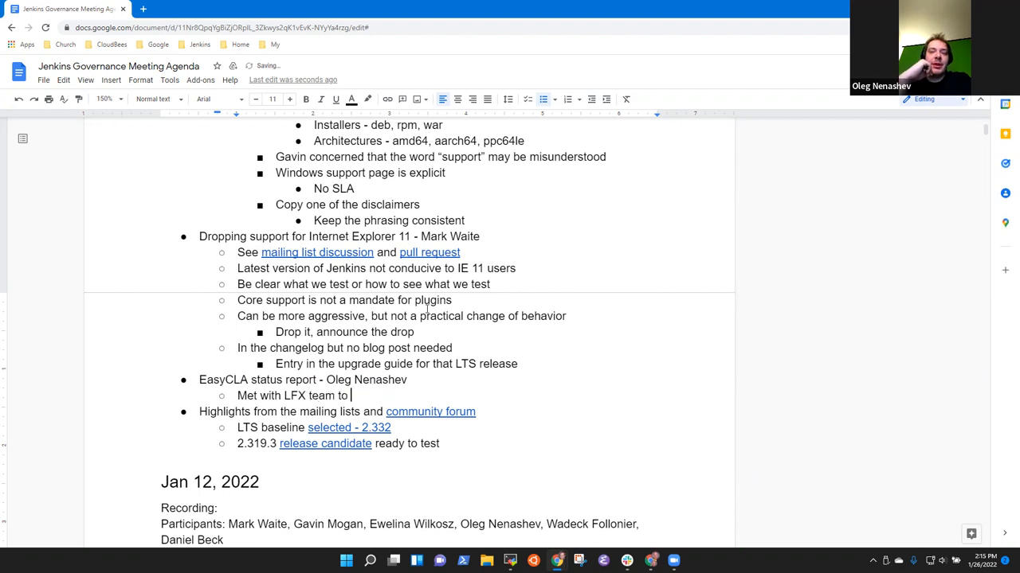
pyautogui.write('review rollout a')
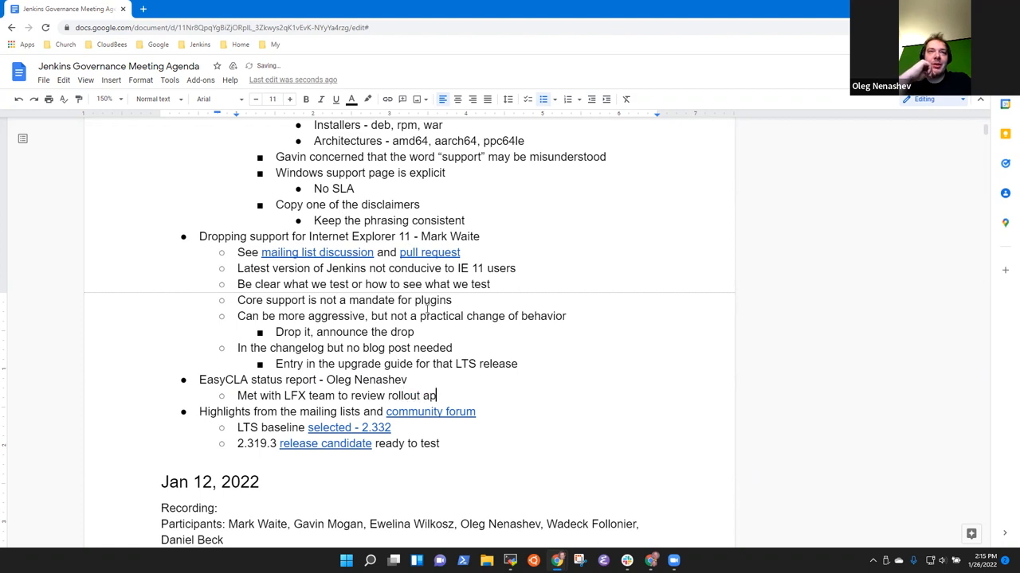
pyautogui.write('proach for')
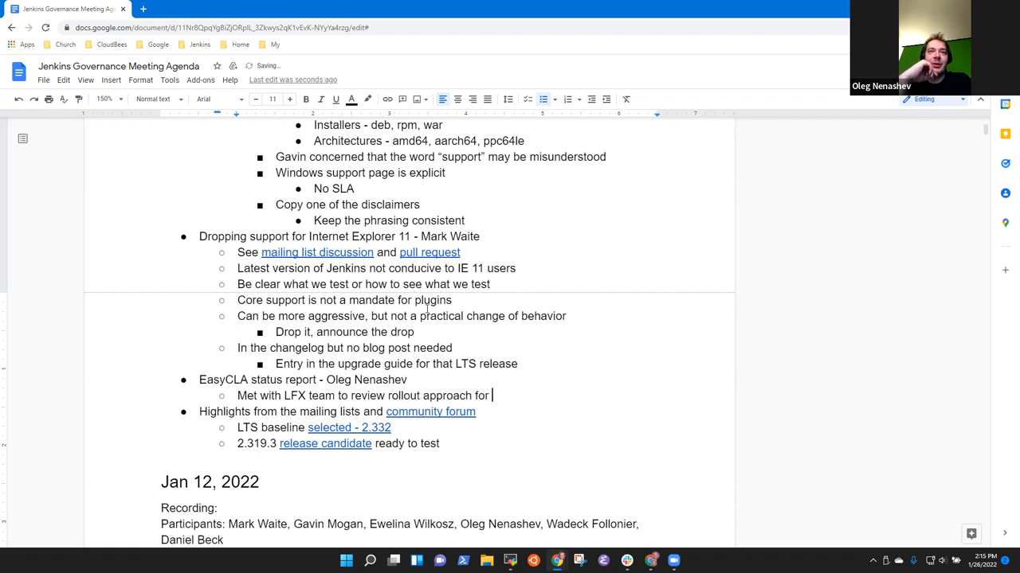
pyautogui.write('Jenkins')
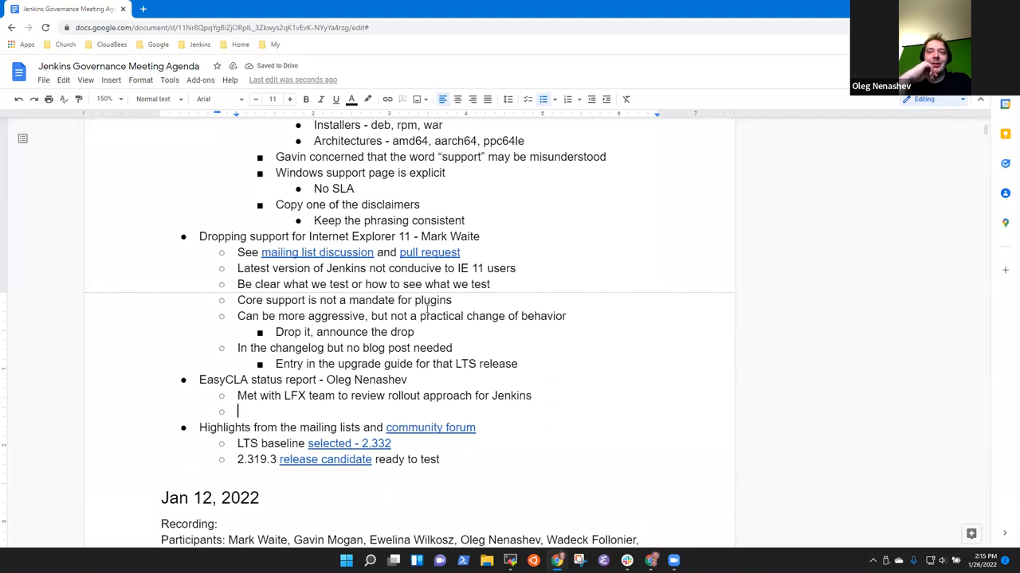
# Note the concern that we aren't ready to rollout to 3000 repositories all at once.
pyautogui.write('Concerned that we')
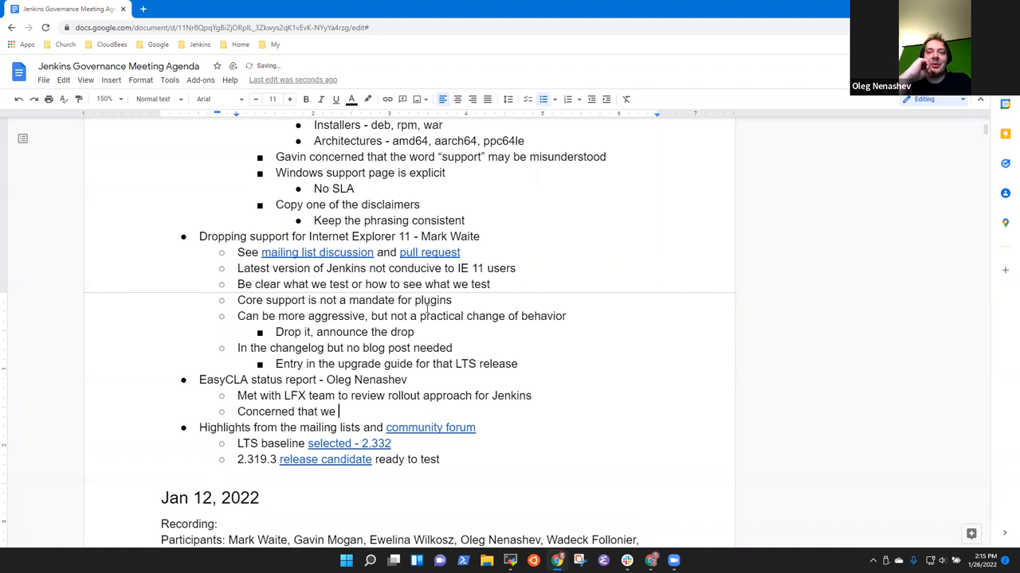
pyautogui.write("aren't ready t")
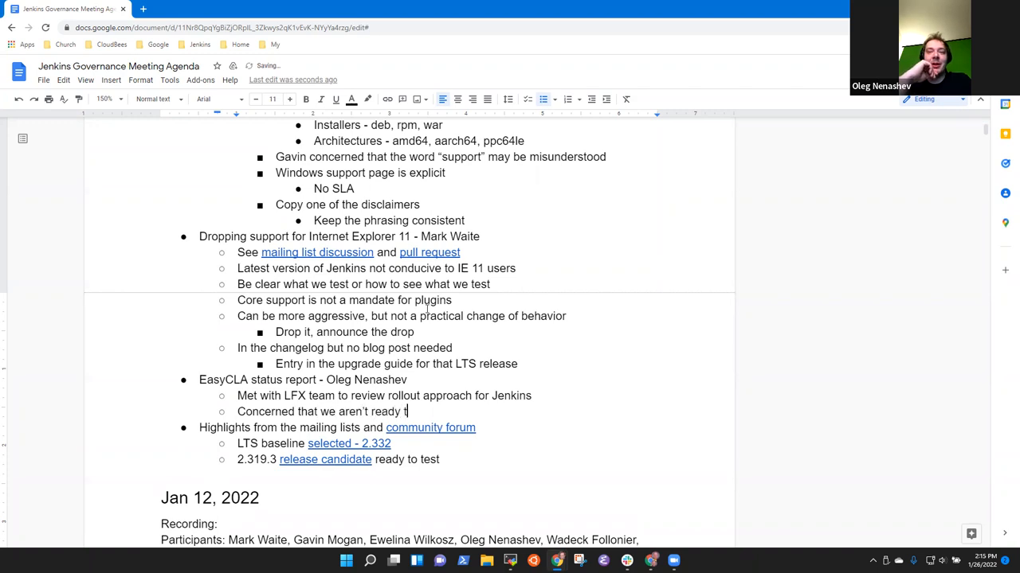
pyautogui.write('o rollout')
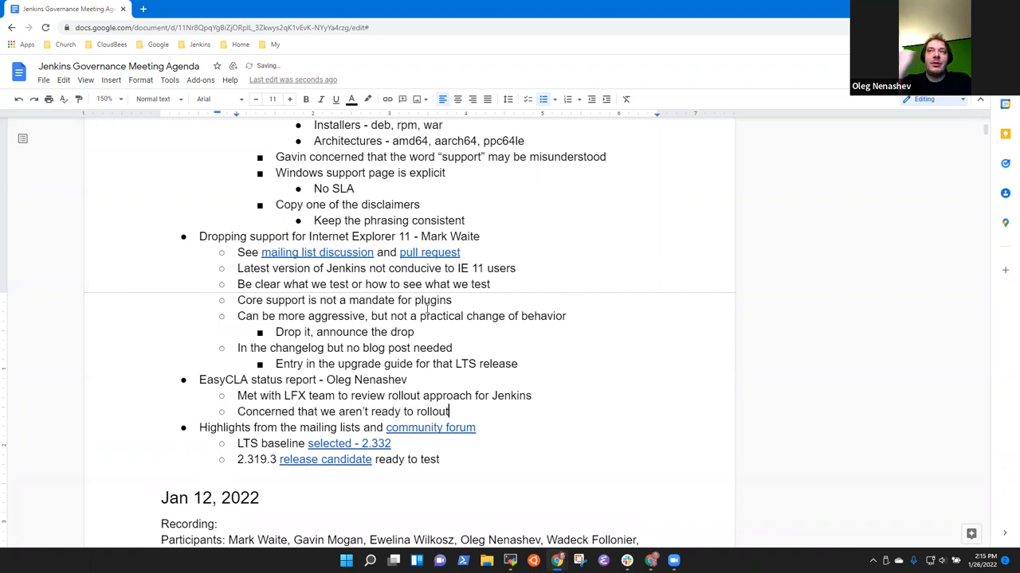
pyautogui.write('to 3000')
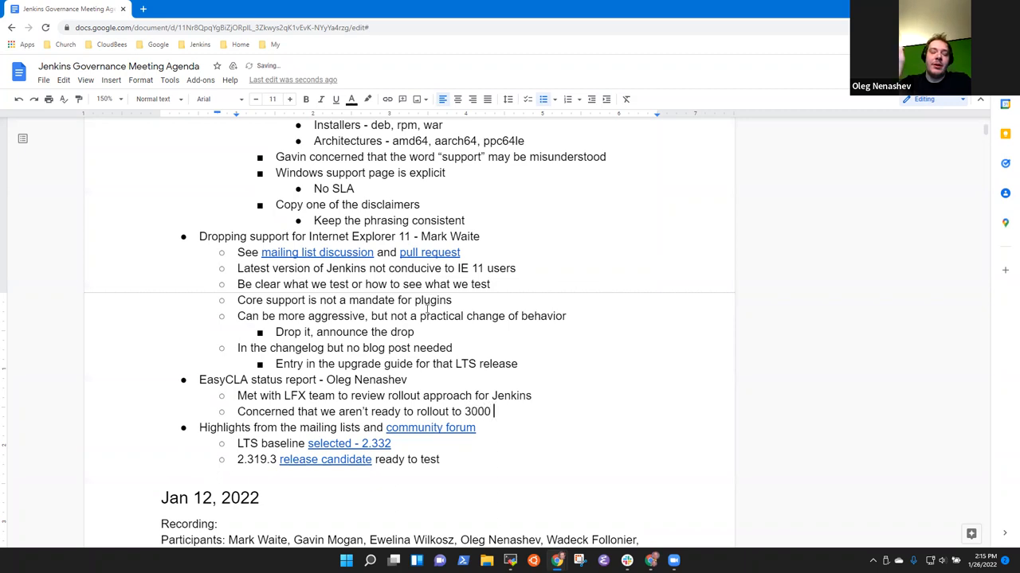
pyautogui.write('repositories')
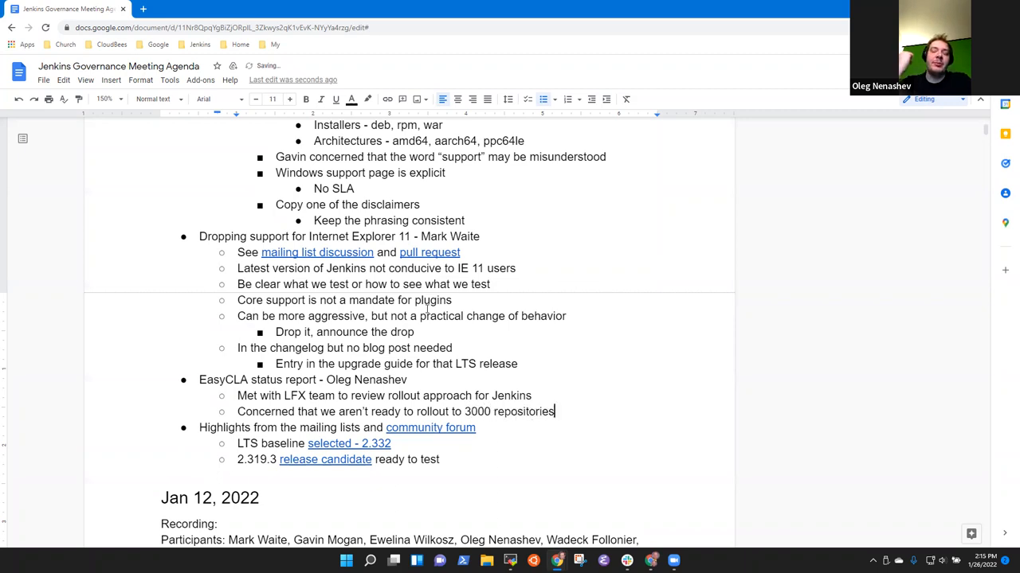
pyautogui.write('a')
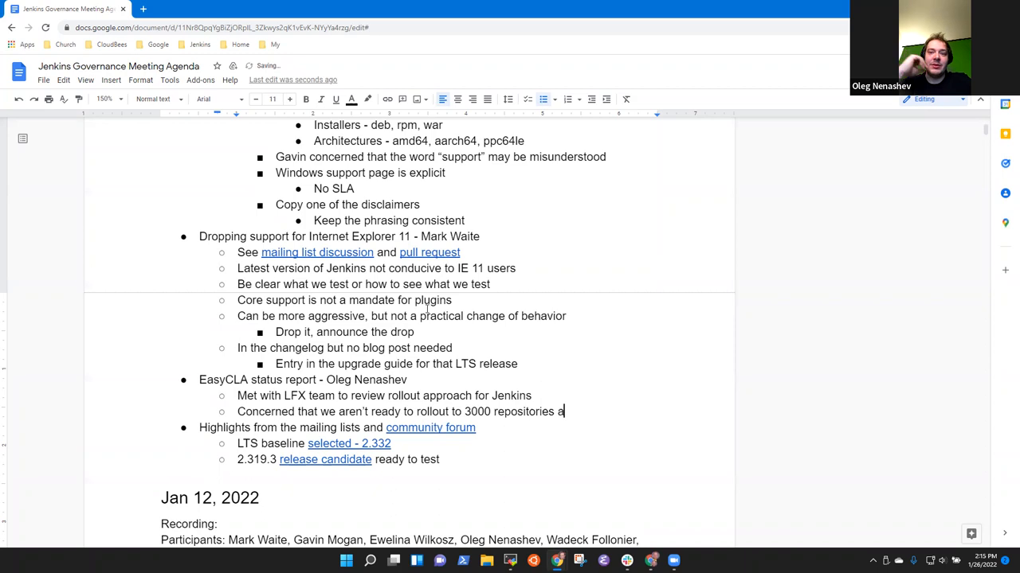
pyautogui.write('ll at once')
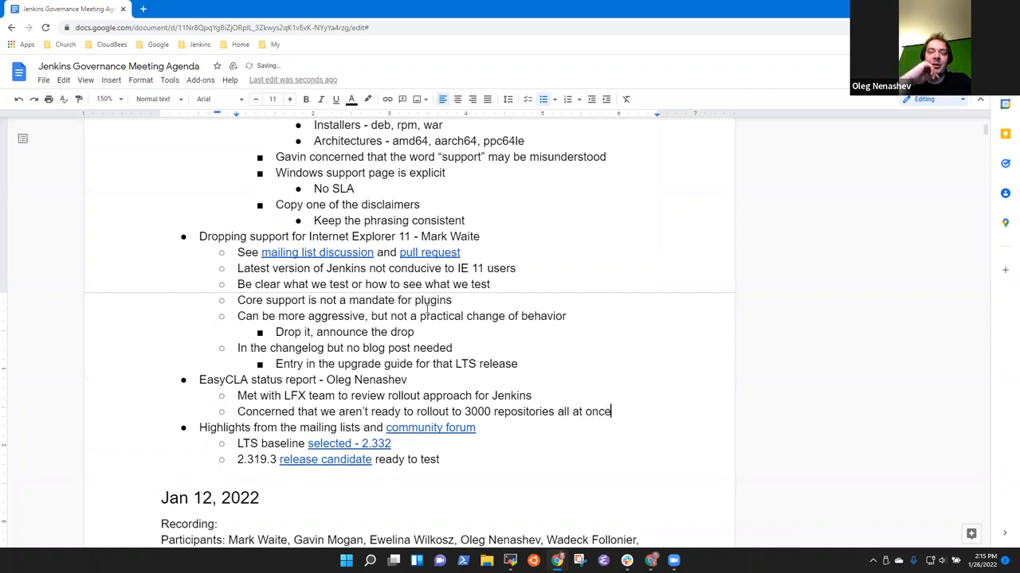
# Note EasyCLA is deployed to the infra-cla repository and start the 'Need...' documentation bullet.
pyautogui.write('We have Eas')
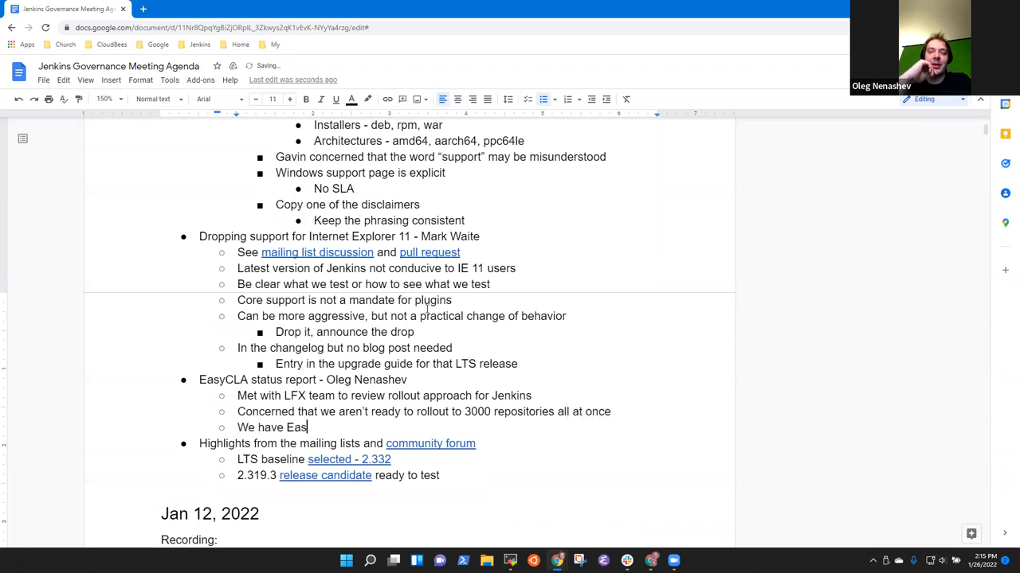
pyautogui.write('yLC')
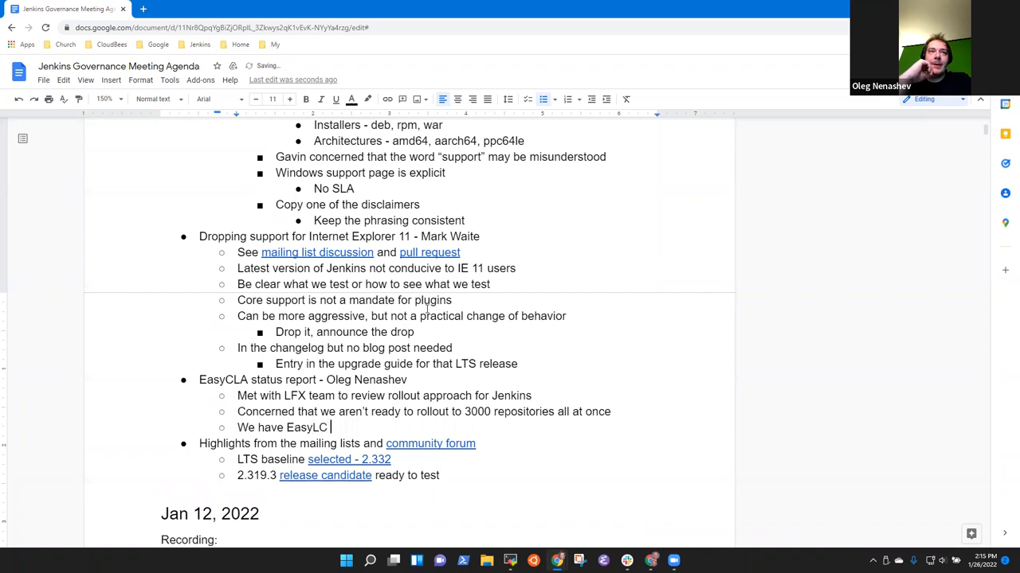
pyautogui.write('A')
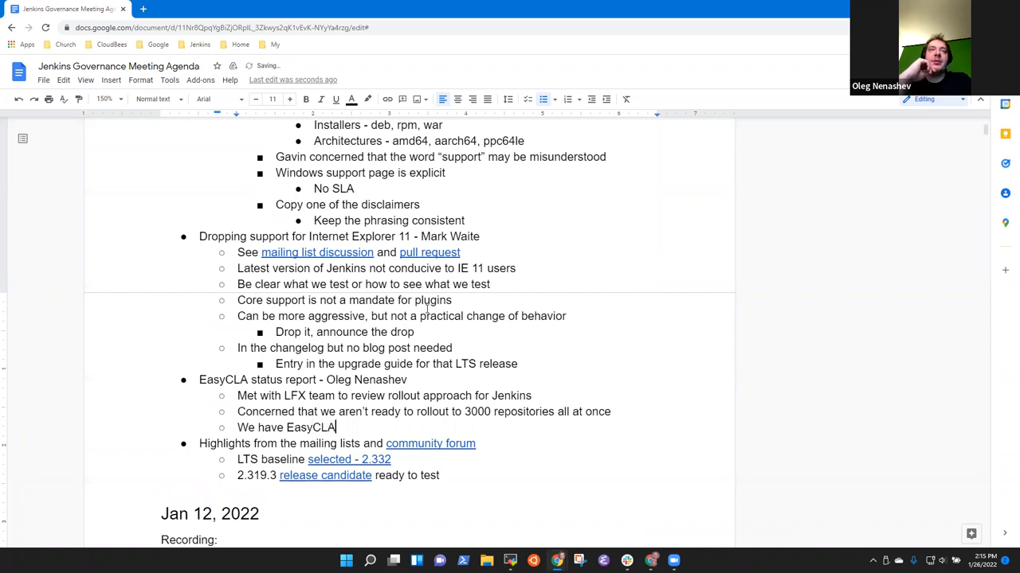
pyautogui.write('deployed')
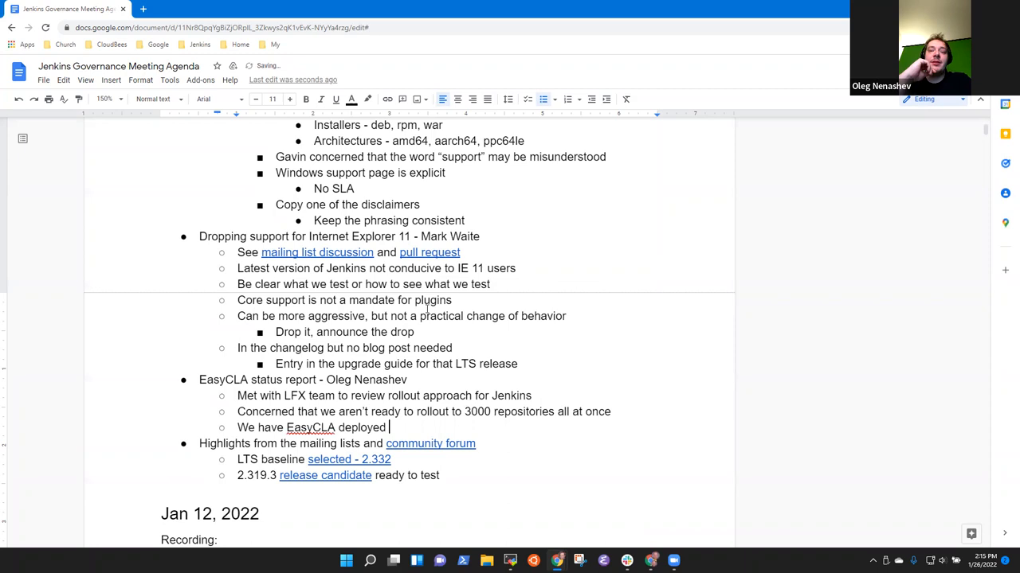
pyautogui.write('to the')
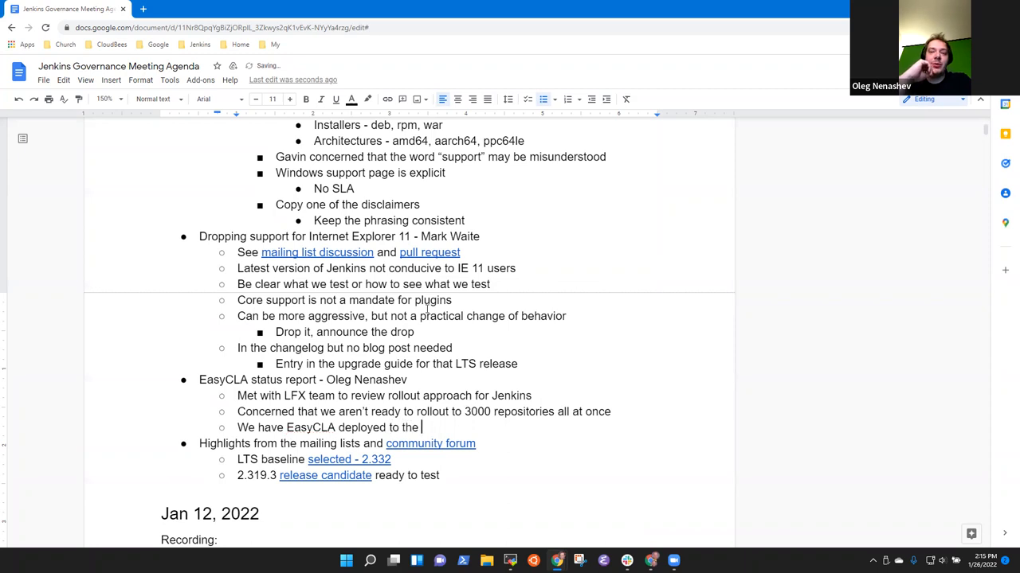
pyautogui.write('infra-')
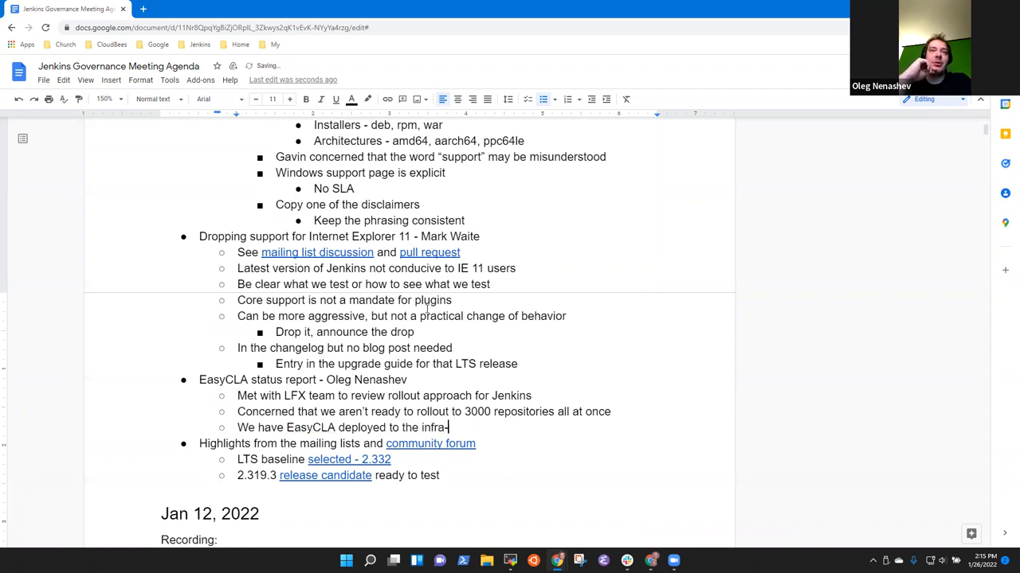
pyautogui.write('-cla repository')
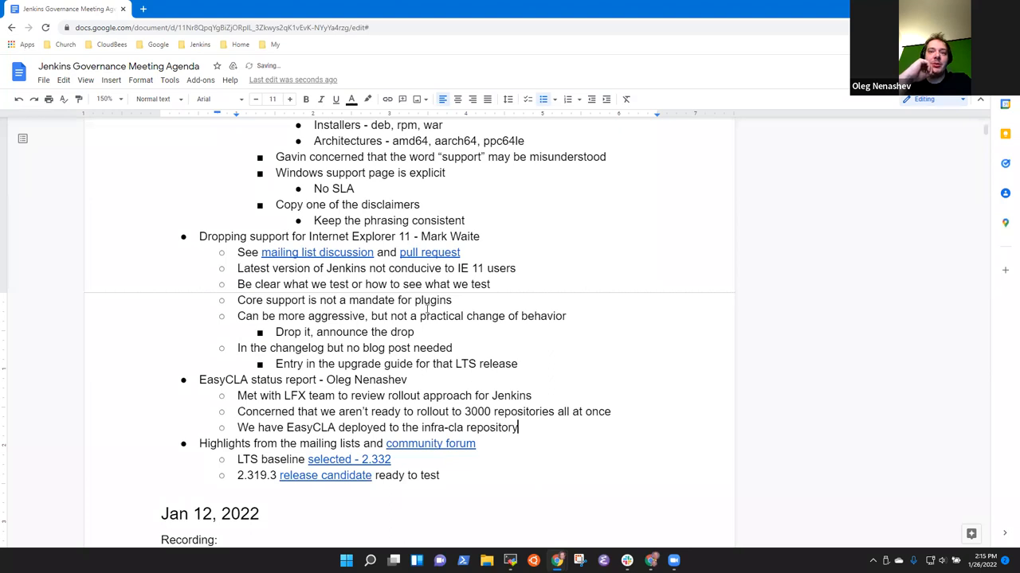
pyautogui.press('enter')
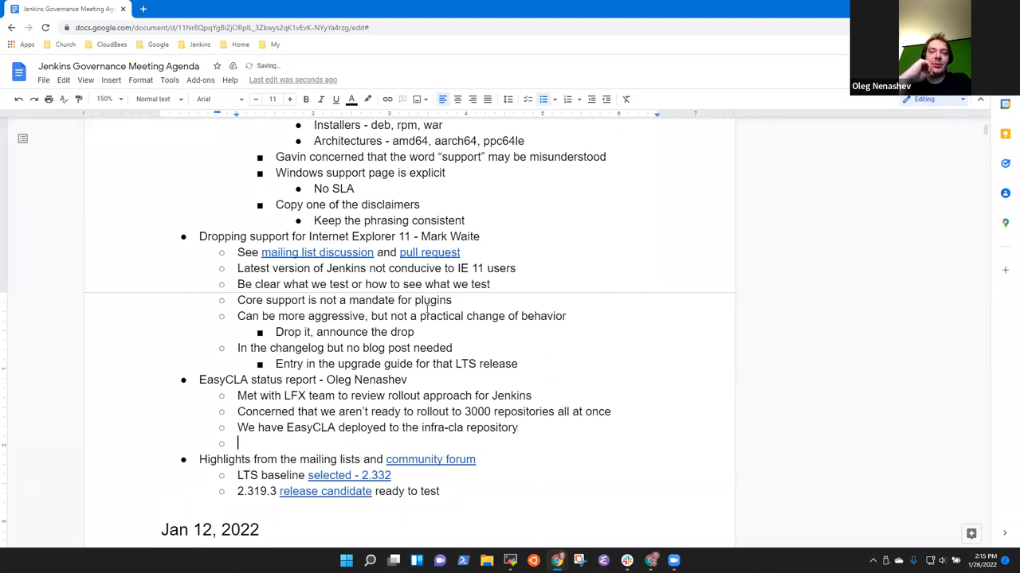
pyautogui.write('Needs a documentation update')
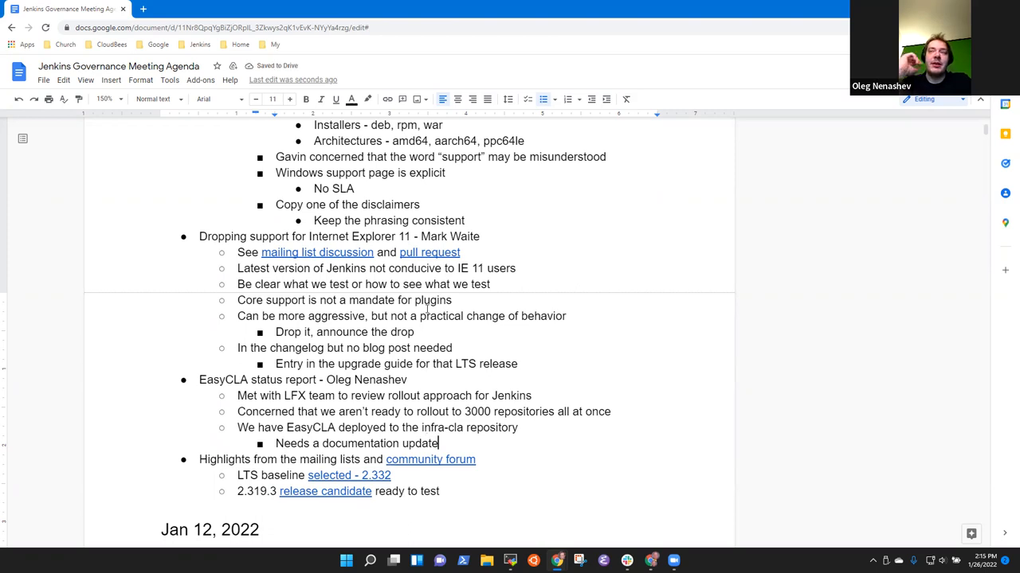
# Add bullets 'Need an update to jenkins-infra' and the granted .github repository request.
pyautogui.press('enter')
pyautogui.write('Need')
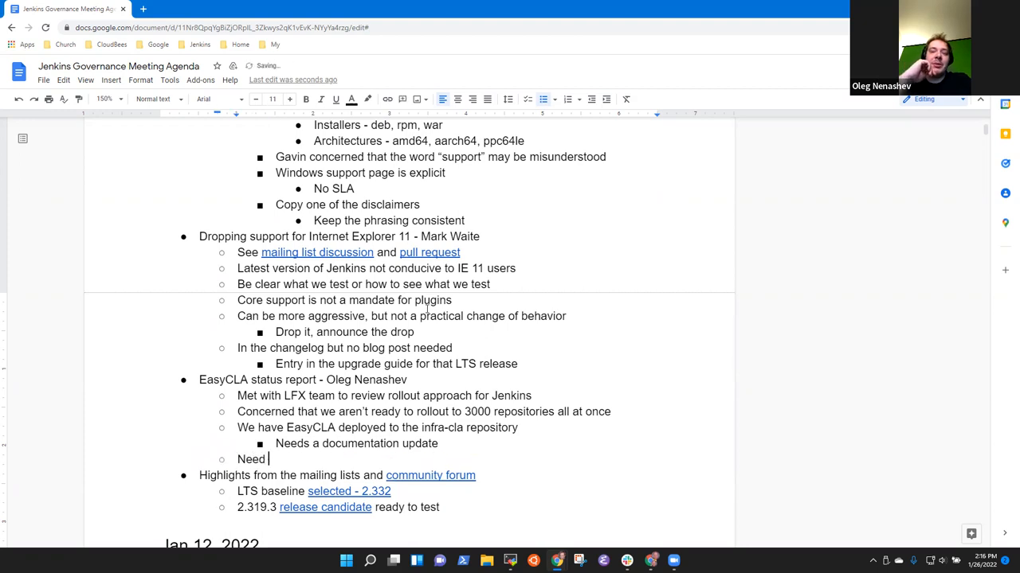
pyautogui.write('an update to')
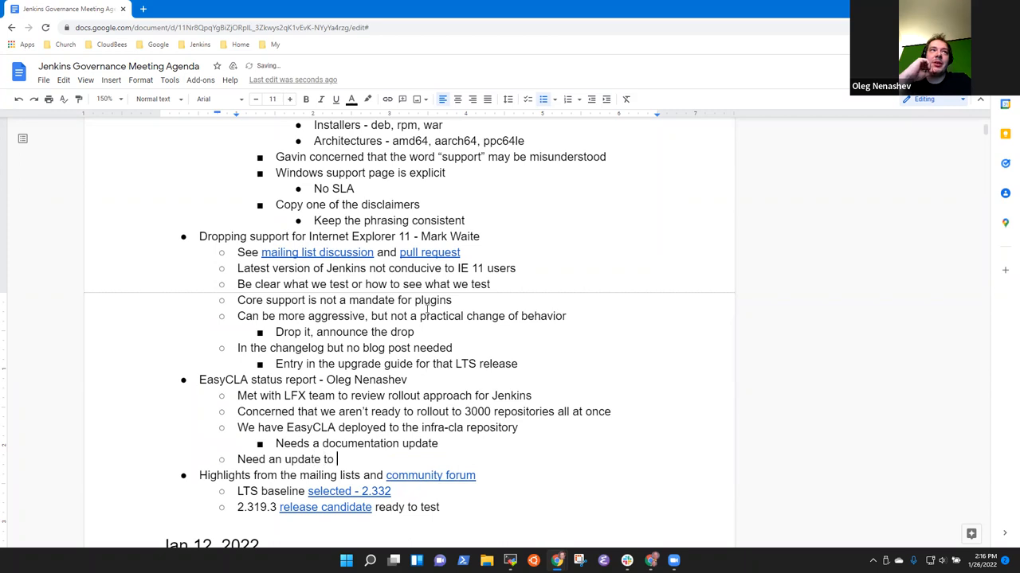
pyautogui.write('jenkins-infra f')
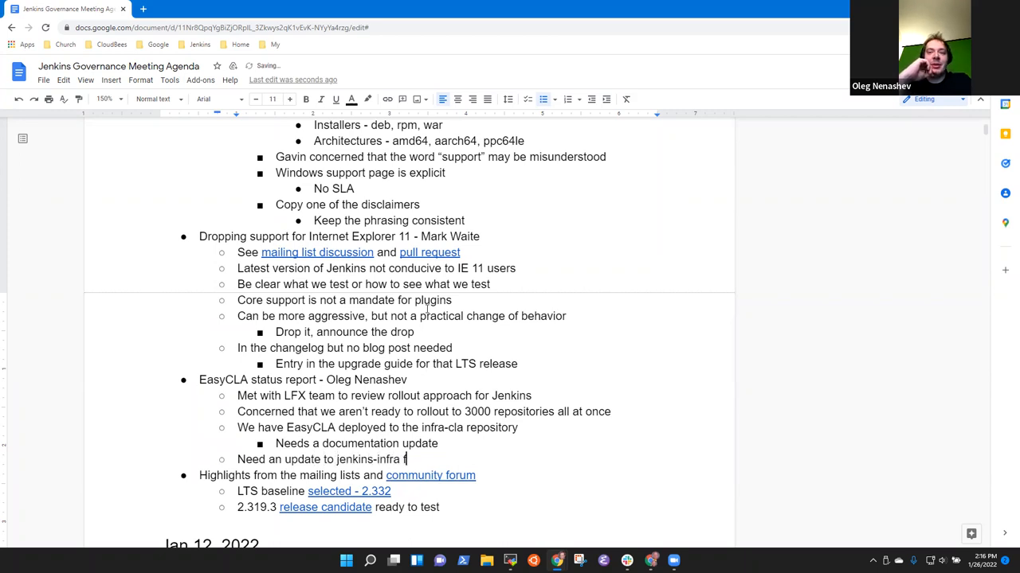
pyautogui.write('Made')
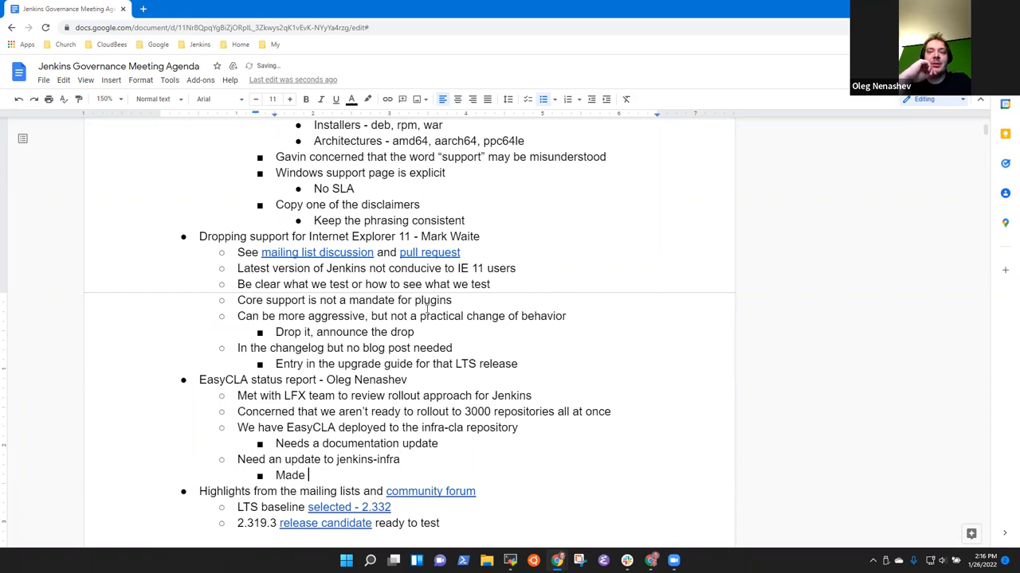
pyautogui.write('request to the .gith')
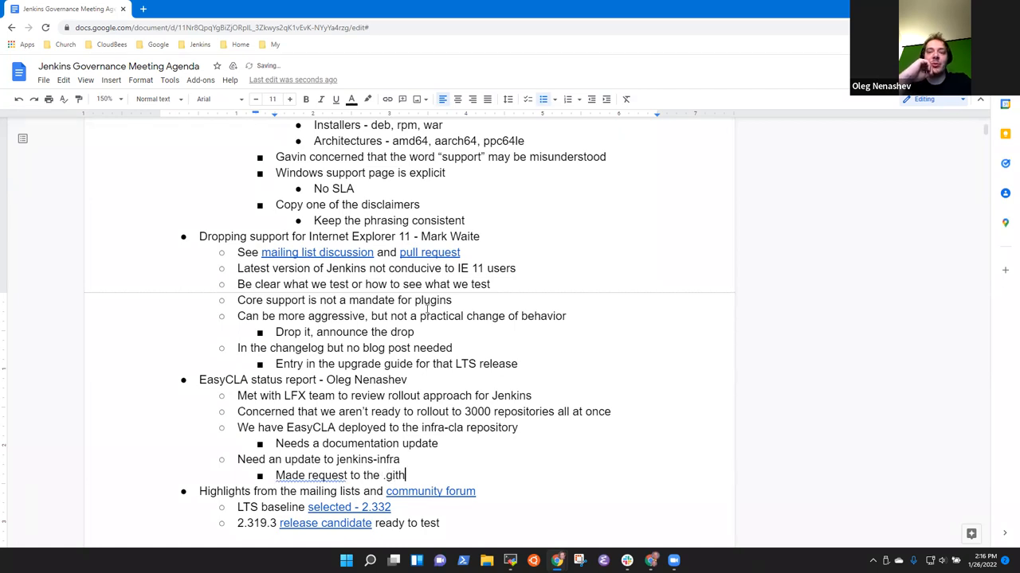
pyautogui.write('ub repository, grant')
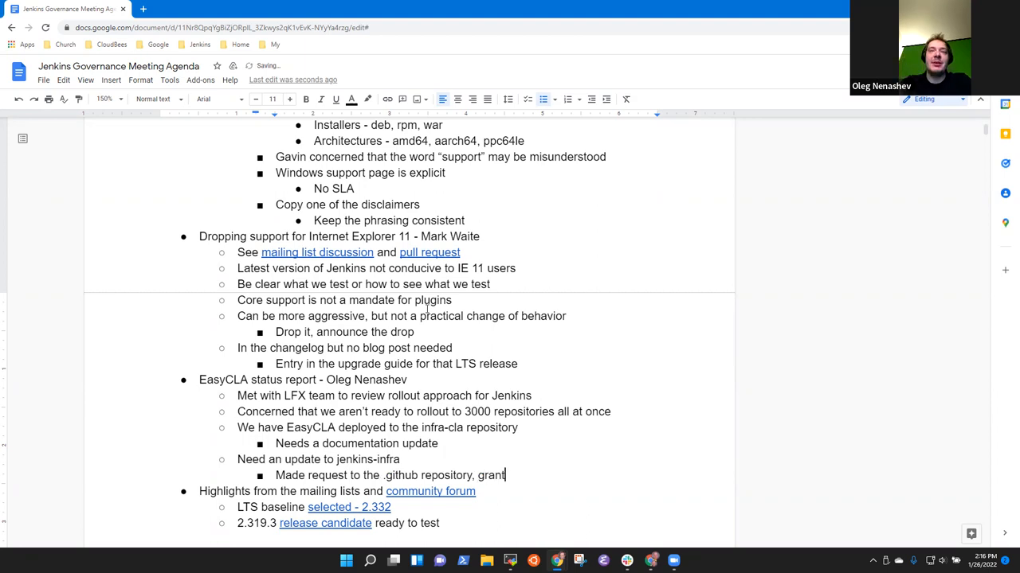
pyautogui.write('ed')
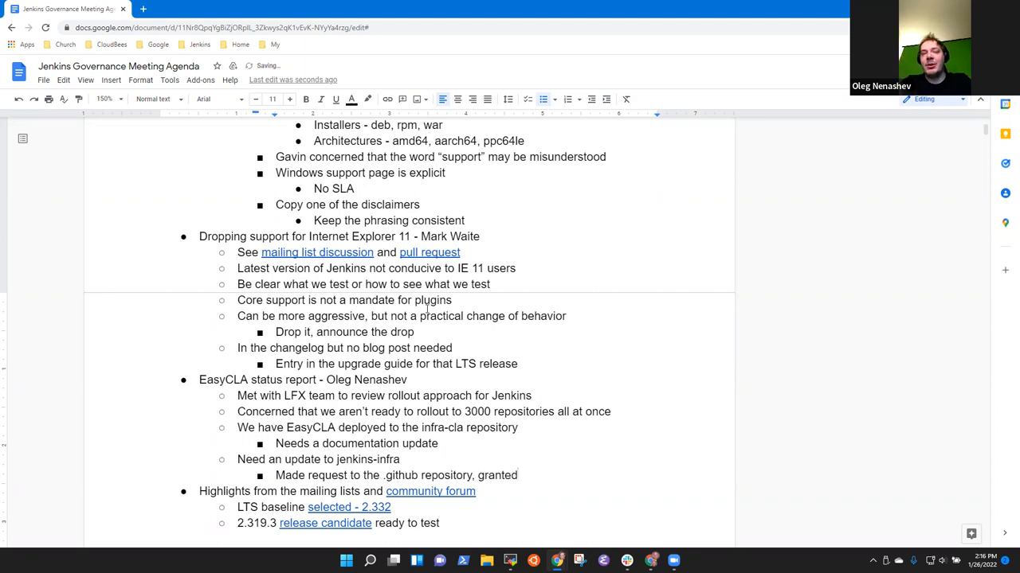
pyautogui.write('the')
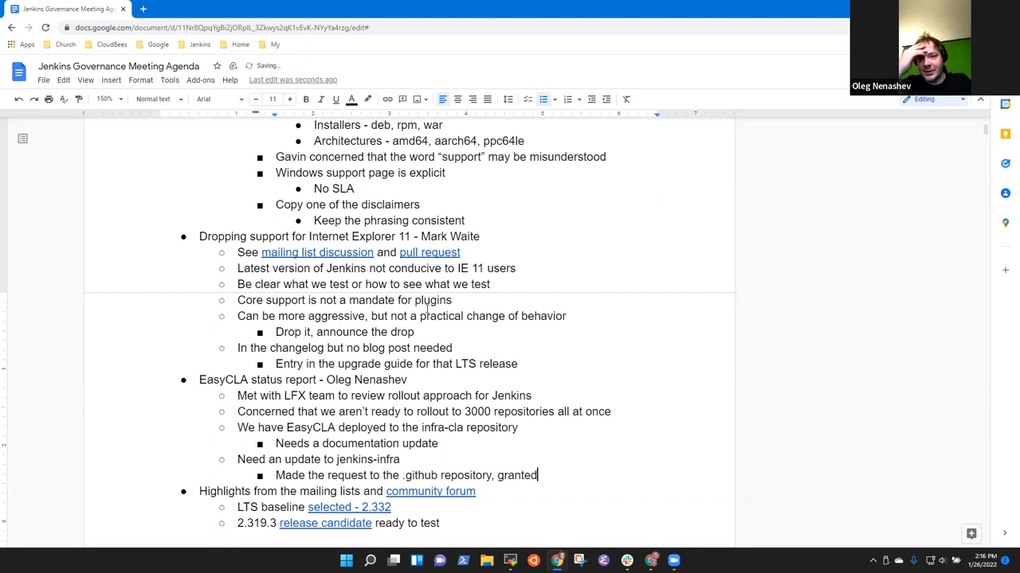
# Add the sub-bullet 'A "test drive" in that repository'.
pyautogui.write('A')
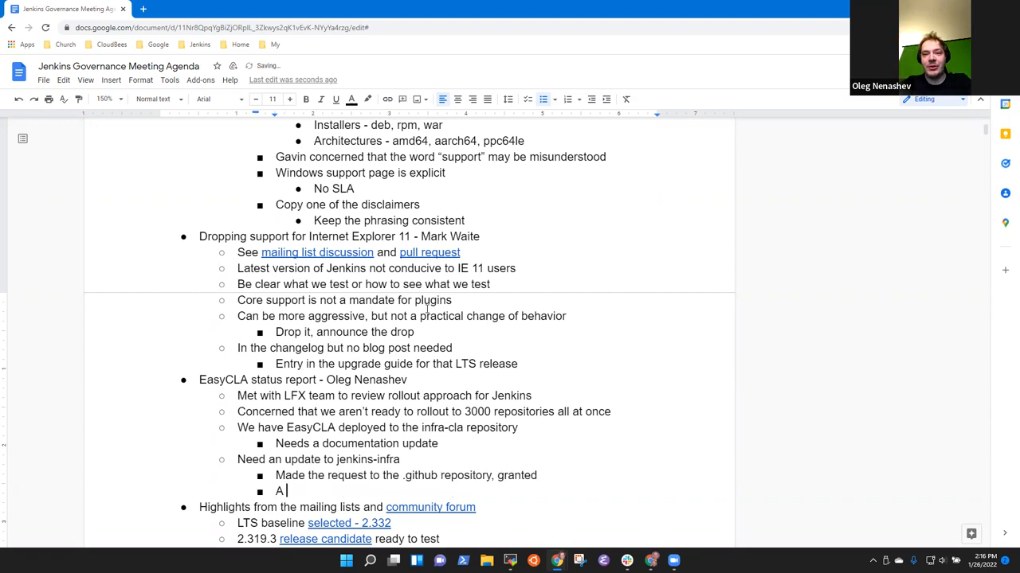
pyautogui.write('"test drive"')
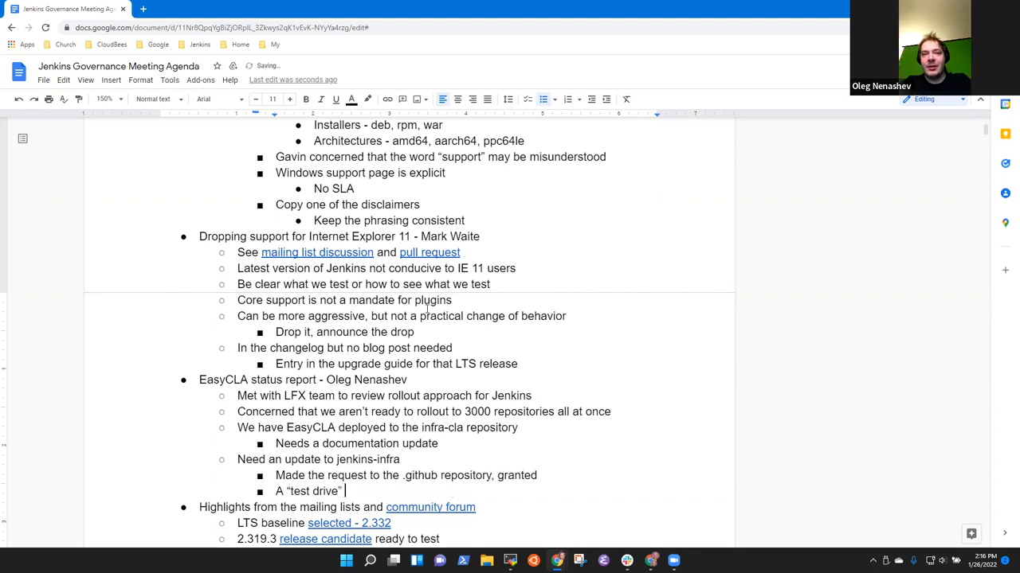
pyautogui.write('in that repository')
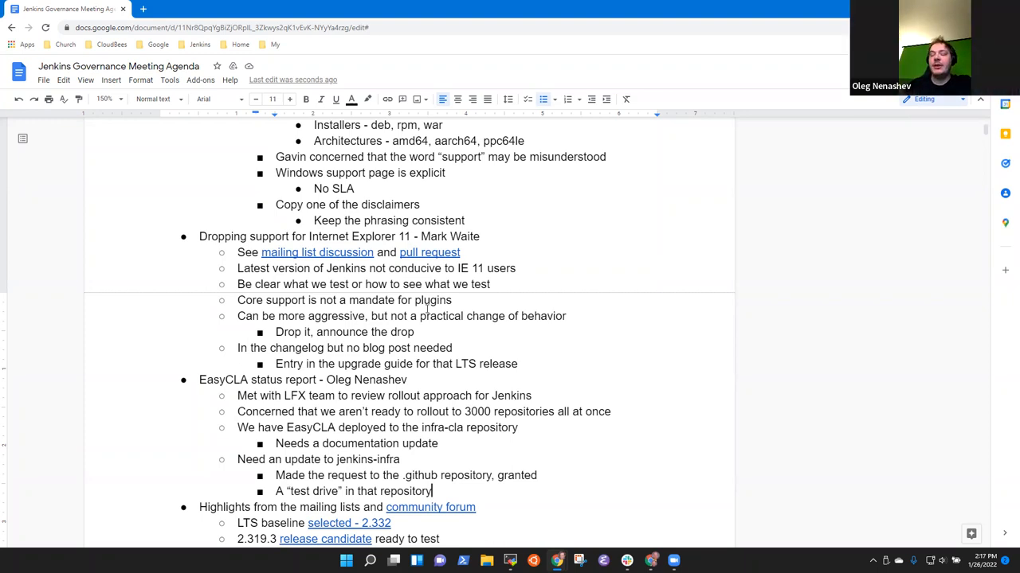
# Add the note 'CLA not enforced on repositories and branches today' one level up under EasyCLA.
pyautogui.press('enter')
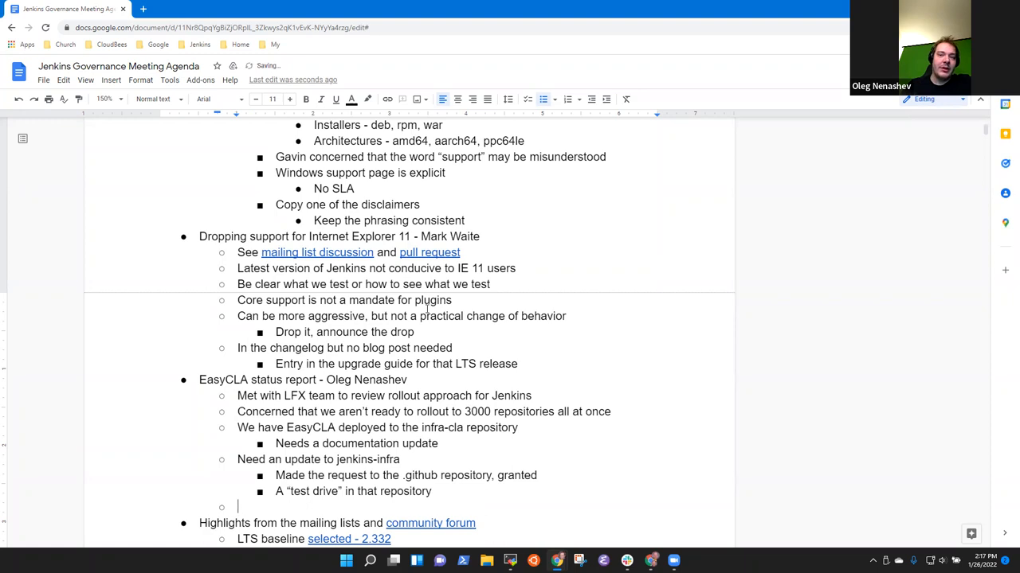
pyautogui.write('CLA')
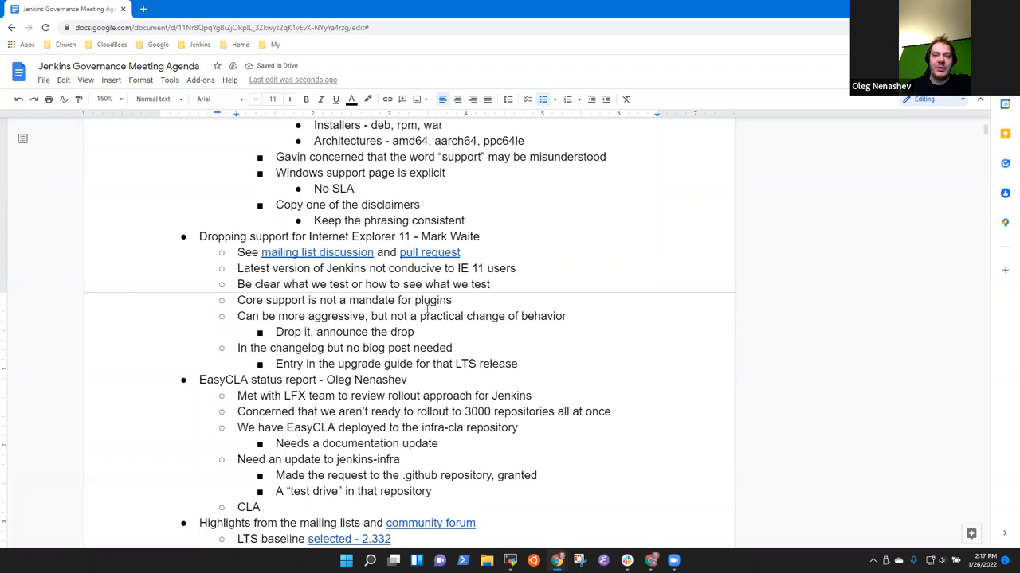
pyautogui.write('not enforced')
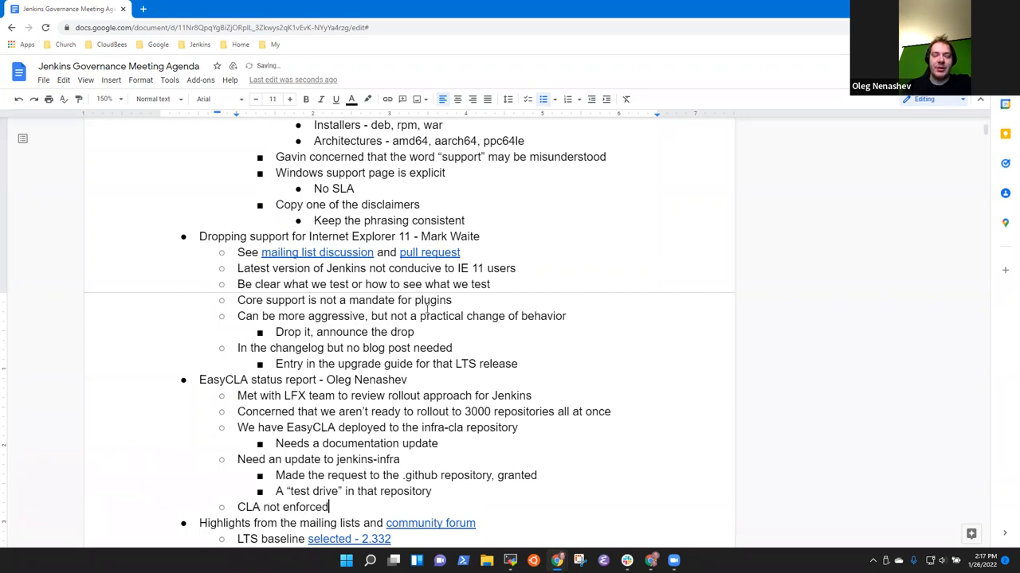
pyautogui.write('on')
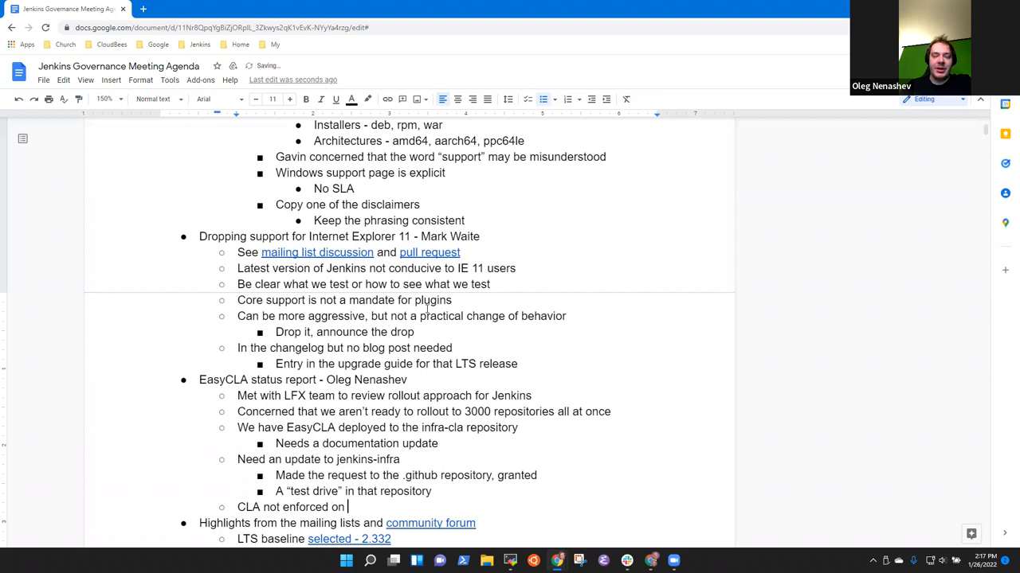
pyautogui.write('repository')
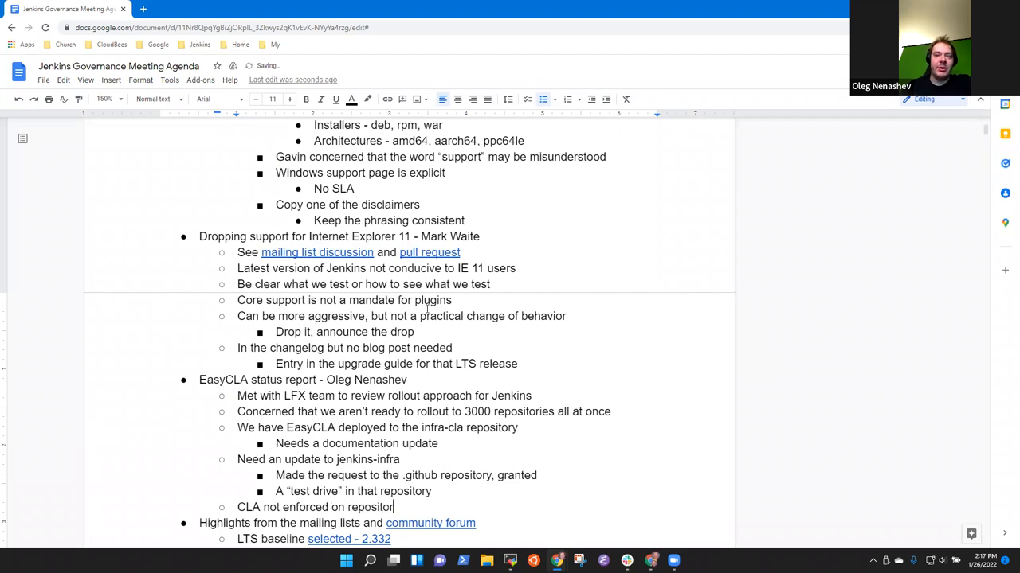
pyautogui.write('ies and branches')
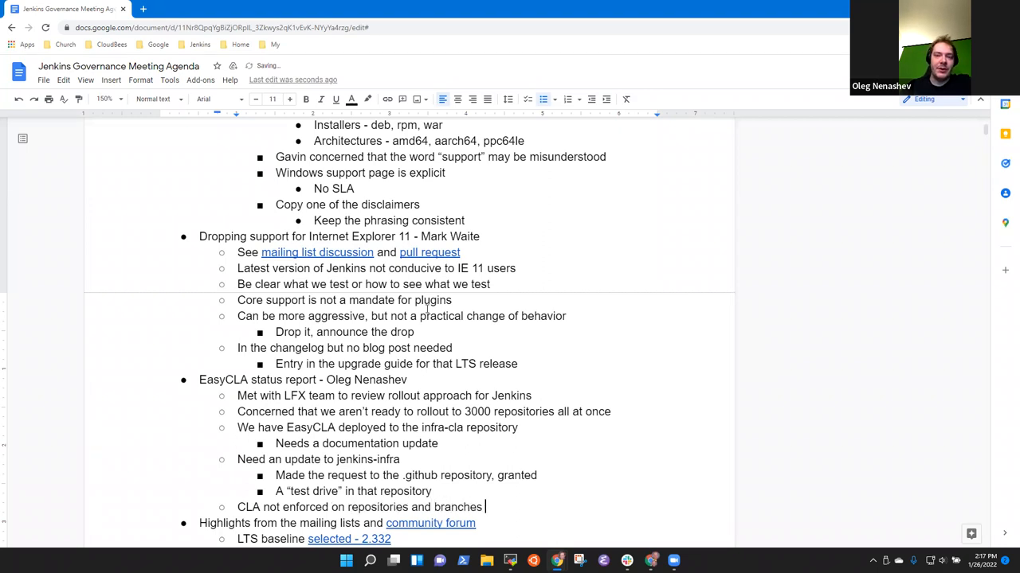
pyautogui.write('today')
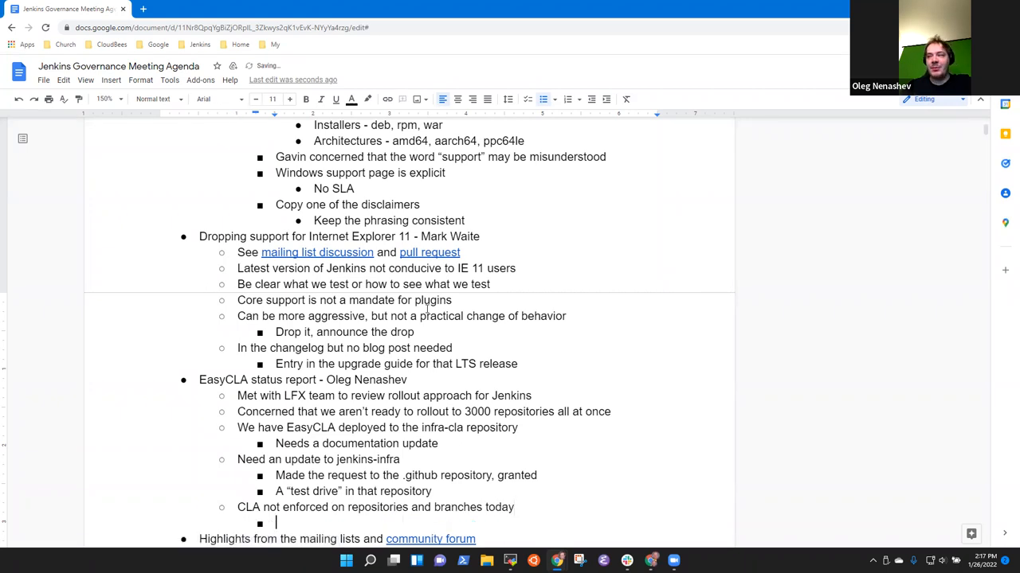
# Add sub-bullet 'Previous behavior continues' and begin the 'If we want to enable EasyCLA…' line.
pyautogui.write('Previous beh')
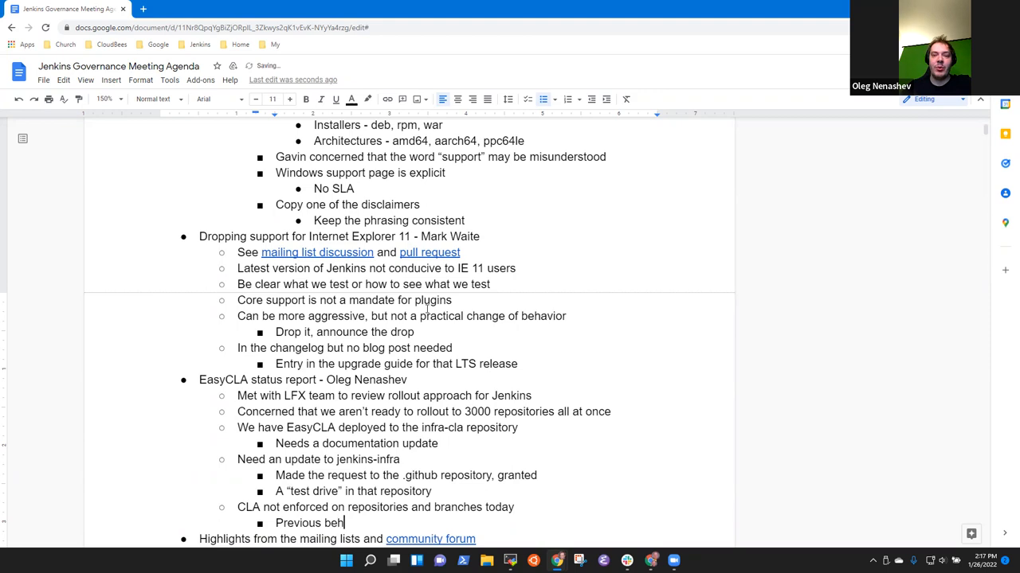
pyautogui.write('avior continues')
pyautogui.write('If we')
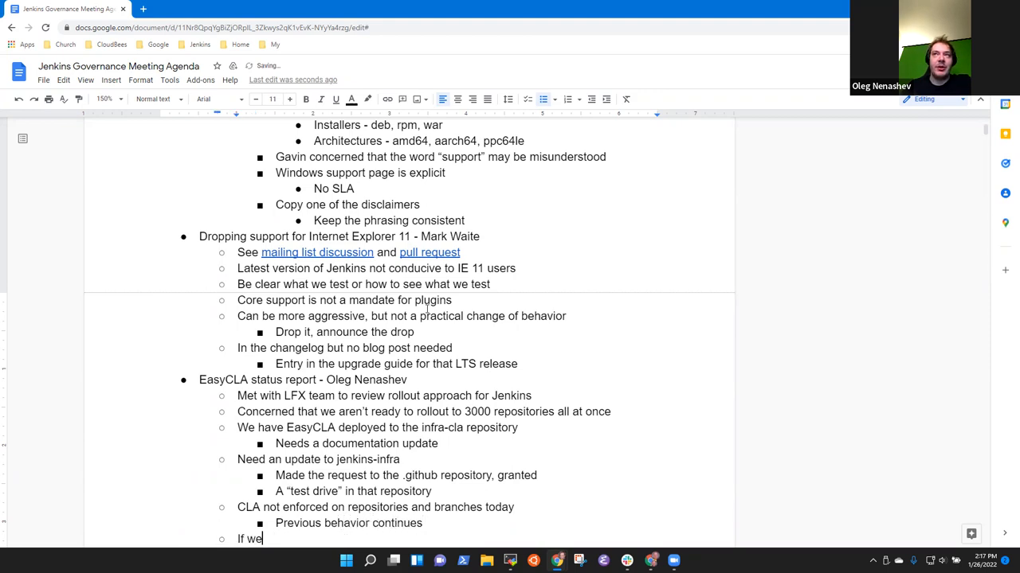
pyautogui.write('want to enable')
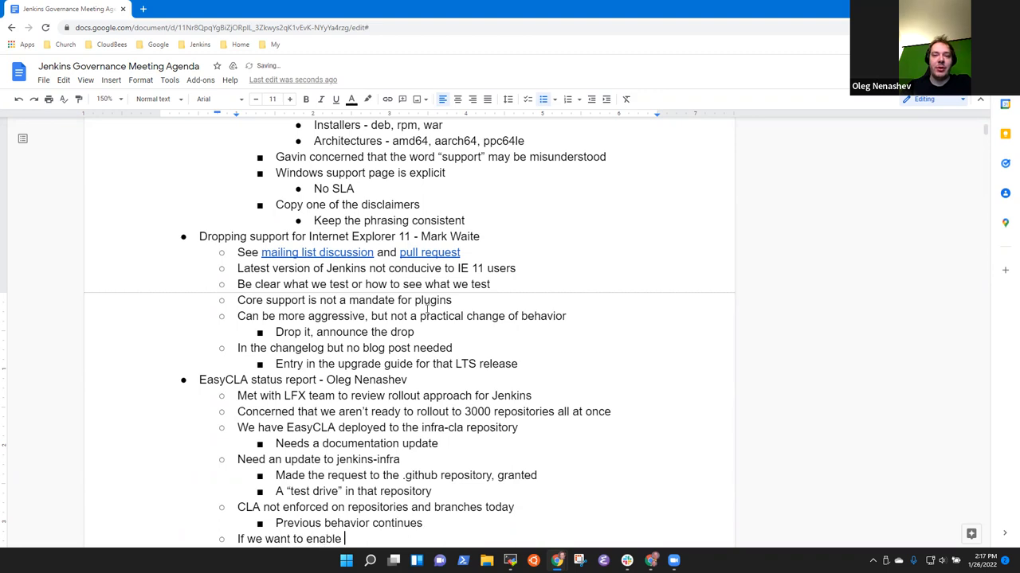
pyautogui.write('EAsy')
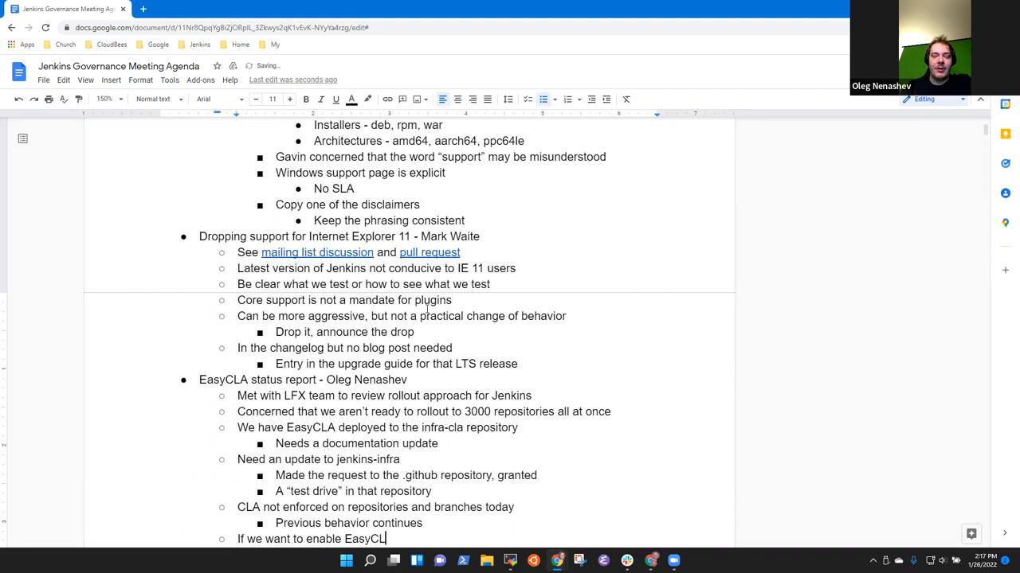
pyautogui.write(', enable as n')
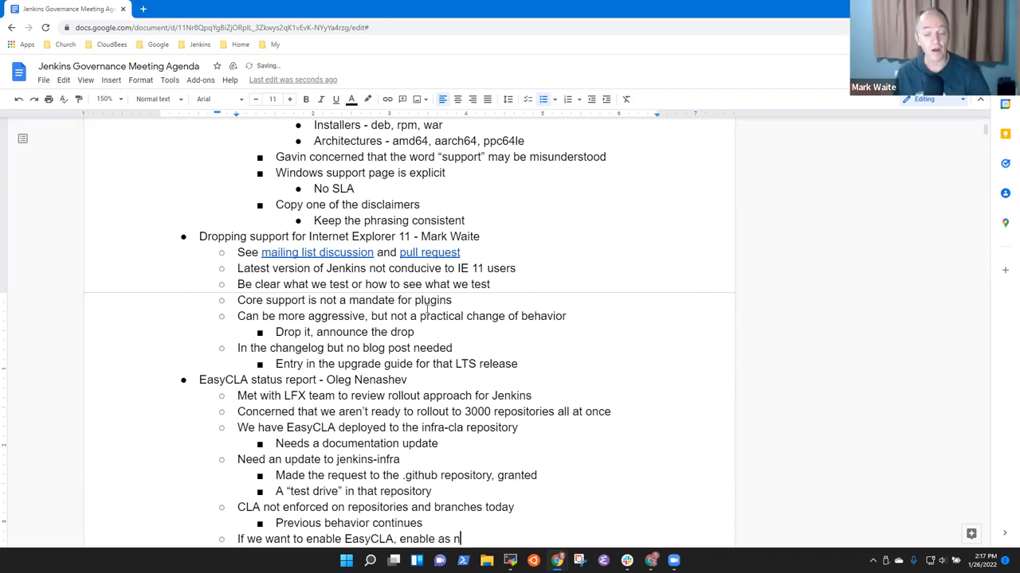
pyautogui.write('an')
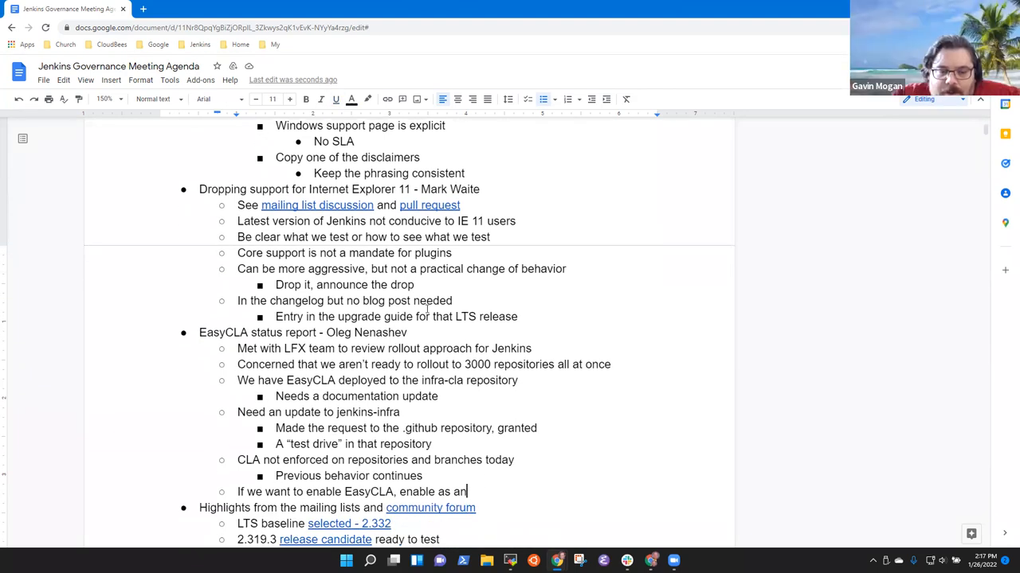
# Finish the 'enabled as a GitHub App' note with a nested point that it can be individually enabled for repos.
pyautogui.press('Backspace')
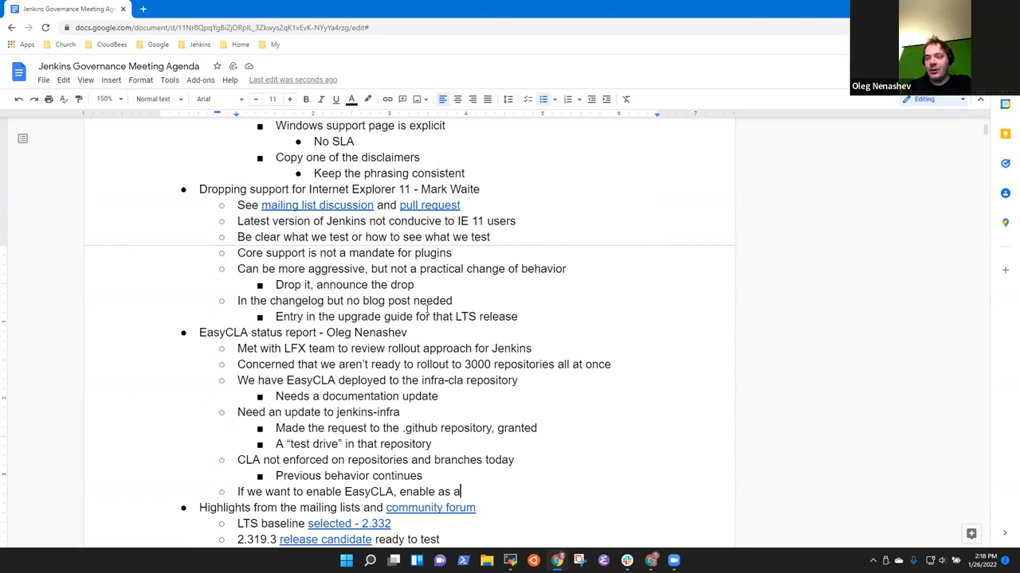
pyautogui.write('GitHu')
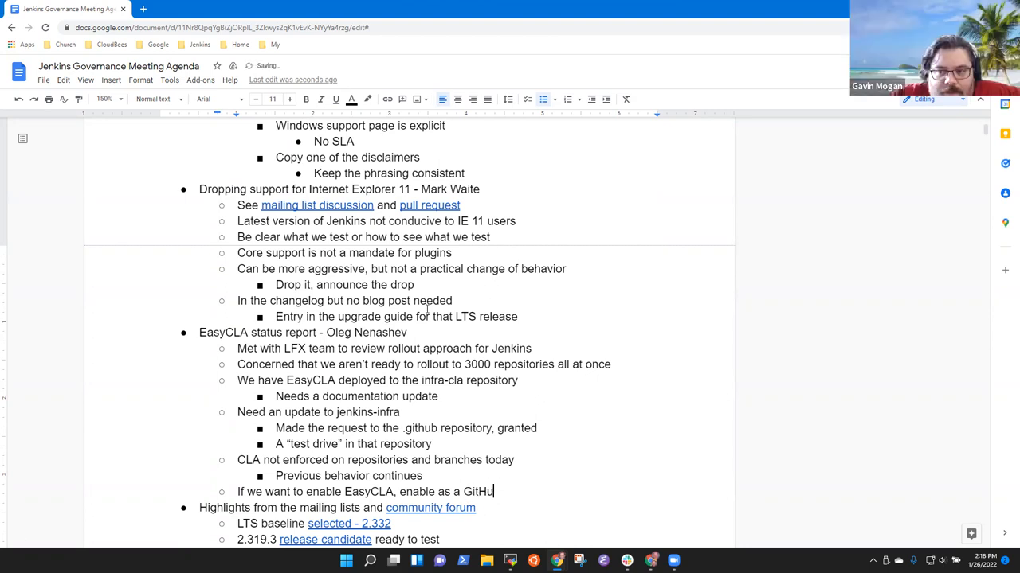
pyautogui.press('enter')
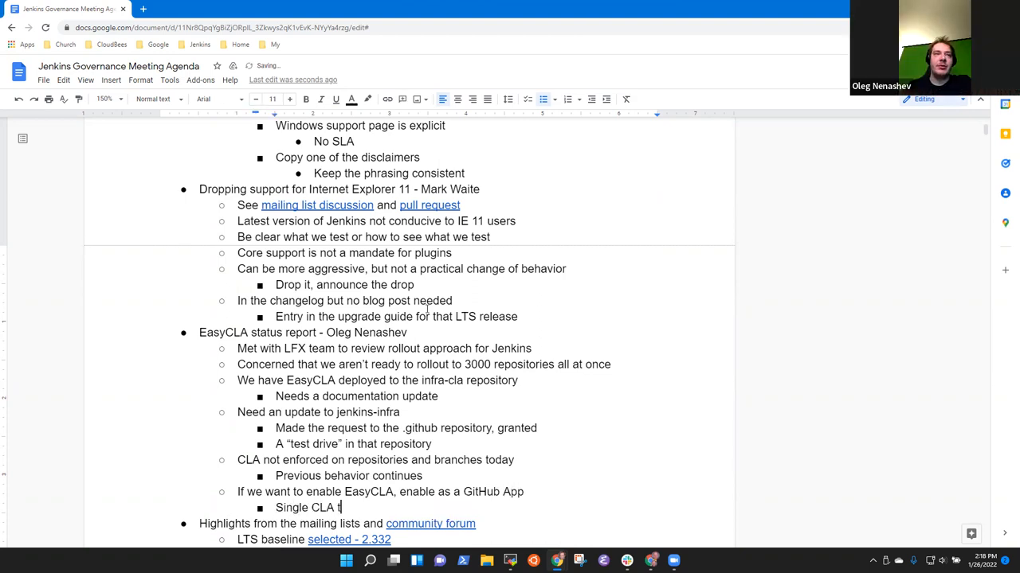
pyautogui.write('hat can')
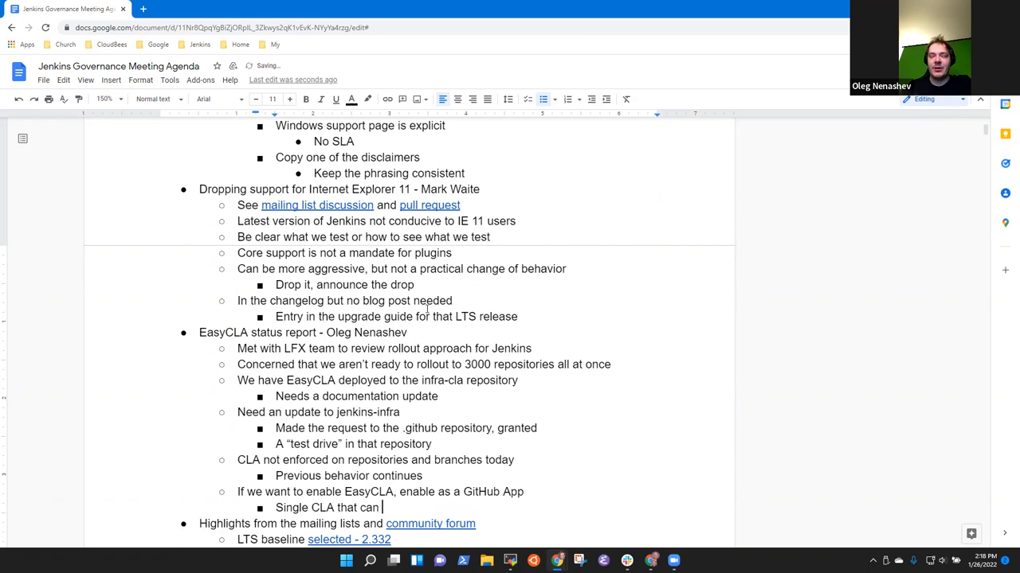
pyautogui.write('be indi')
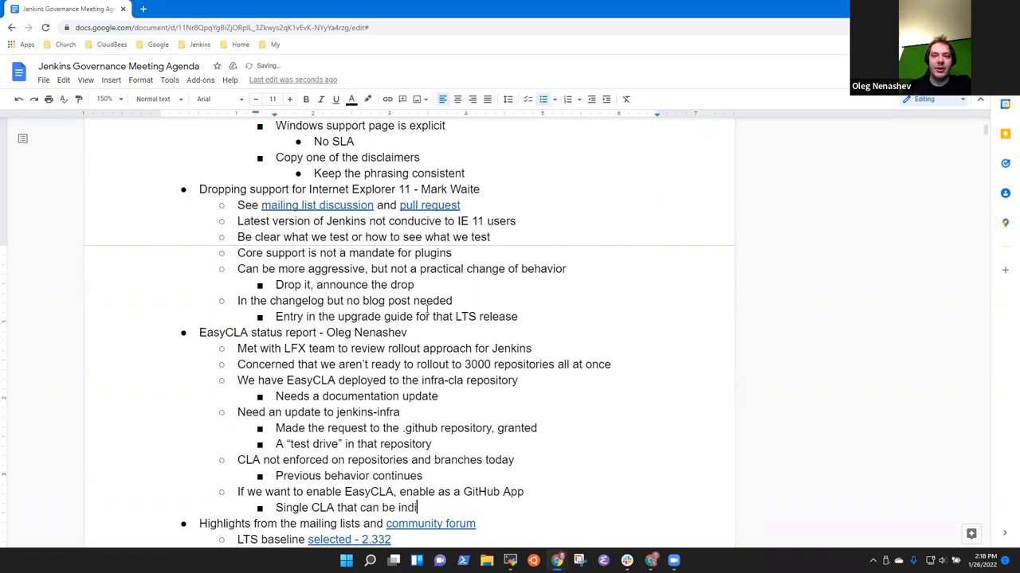
pyautogui.write('vidually ena')
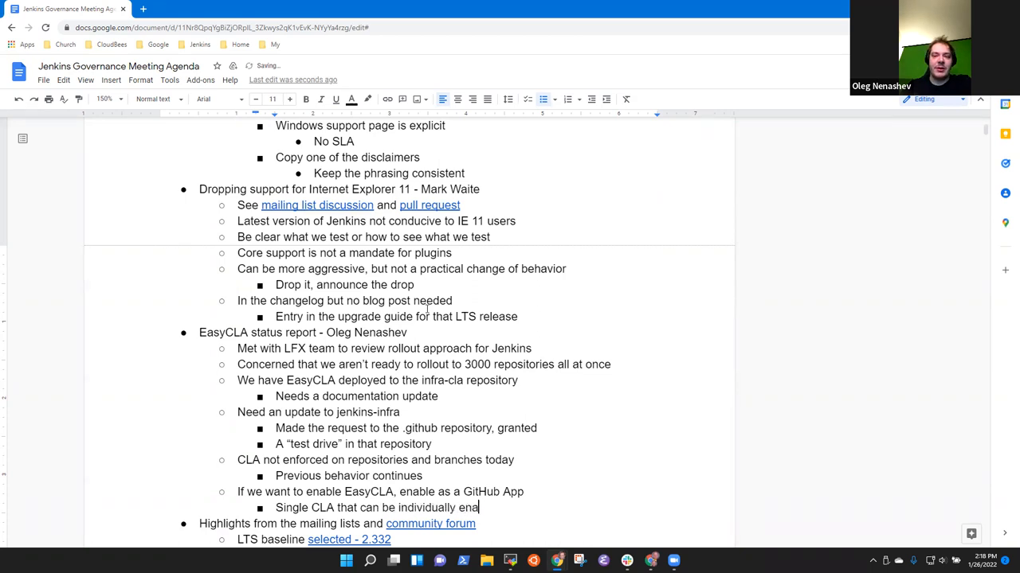
pyautogui.write('bled for')
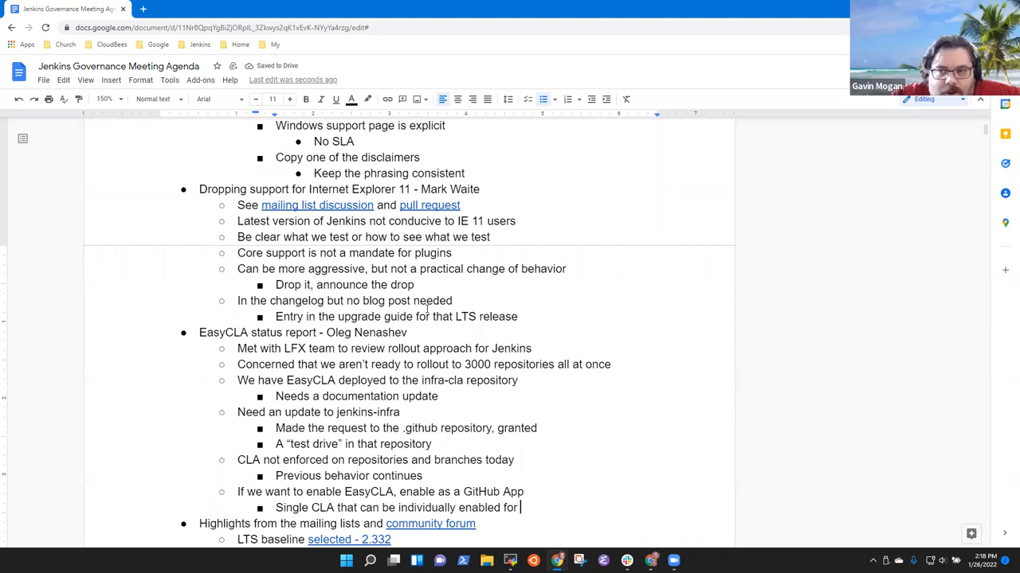
pyautogui.press('backspace')
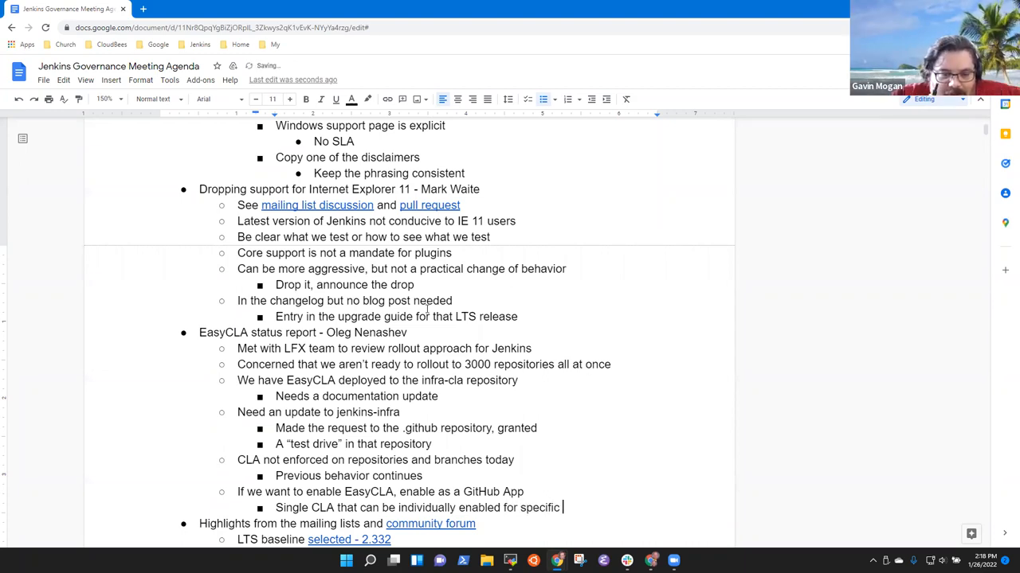
pyautogui.write('repos')
pyautogui.write('EasyCLA is')
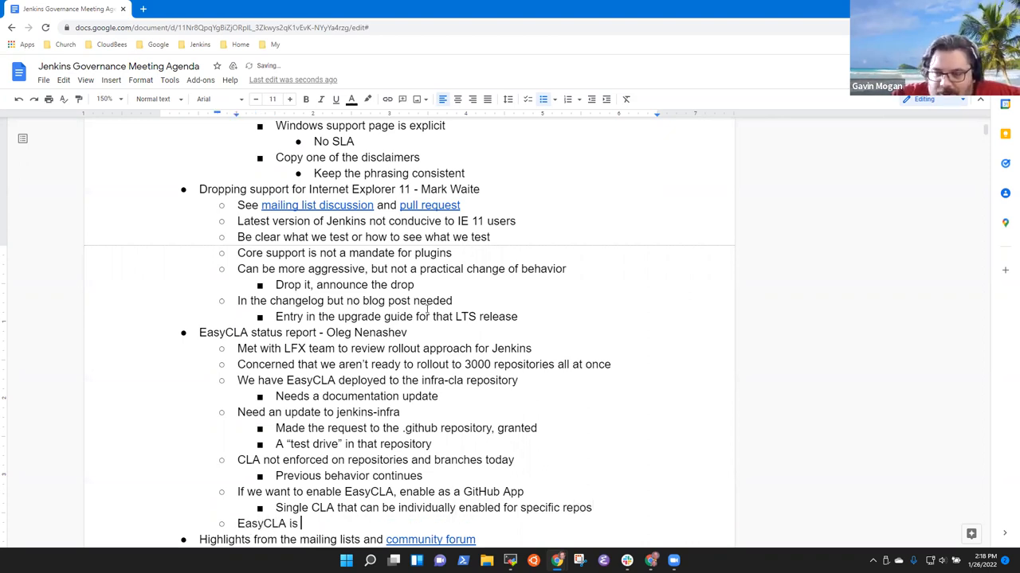
# Note CDF-wide coverage and that it is installed on the jenkinsci and jenkins-infra organizations.
pyautogui.write('covers th')
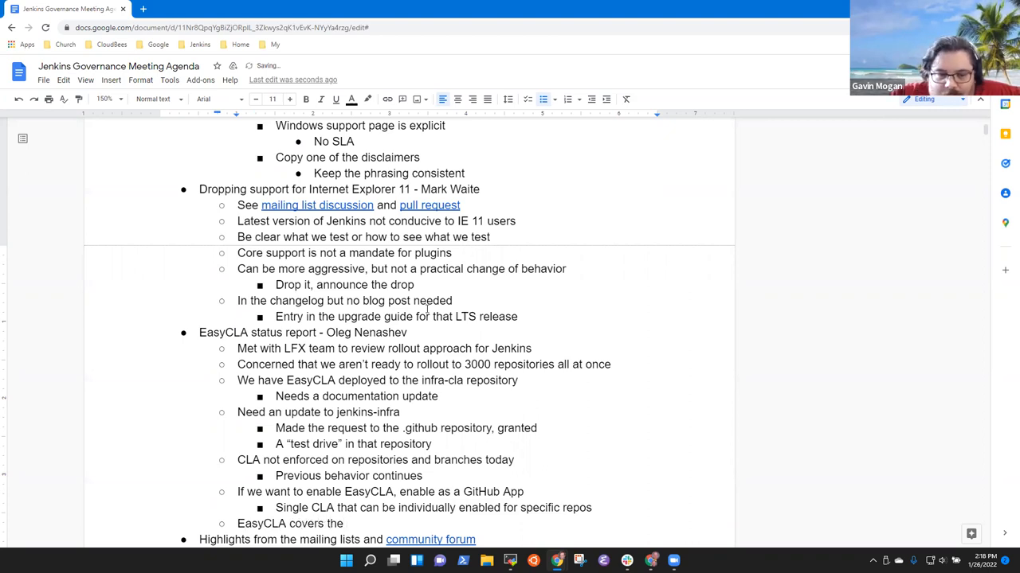
pyautogui.write('entire CDF organization')
pyautogui.write('We')
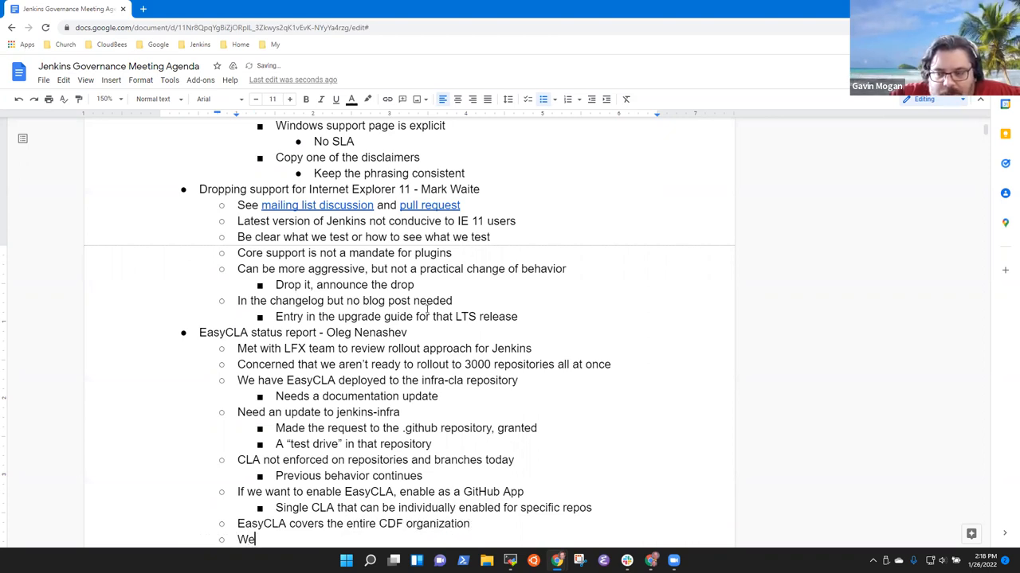
pyautogui.write('have it')
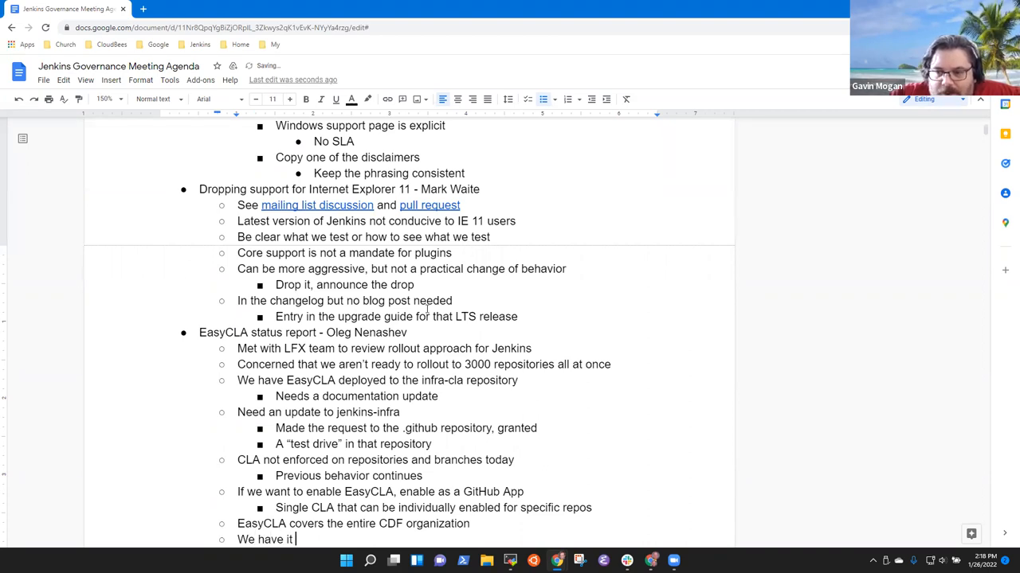
pyautogui.write('installed on jenkinsci and jenkins')
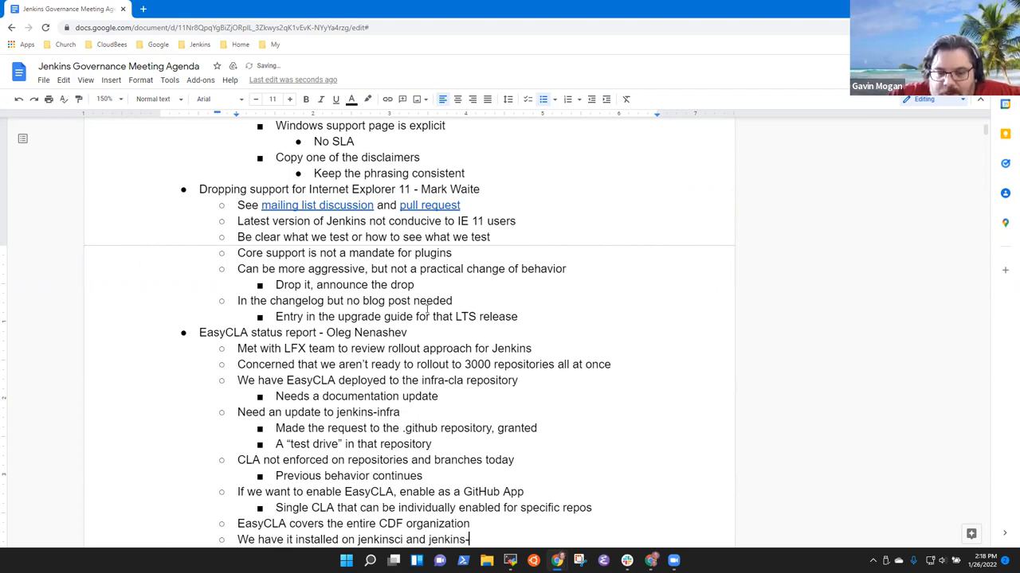
pyautogui.write('-infra organizations')
pyautogui.write('Ne')
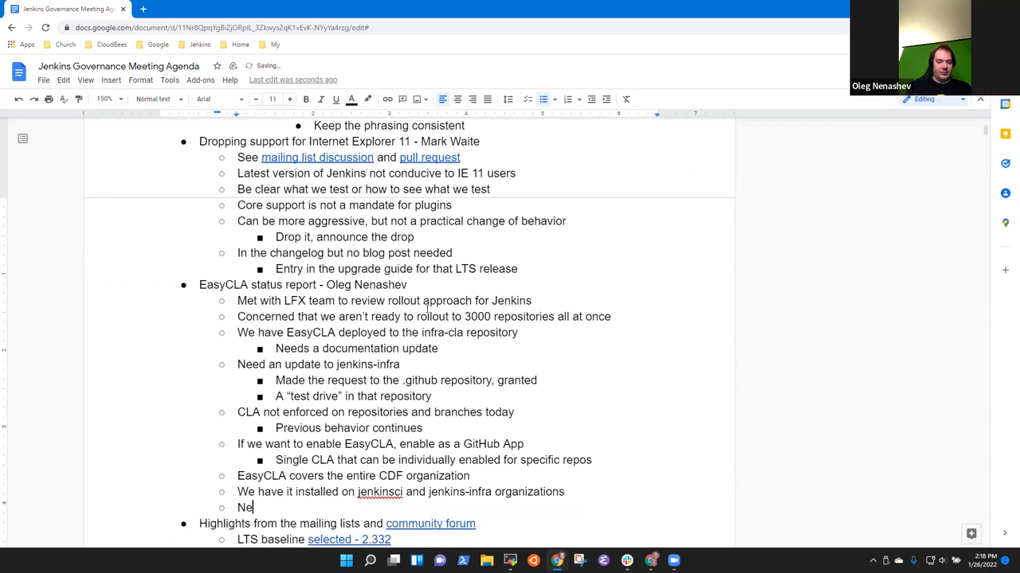
# Add 'As desired, we enable it on one repo at a time' and begin the 'Not importing' bullet.
pyautogui.write('As de')
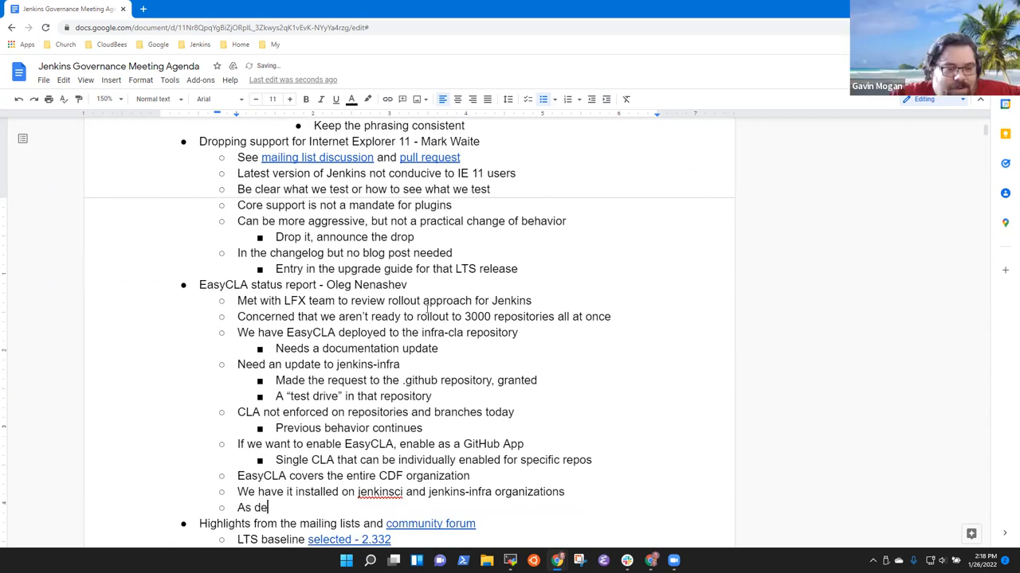
pyautogui.write('sired, we aen')
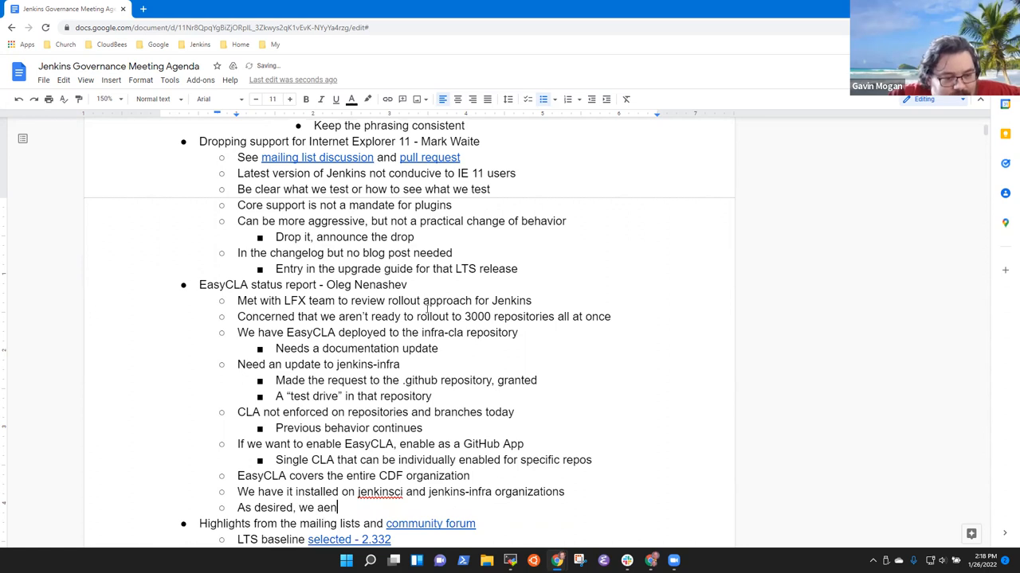
pyautogui.press('backspace')
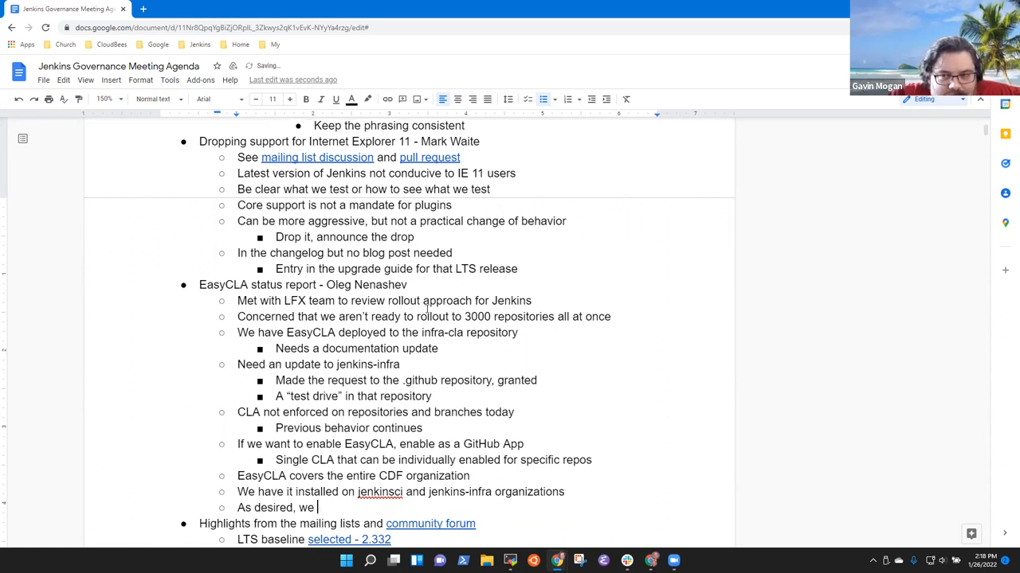
pyautogui.write('enable it on one repo at a timee')
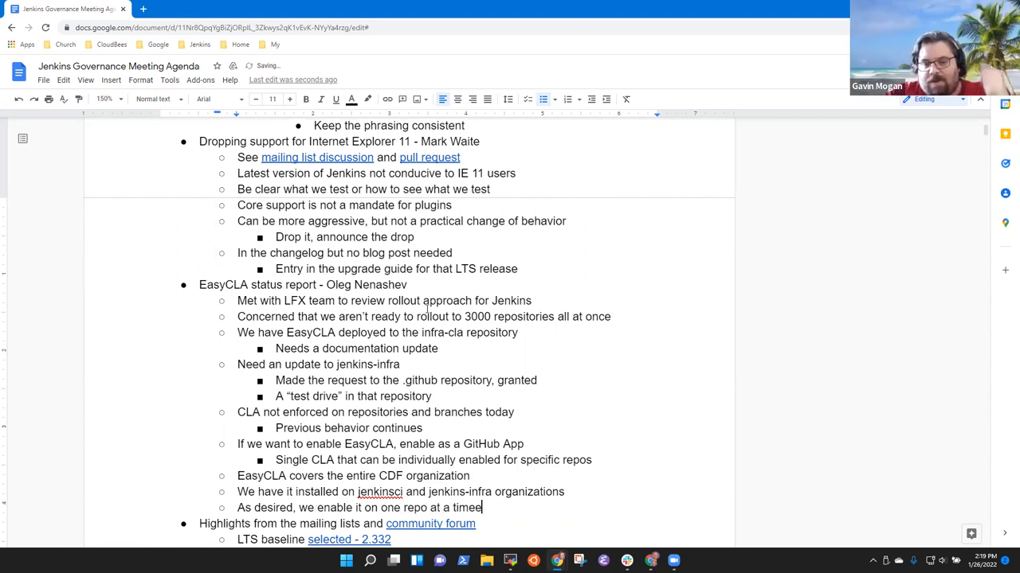
pyautogui.press('Backspace')
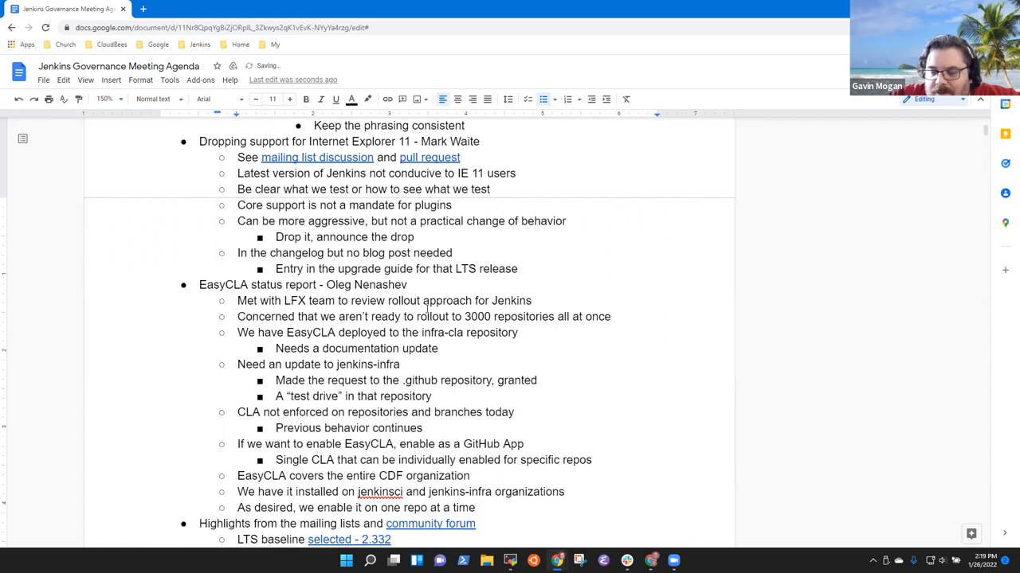
pyautogui.write('Not impr')
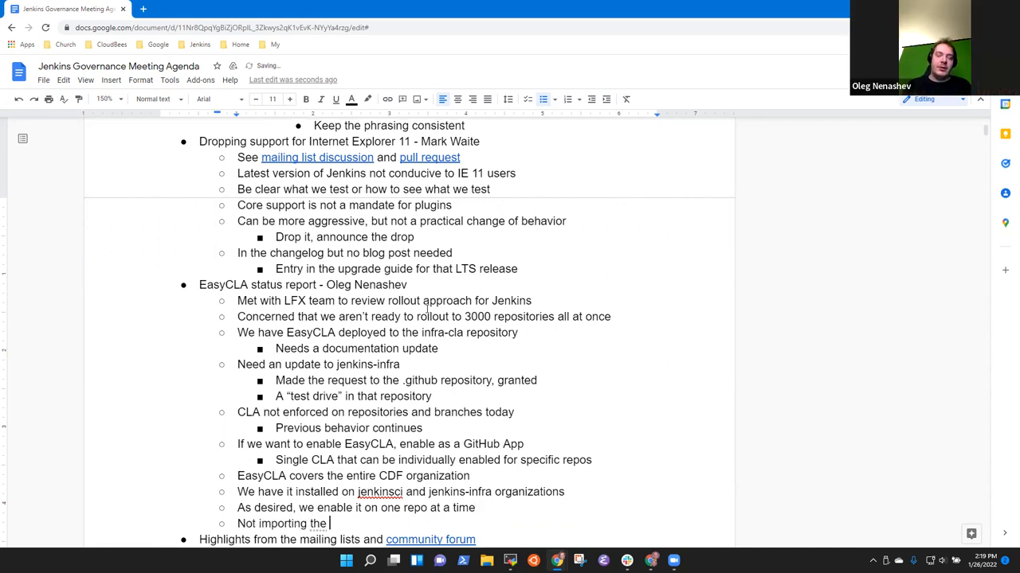
# Complete the bullet 'Not importing the old CLA's.'.
pyautogui.write('old CLA')
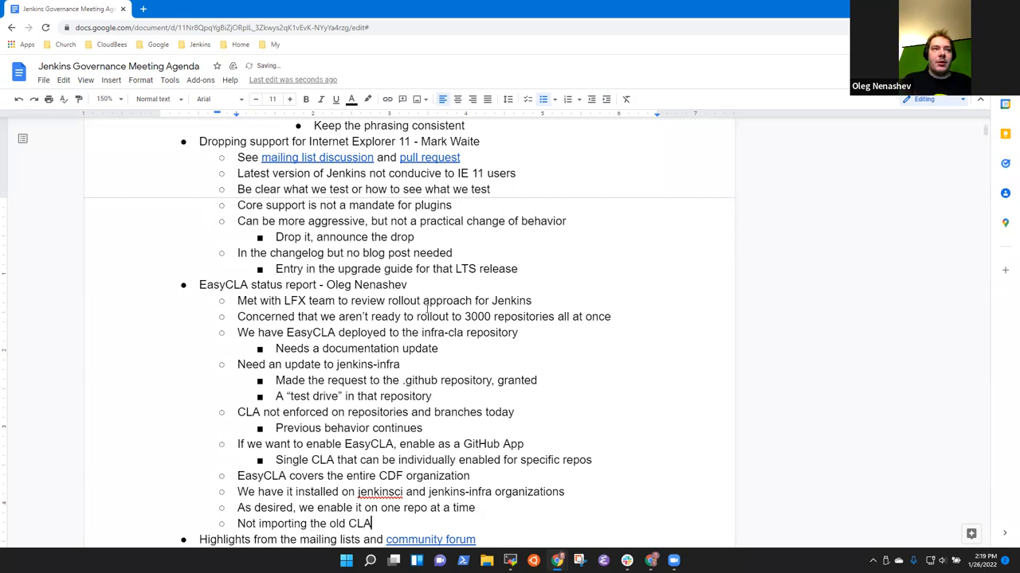
pyautogui.write("'s.")
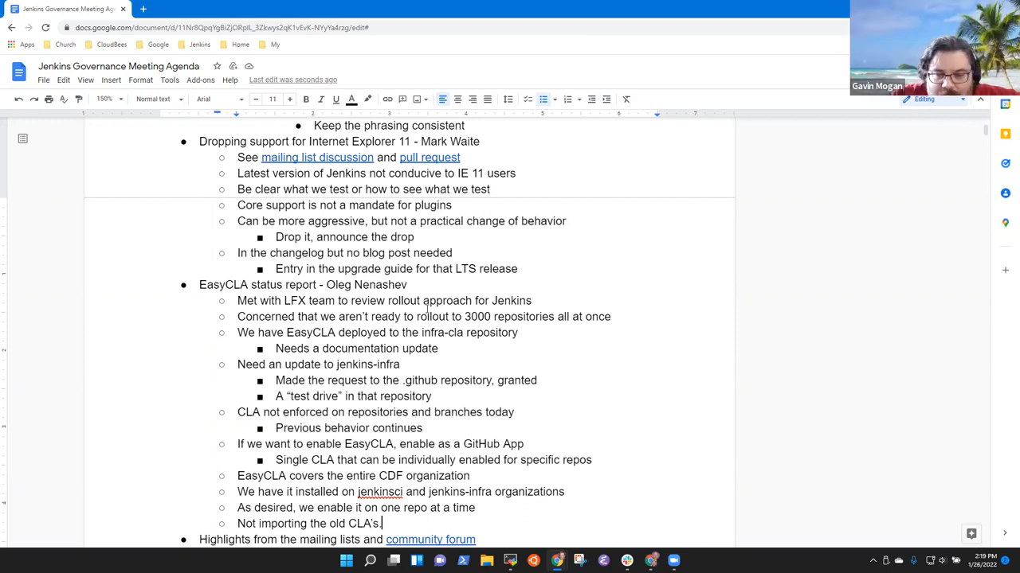
pyautogui.press('Backspace')
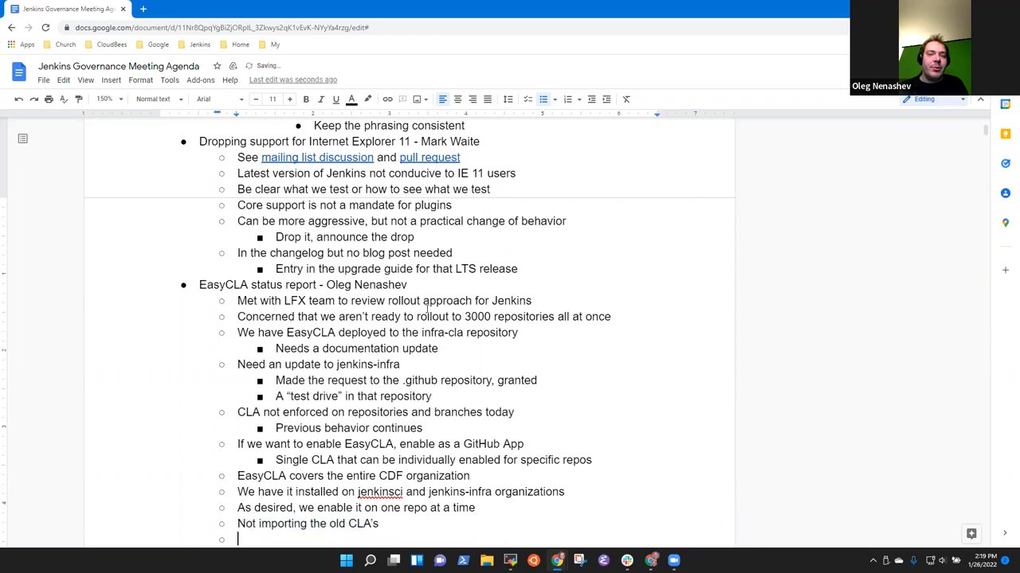
# Add 'Individuals would need to submit a CLA or' with sub-bullet 'company could submit a company CLA'.
pyautogui.write('Indivifua')
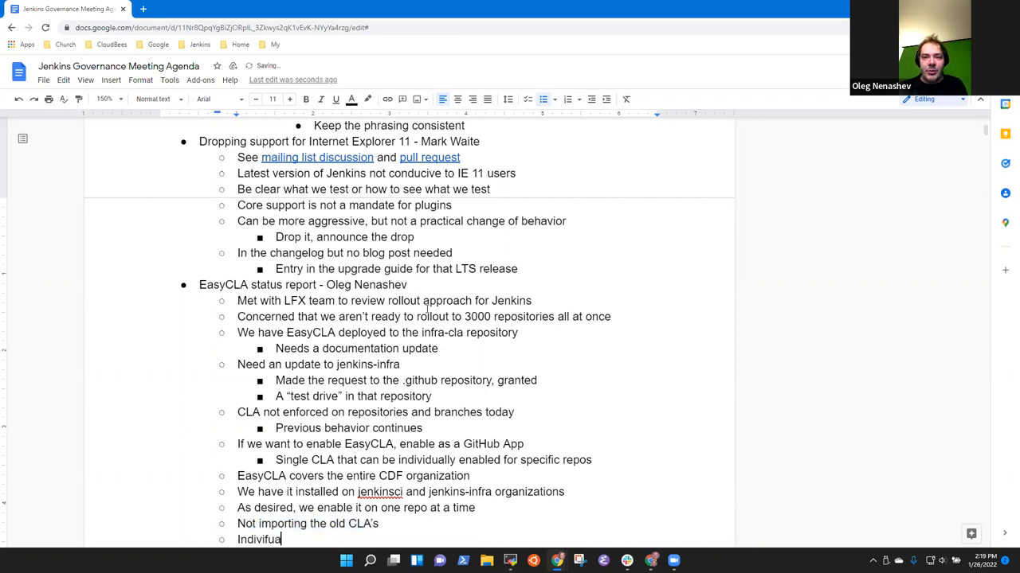
pyautogui.write('Individuals would need to')
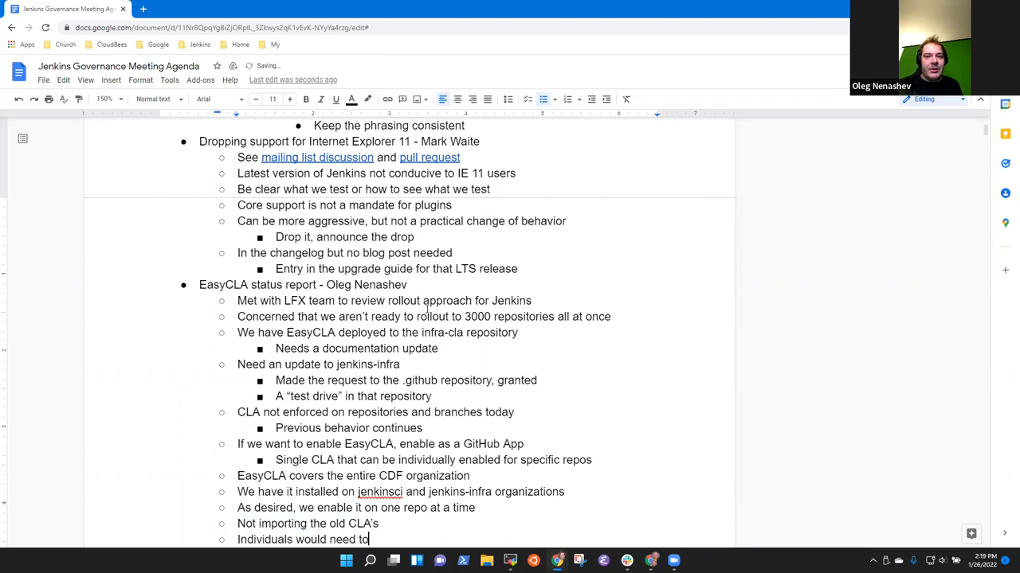
pyautogui.write('submit a')
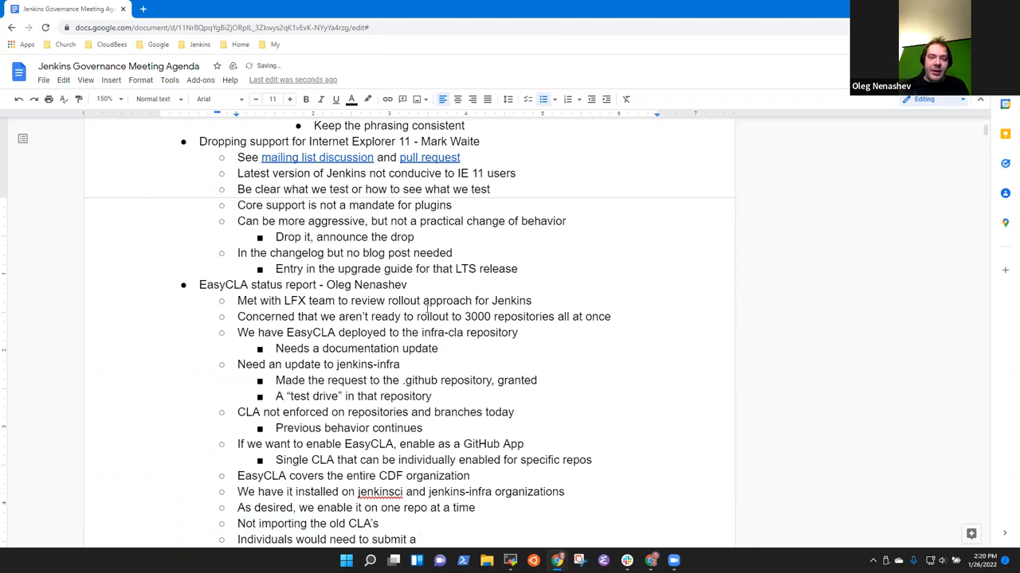
pyautogui.write('CLA ro')
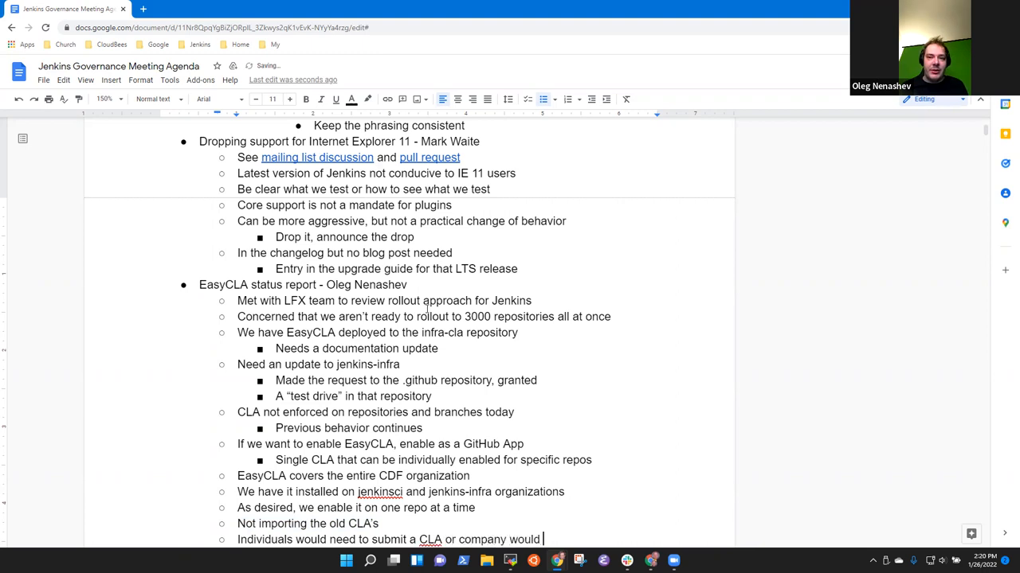
pyautogui.write('submit a company CLA')
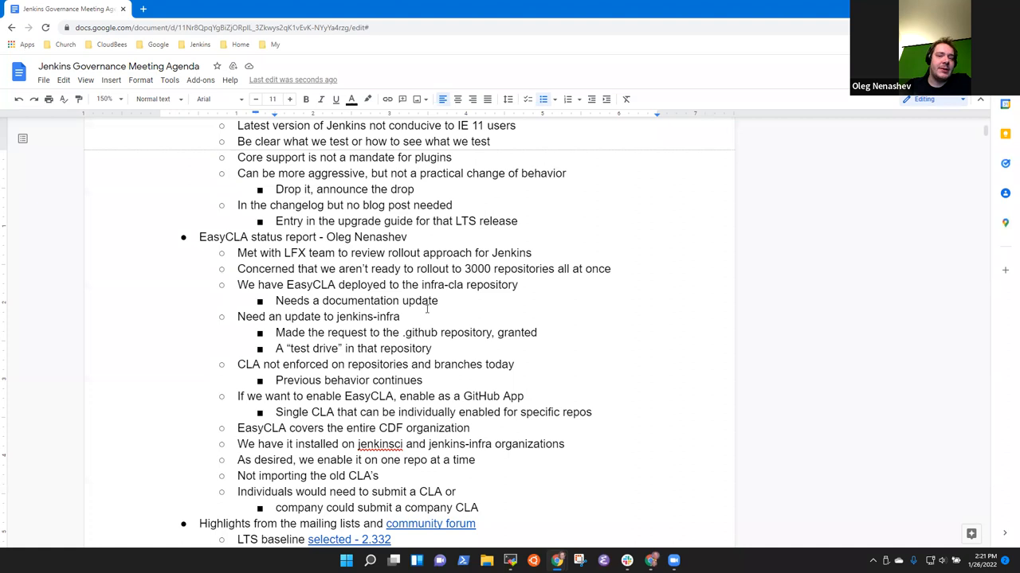
# Add top-level item 'LFX Insights currently disabled for Jenkins project' after the EasyCLA report.
pyautogui.press('enter')
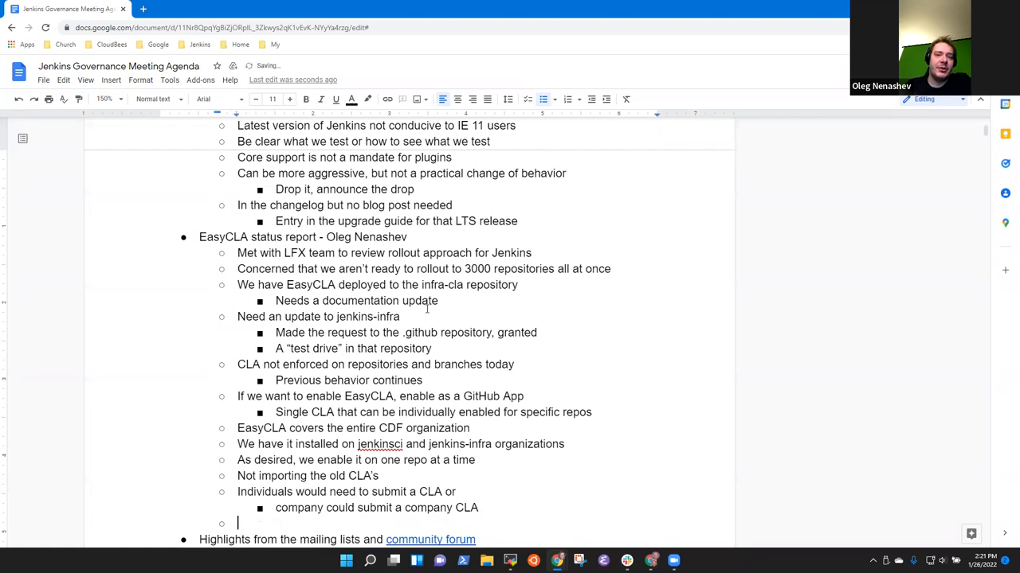
pyautogui.write('LFX')
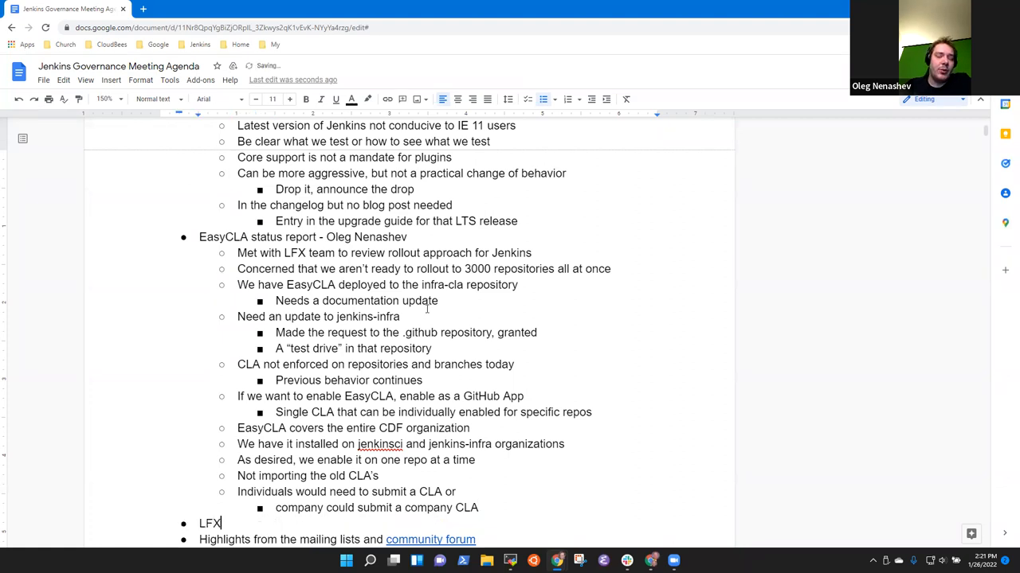
pyautogui.write('Insifghts curre')
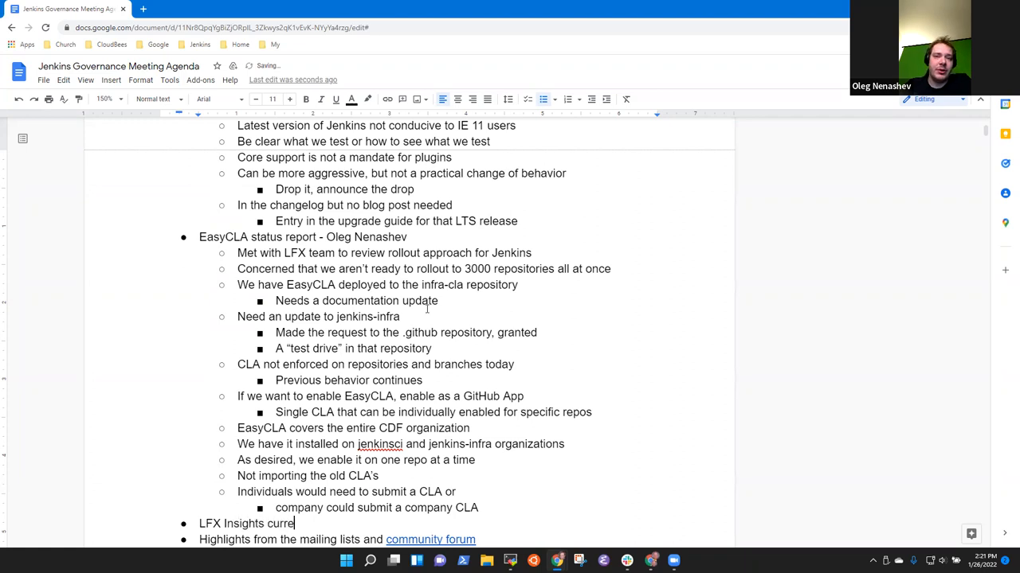
pyautogui.write('ntly dsiable')
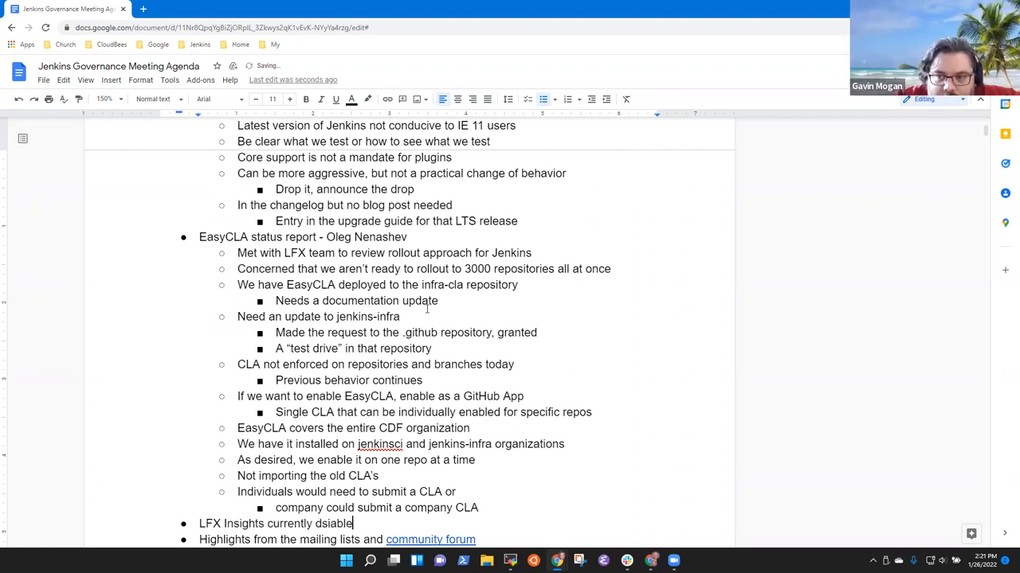
pyautogui.write('disabled for')
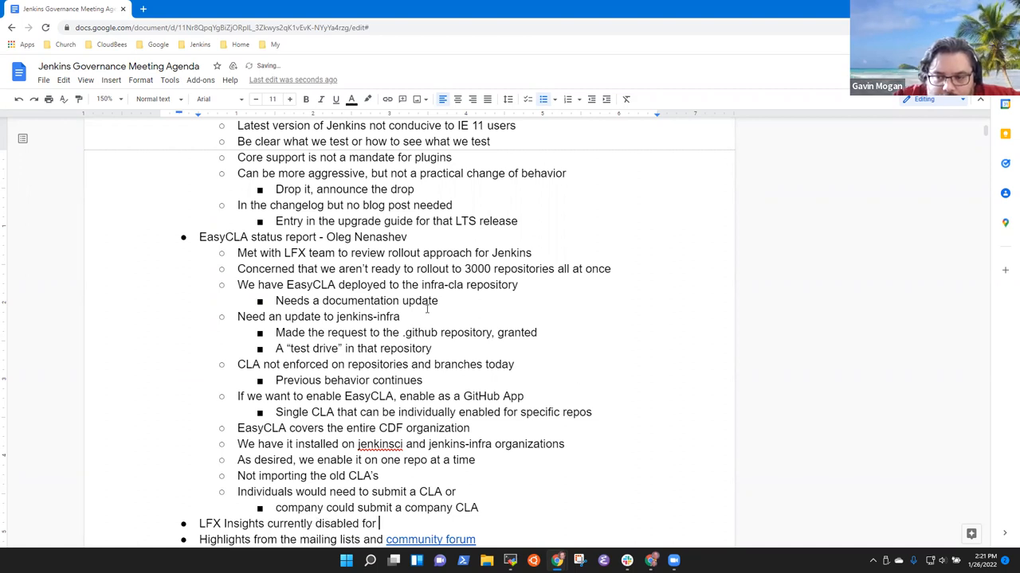
pyautogui.write('Jenkins p')
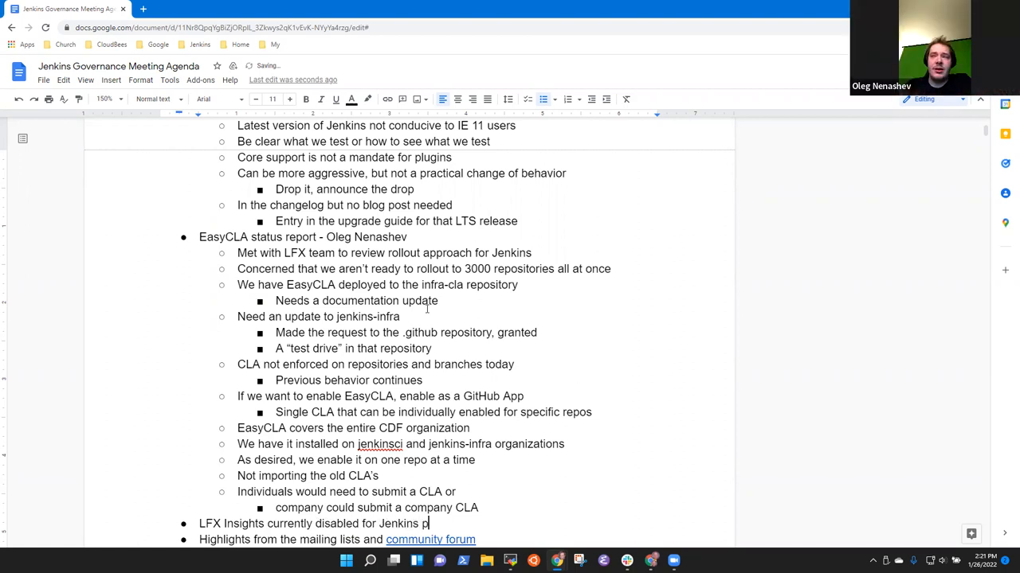
pyautogui.write('roject')
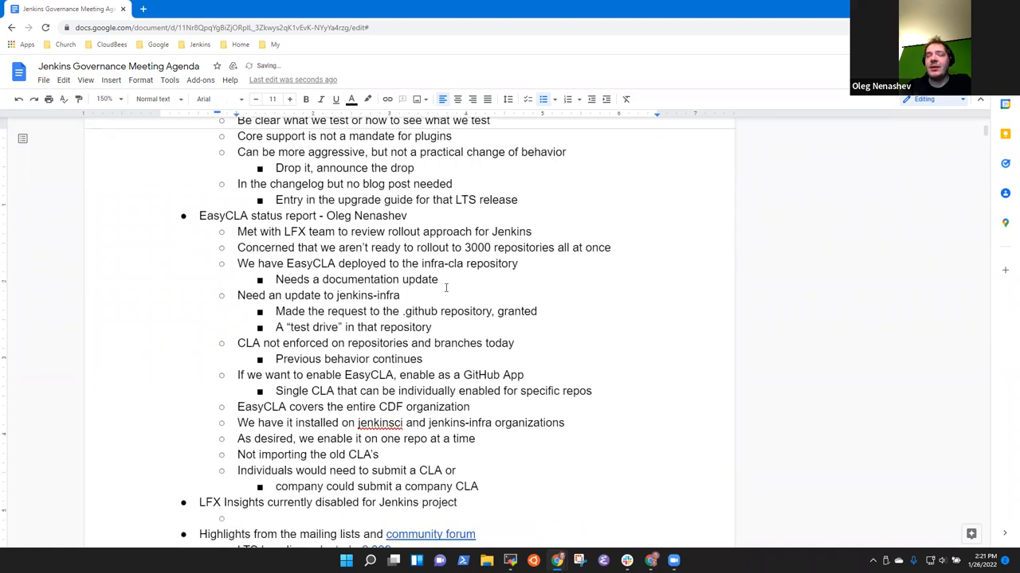
pyautogui.scroll(-3)
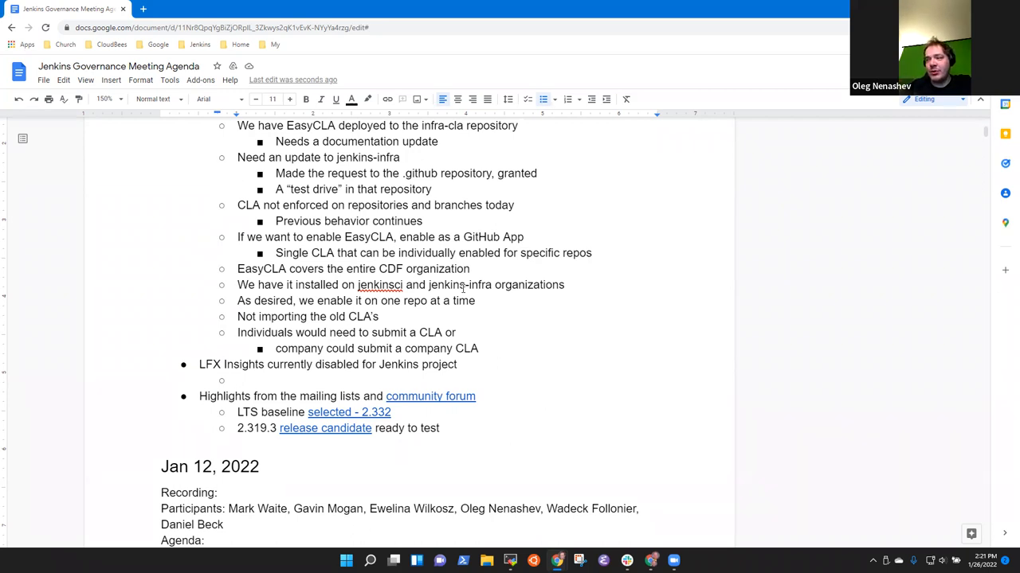
# Note that LFX Insights aggregates GitHub contributions, social media, etc. to show project health.
pyautogui.write('Contributions')
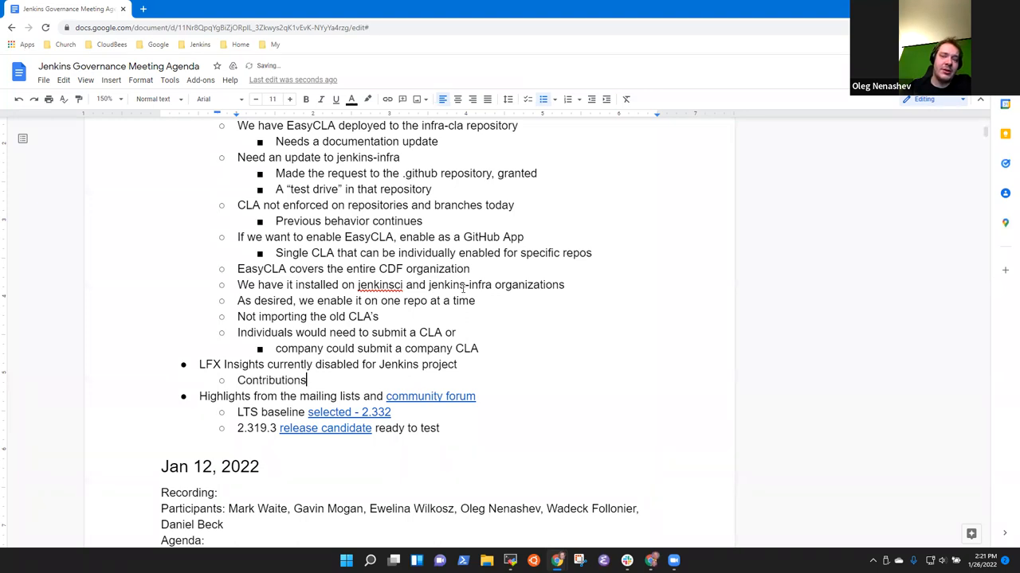
pyautogui.write(', soo')
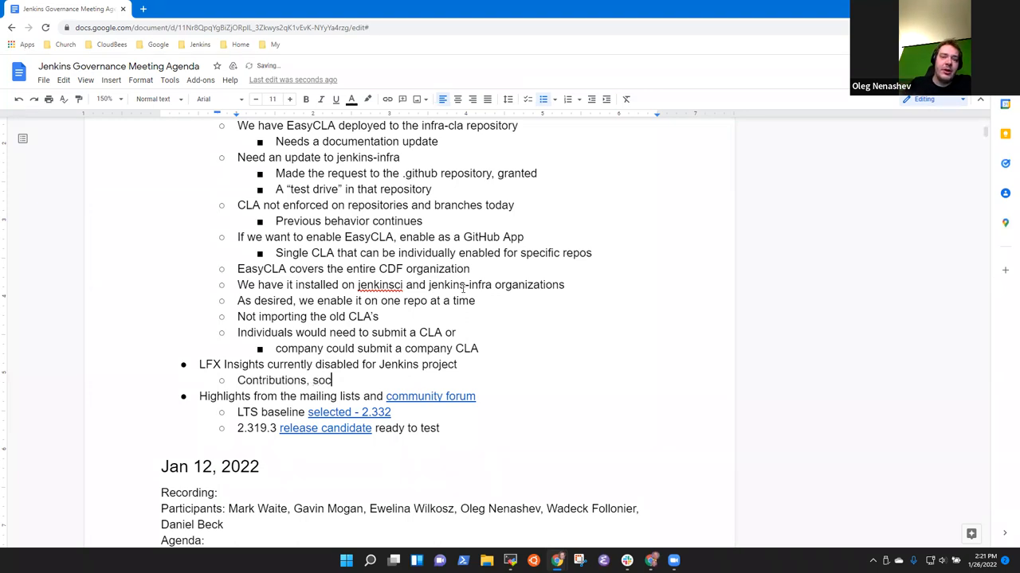
pyautogui.write('ial media, etc.')
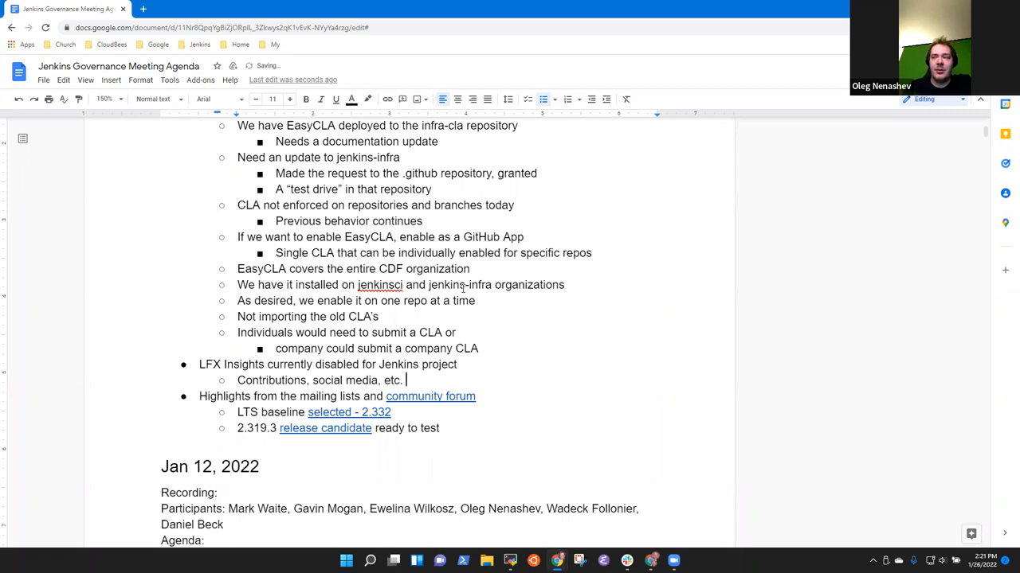
pyautogui.write('aggrea')
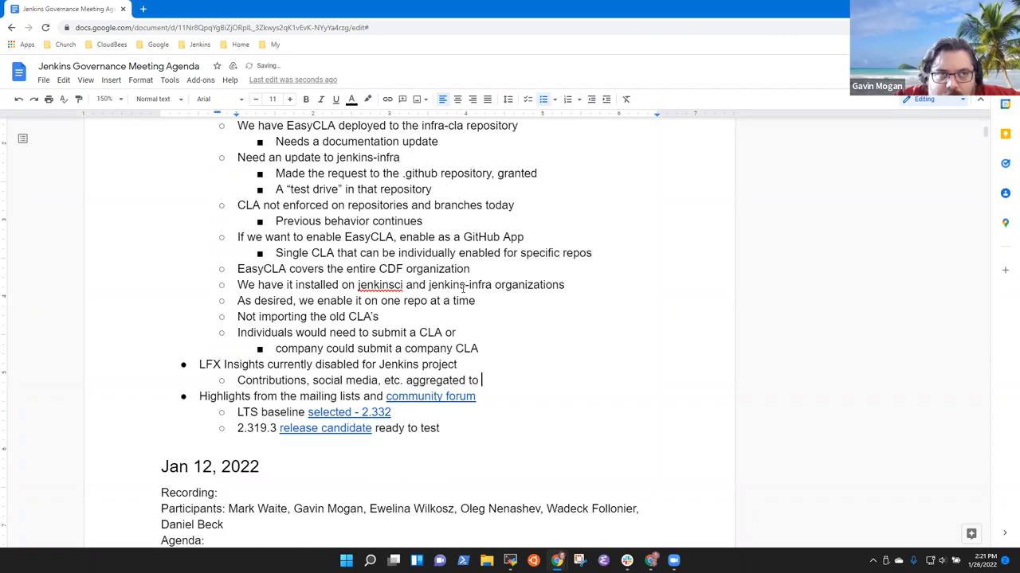
pyautogui.write('show por')
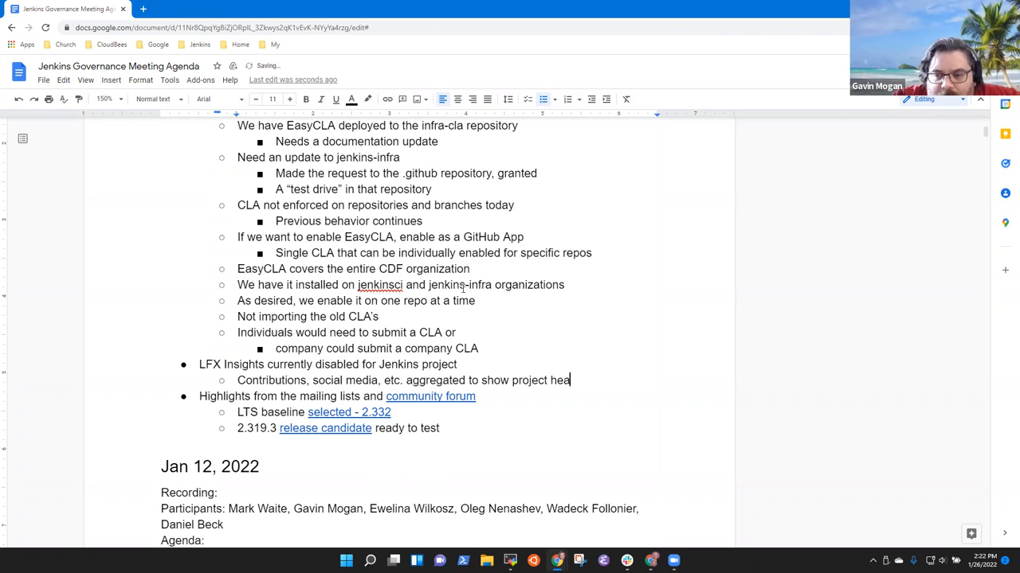
pyautogui.write('lth')
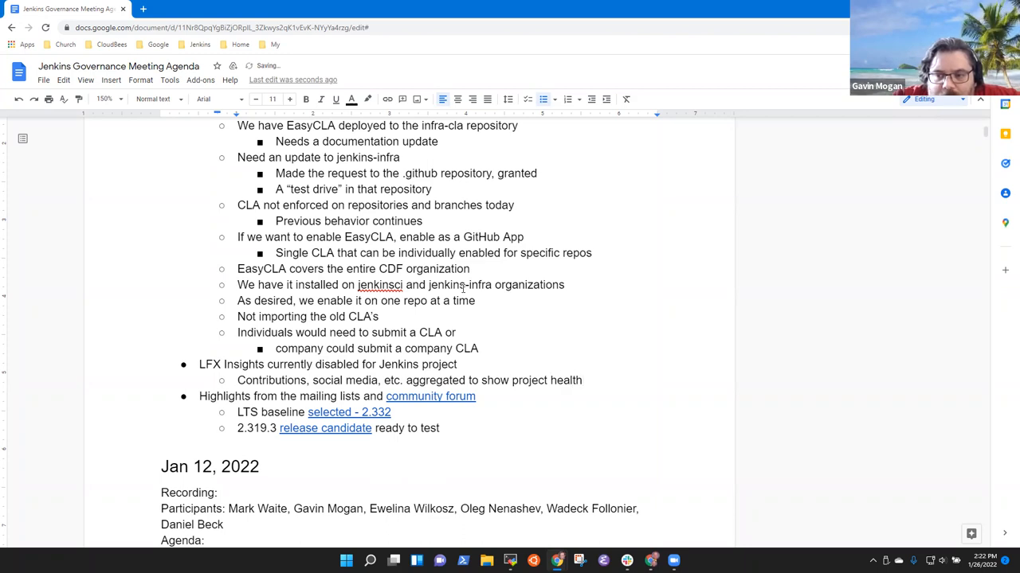
# Add sub-bullets on metrics and analytics, GitHub, and submitting a request to enable it.
pyautogui.press('enter')
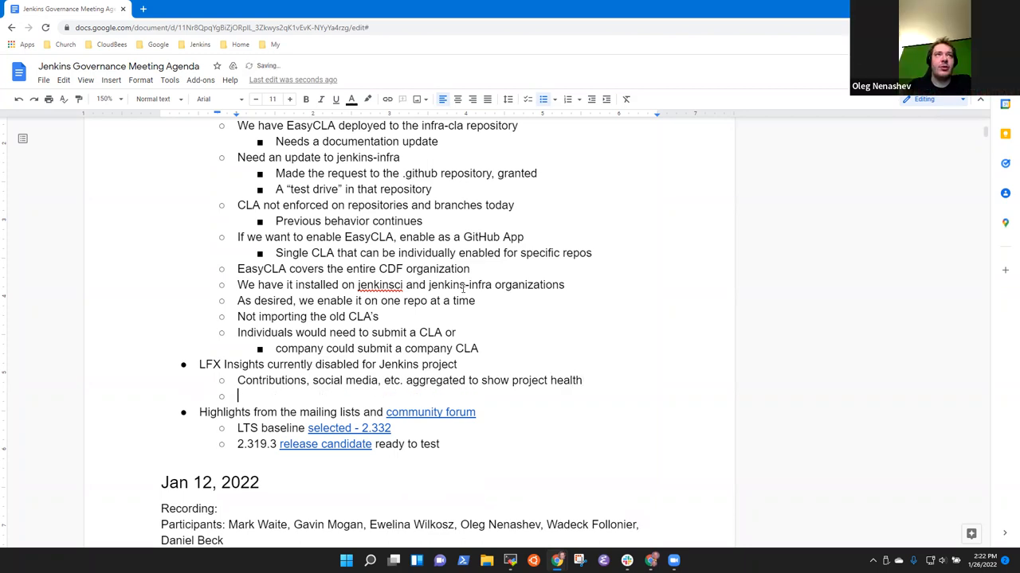
pyautogui.write('Metrics and')
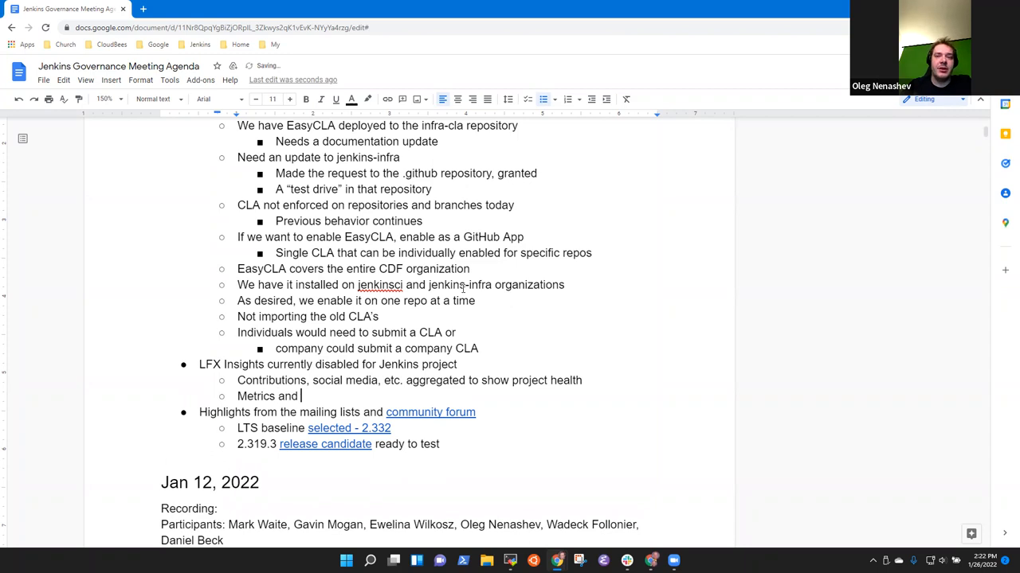
pyautogui.write('analytics')
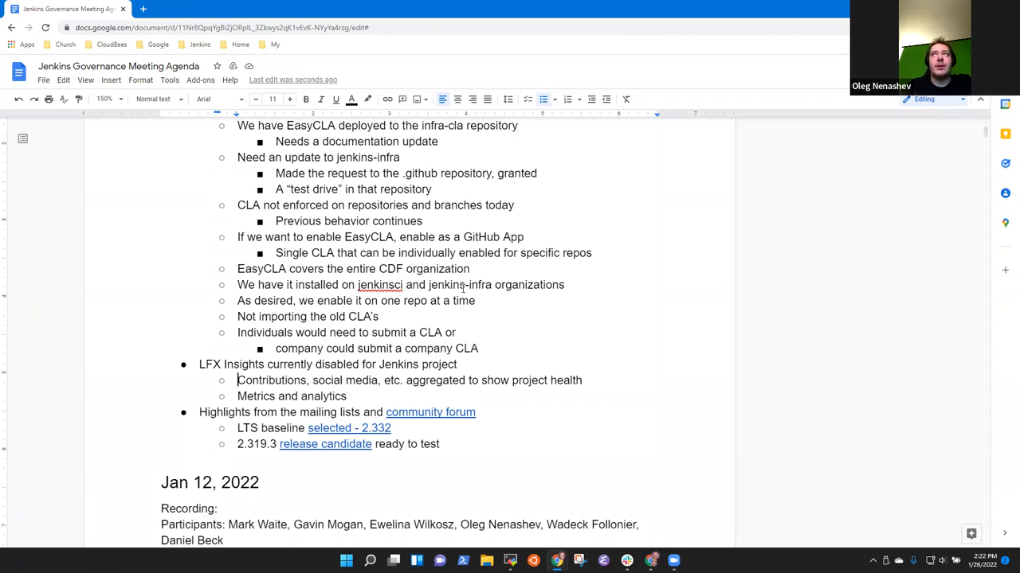
pyautogui.write('GitHub c')
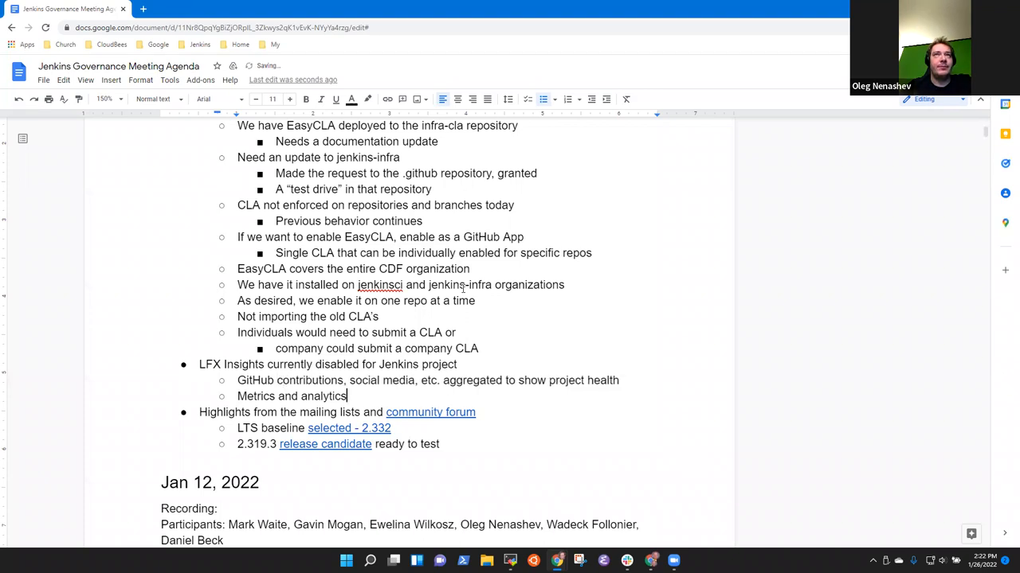
pyautogui.write('Read o')
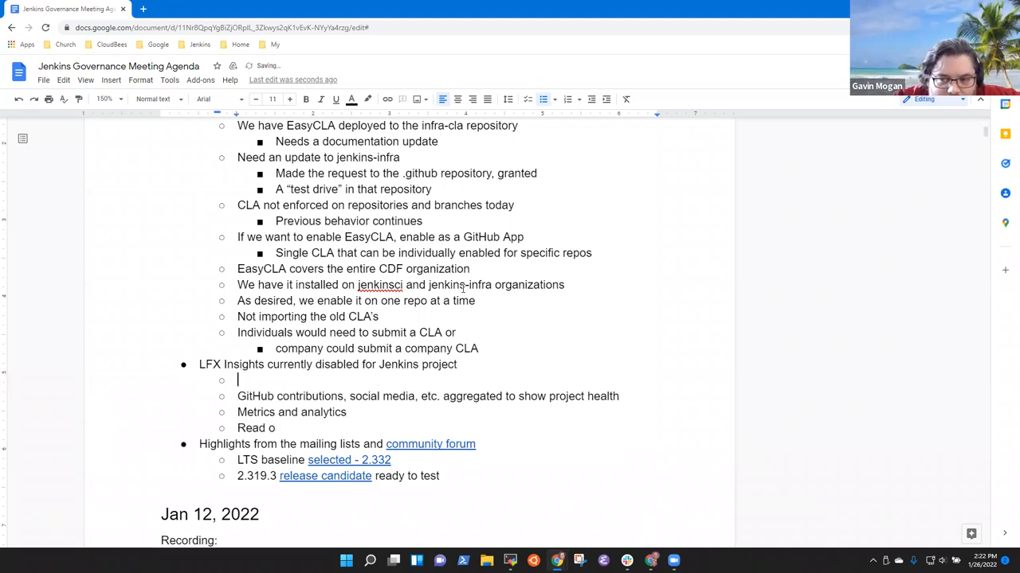
pyautogui.write('Submit')
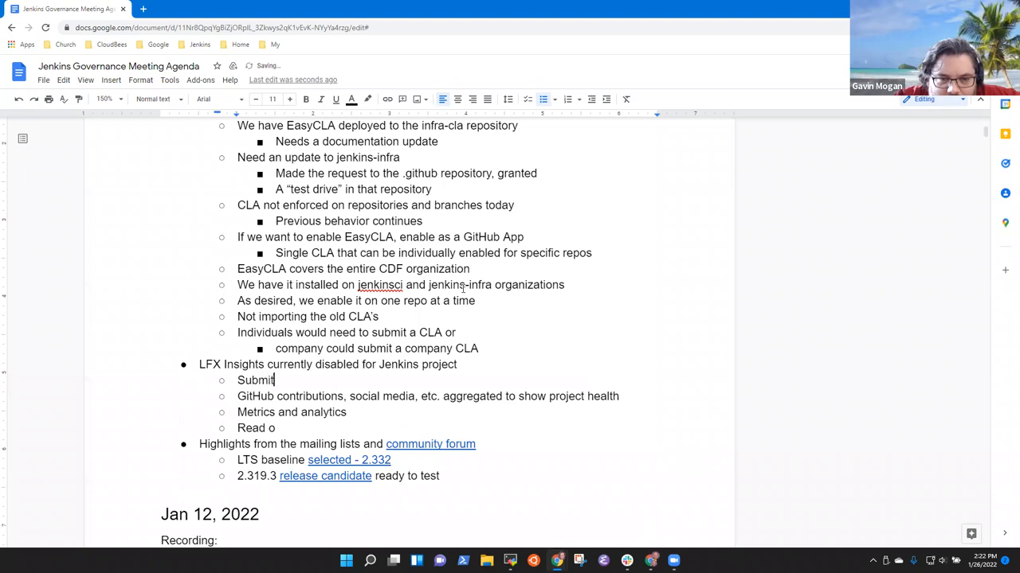
pyautogui.write('a requ')
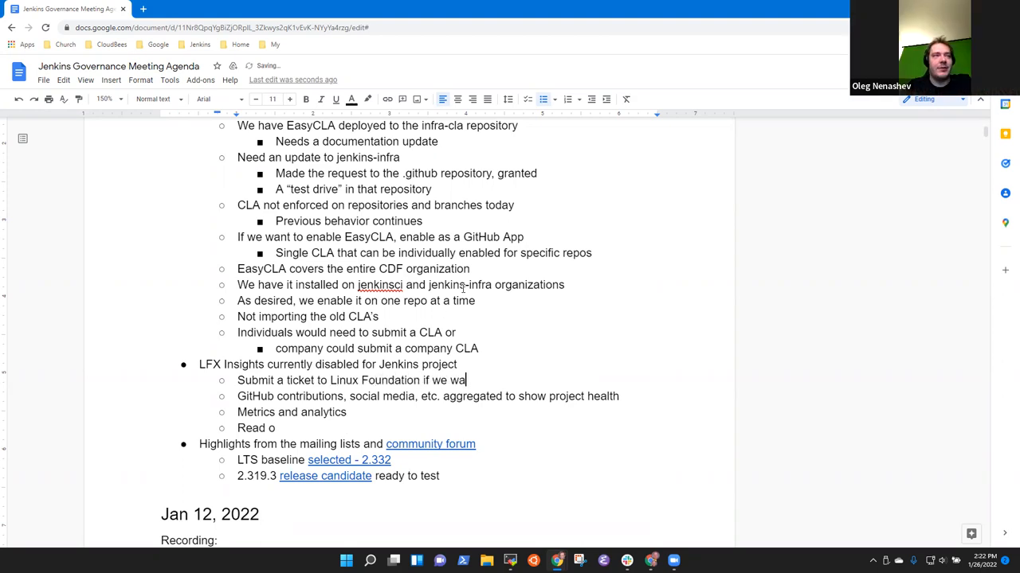
pyautogui.write('nt to enabel')
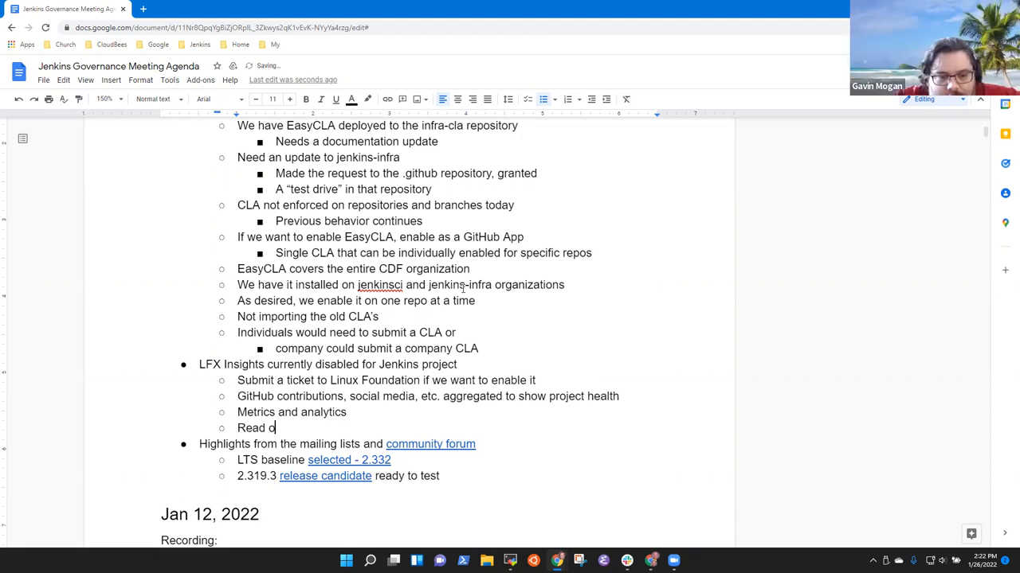
# Delete the stray unfinished line and note Oleg enabled it for Keptn and is willing to enable for Jenkins.
pyautogui.press('backspace')
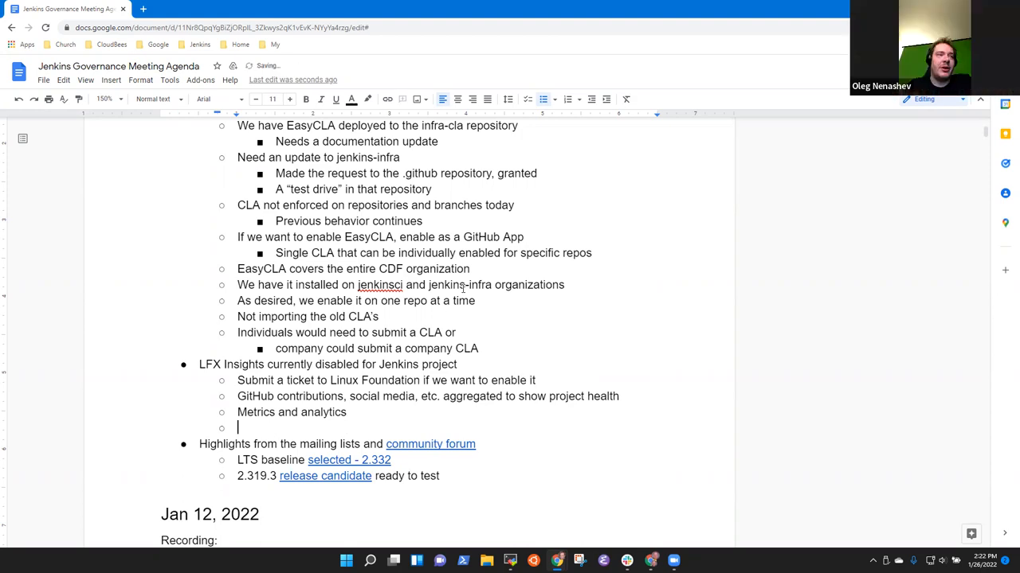
pyautogui.press('Backspace')
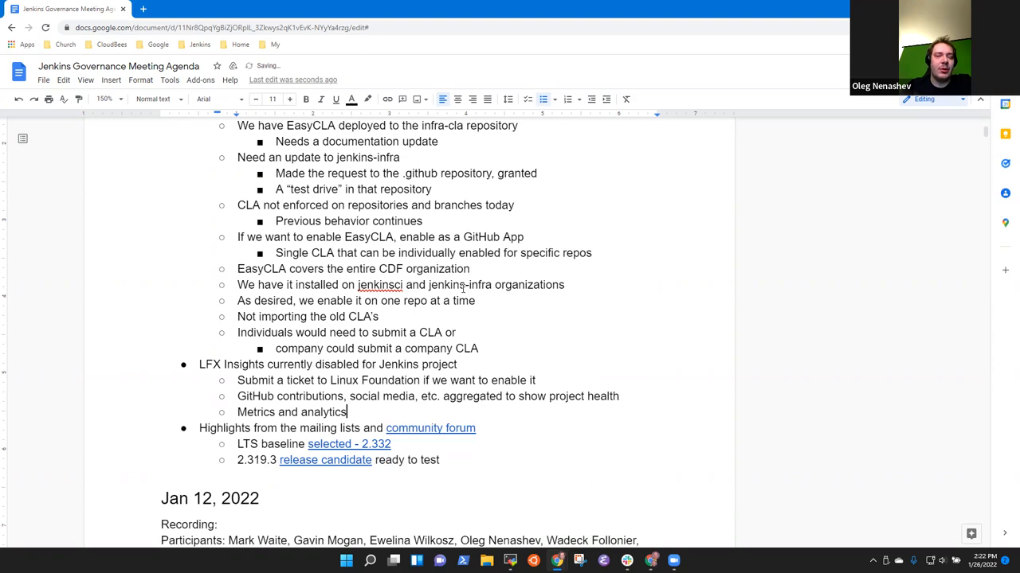
pyautogui.write('Oleg is enabling it for Kept')
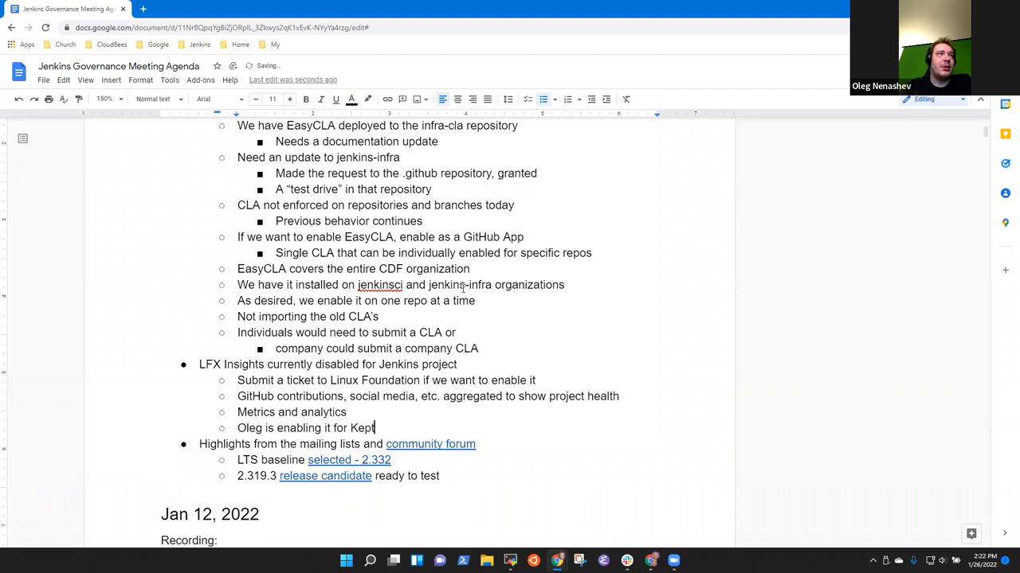
pyautogui.write('n, willing to')
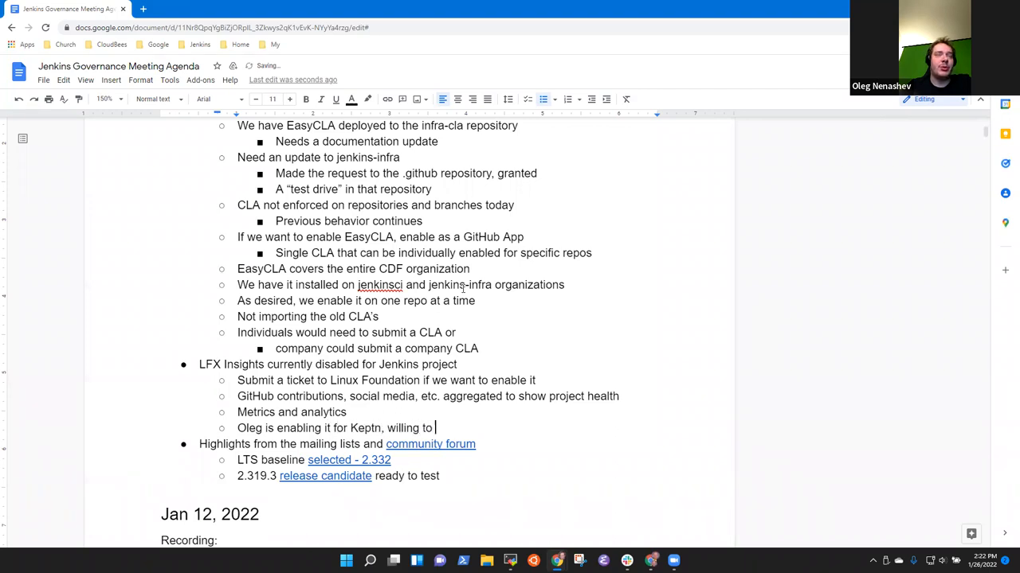
pyautogui.write('enable for')
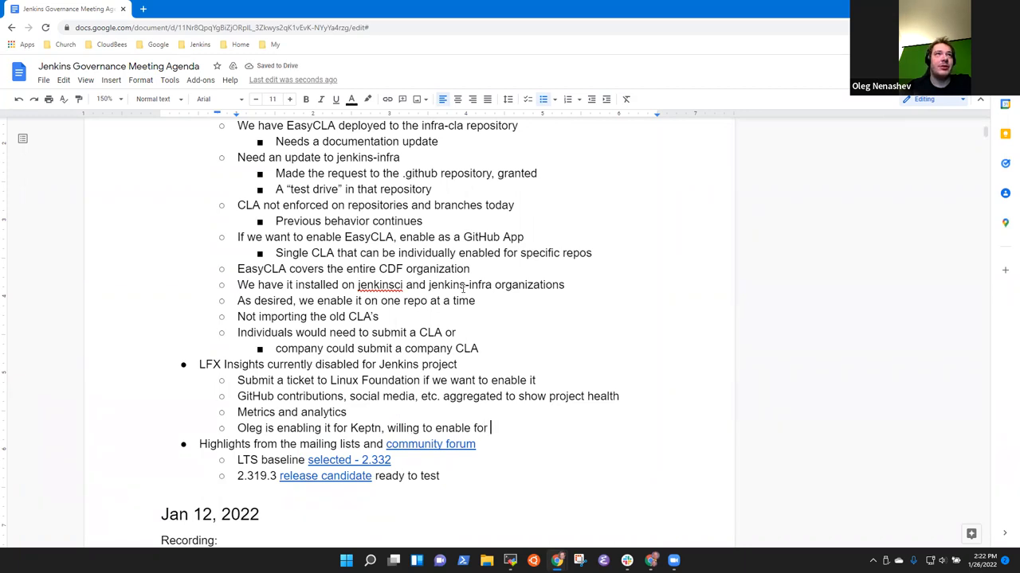
pyautogui.write('Jenkins if desired')
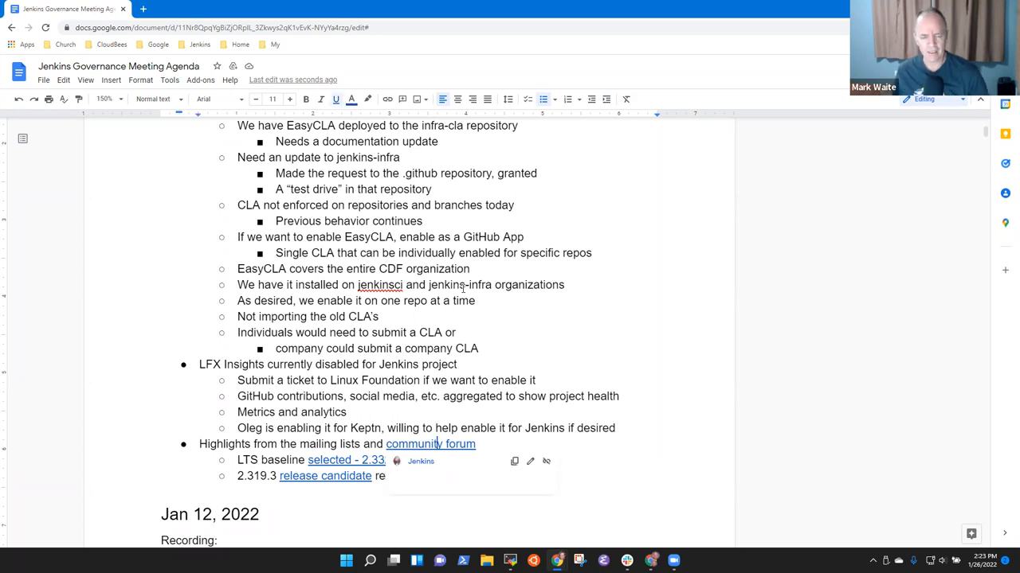
pyautogui.moveTo(430, 443)
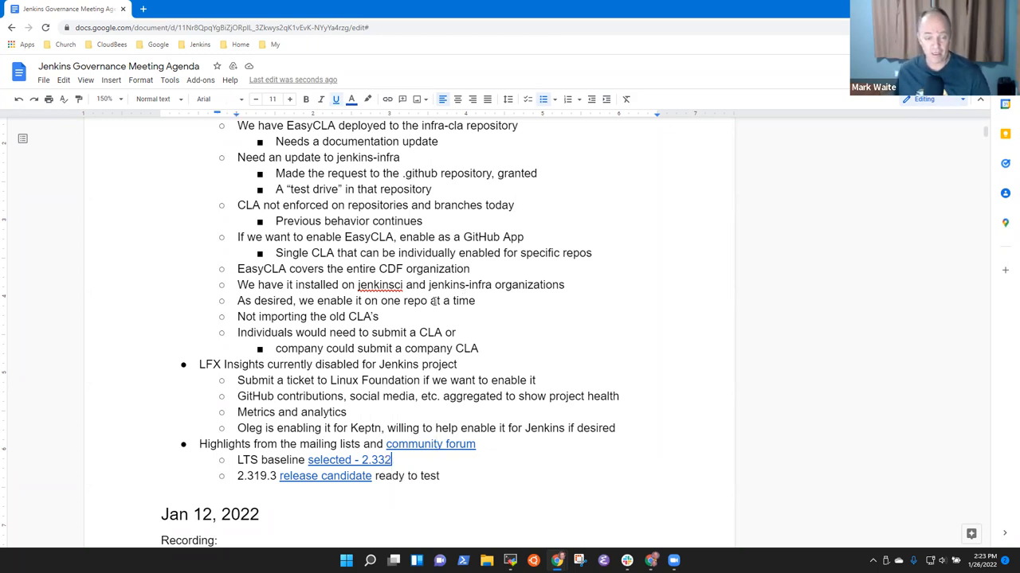
pyautogui.press('enter')
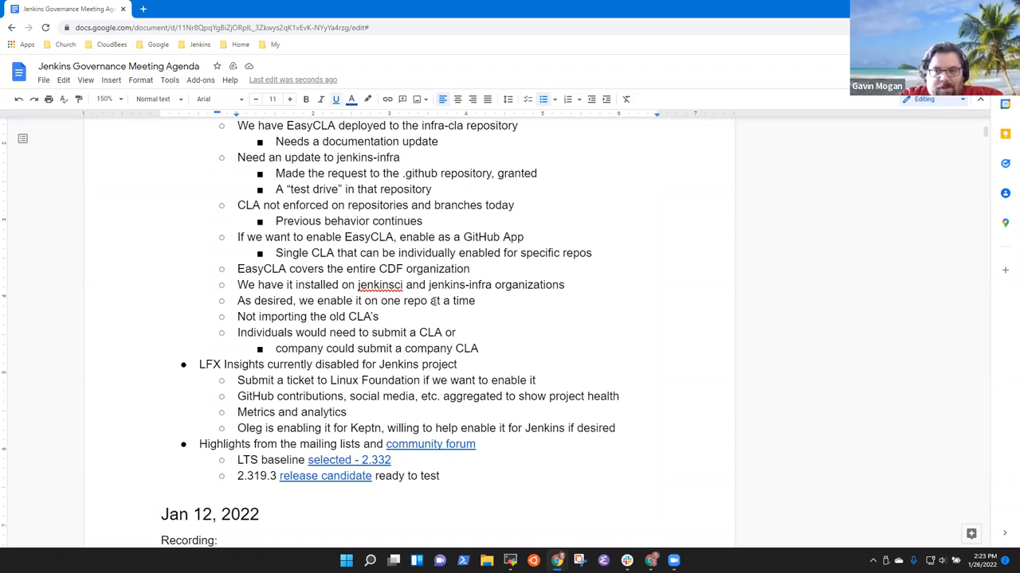
# Add mailing-list highlight 'Meeting minutes are well received on community site' after the release candidate note.
pyautogui.click(391, 459)
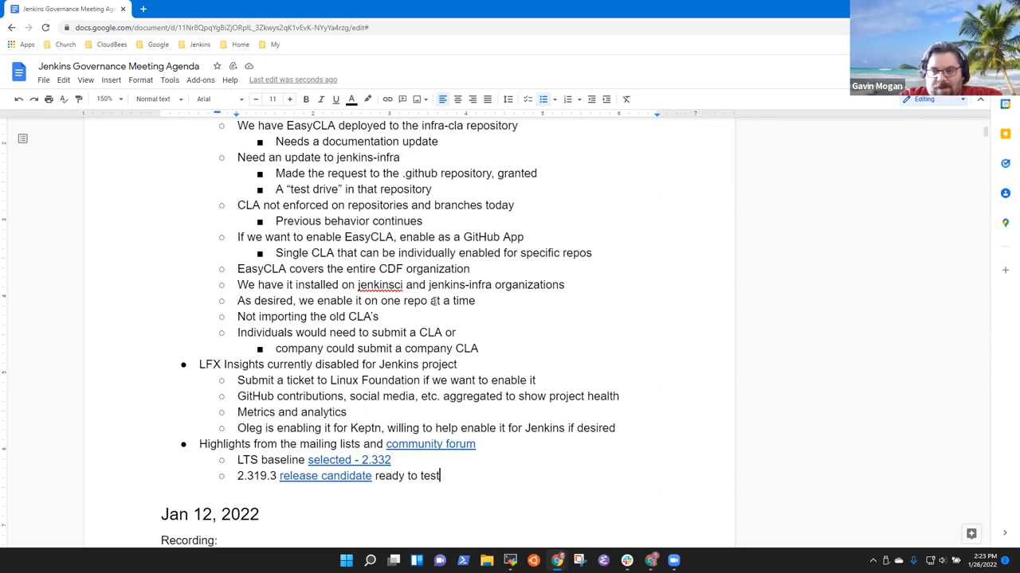
pyautogui.write('M')
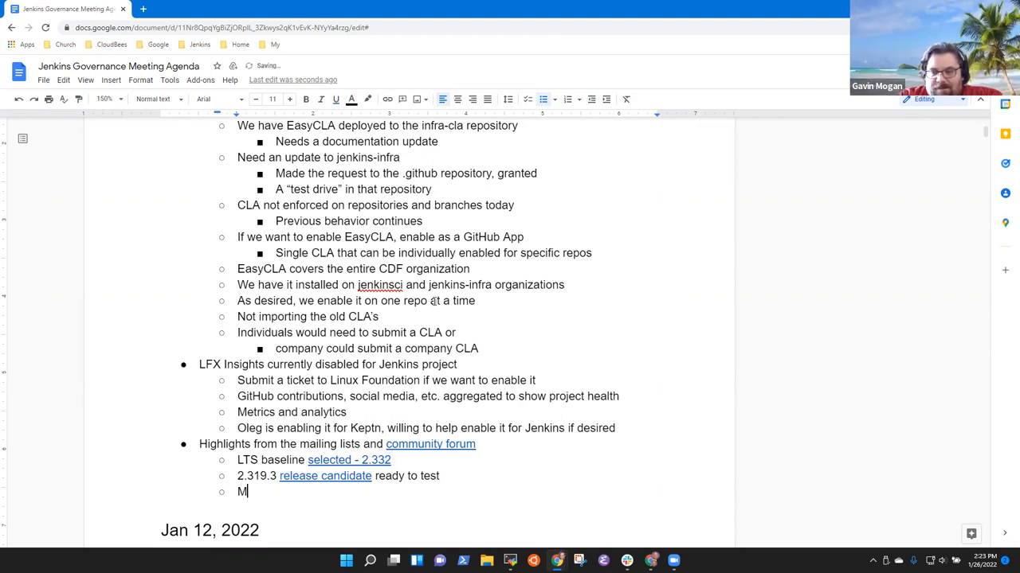
pyautogui.write('eeting minutes are')
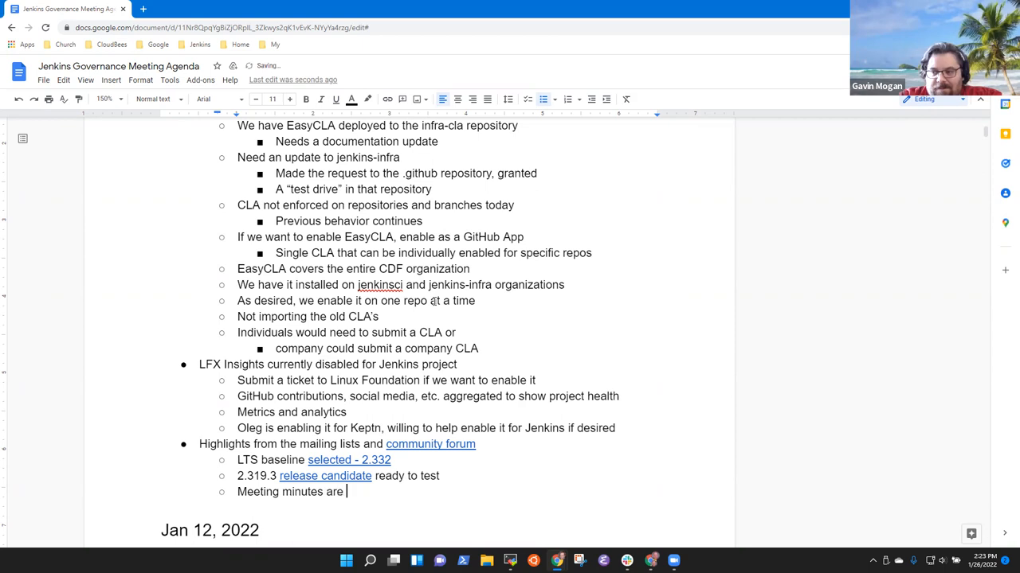
pyautogui.write('well received on')
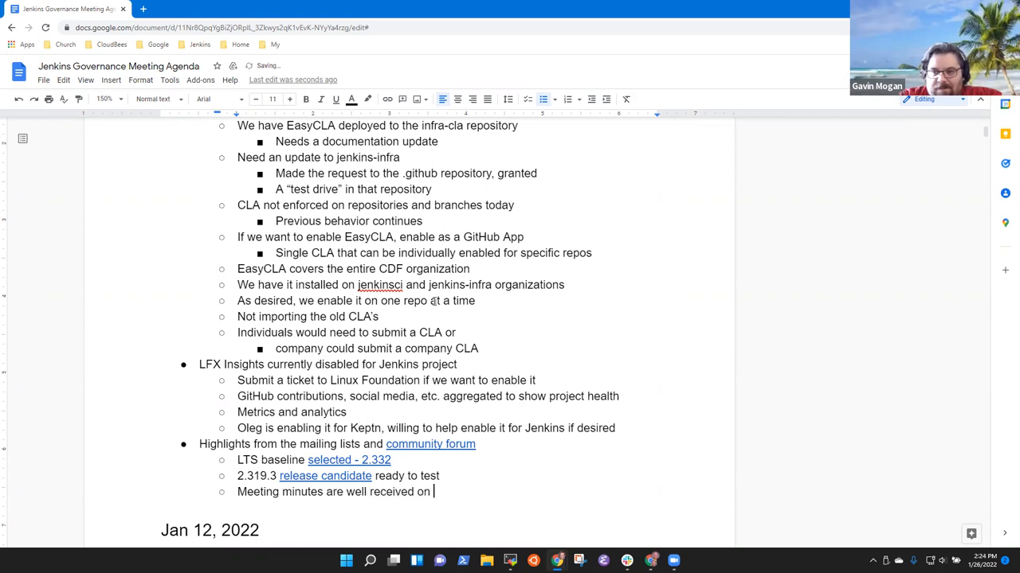
pyautogui.write('community s')
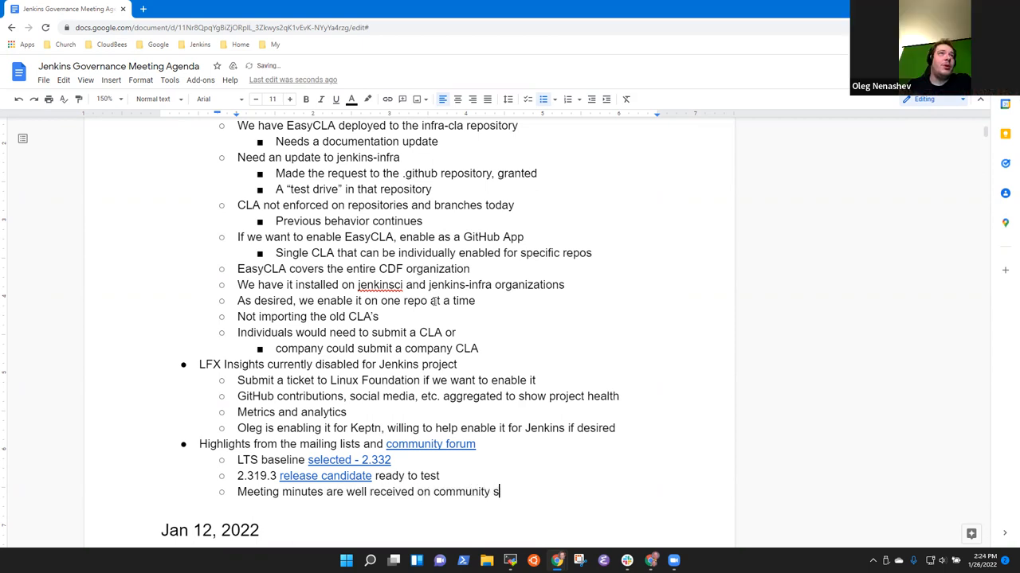
pyautogui.write('ite')
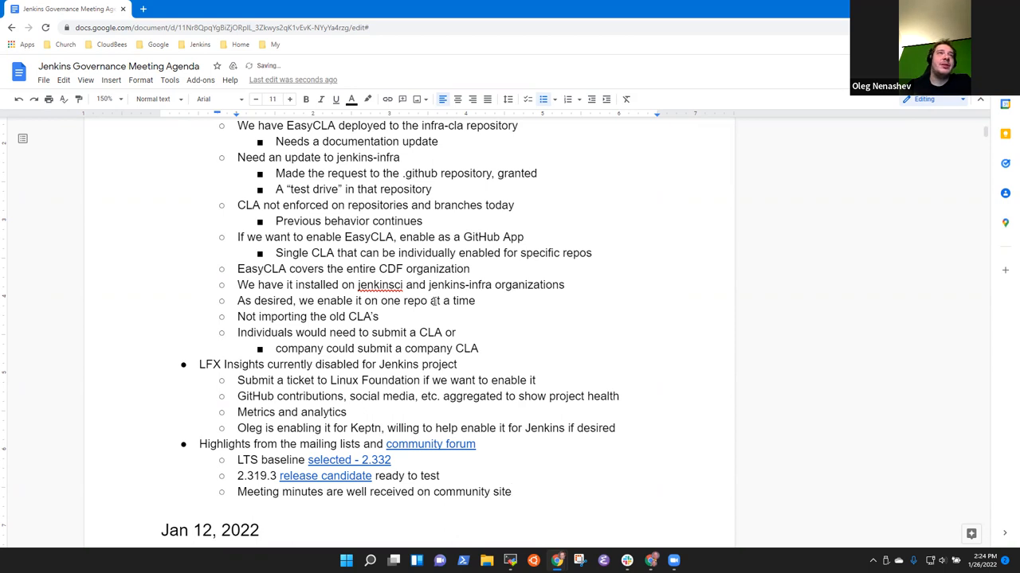
# Add highlight 'Contributor summit discussion started a week ago about cdCon'.
pyautogui.write('Contri')
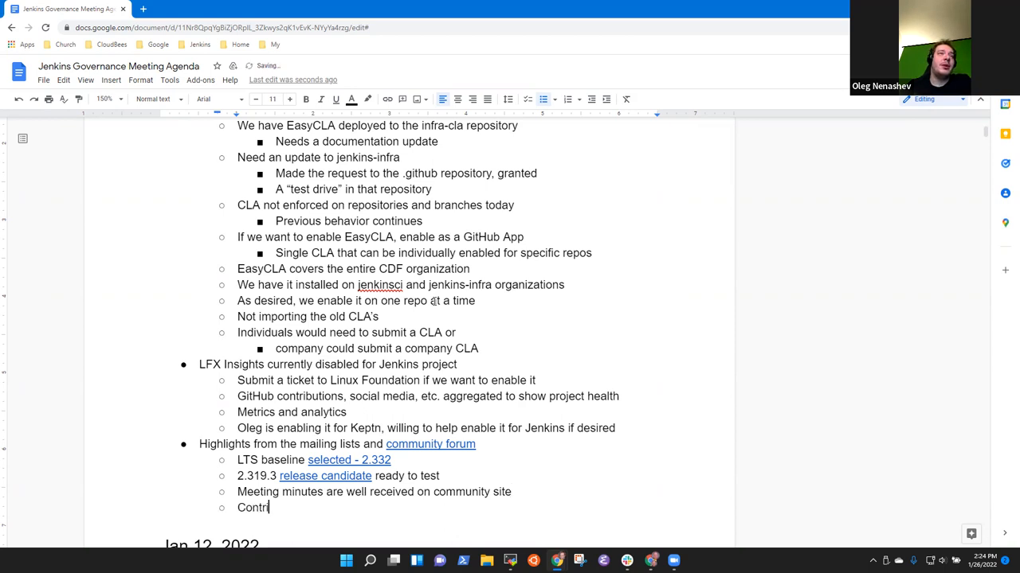
pyautogui.write('butor summit')
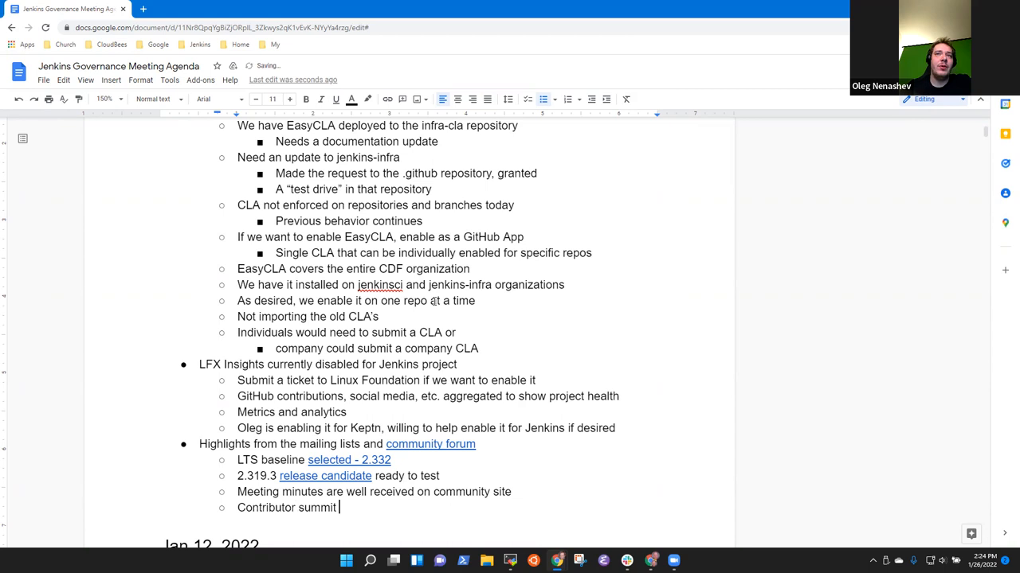
pyautogui.write('discussion starte')
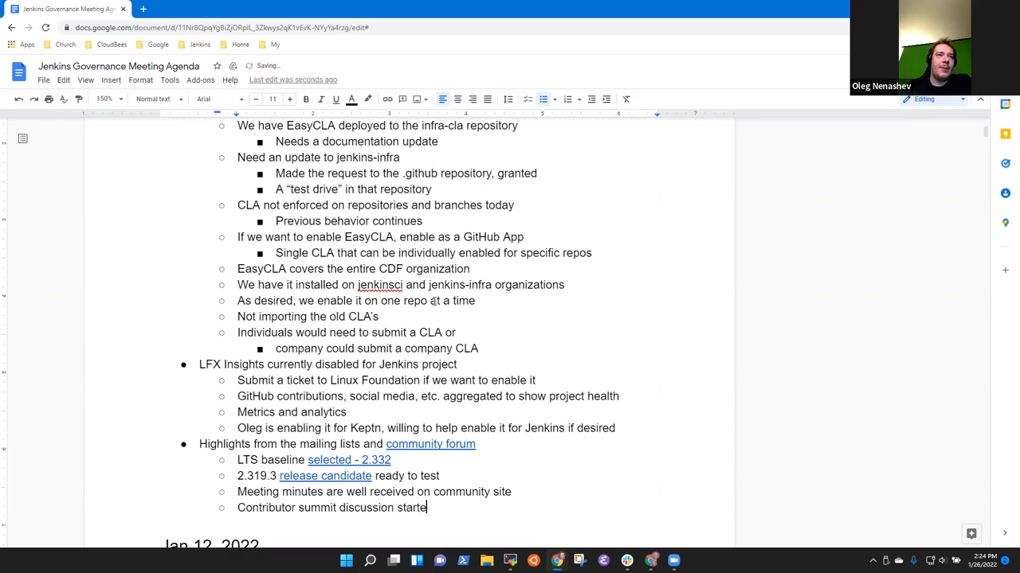
pyautogui.write('d a week')
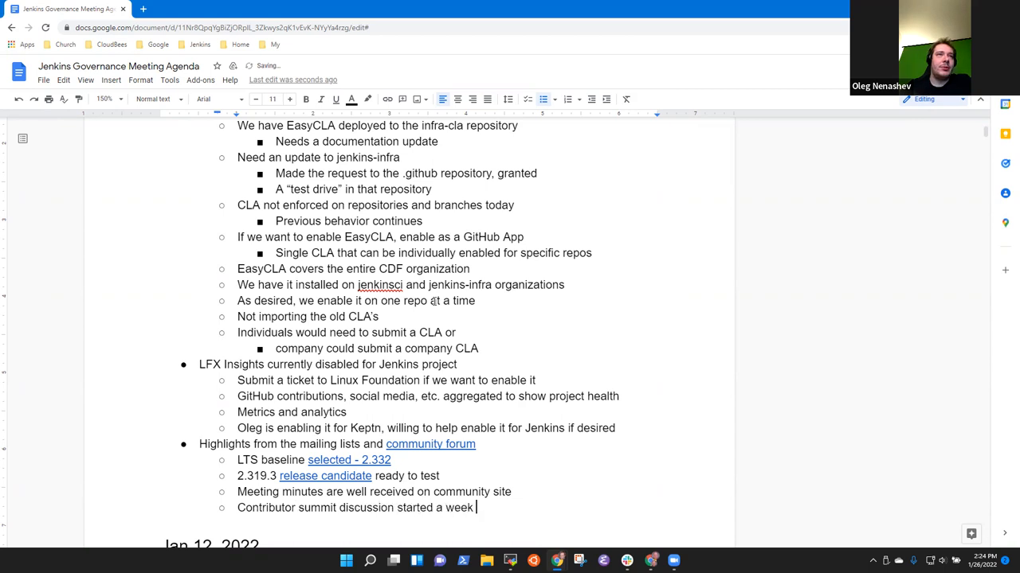
pyautogui.write('ago about')
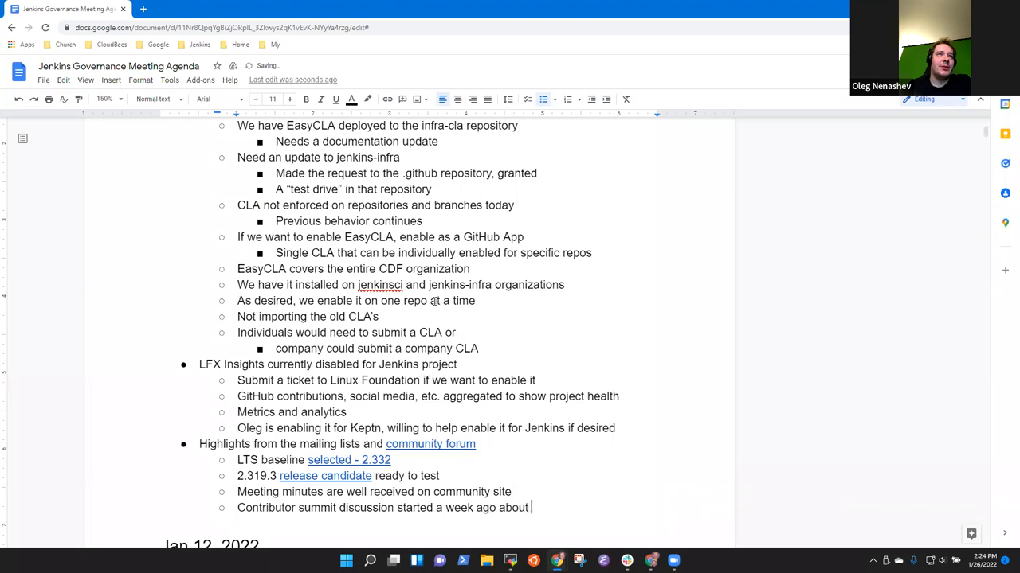
pyautogui.write('cdCon')
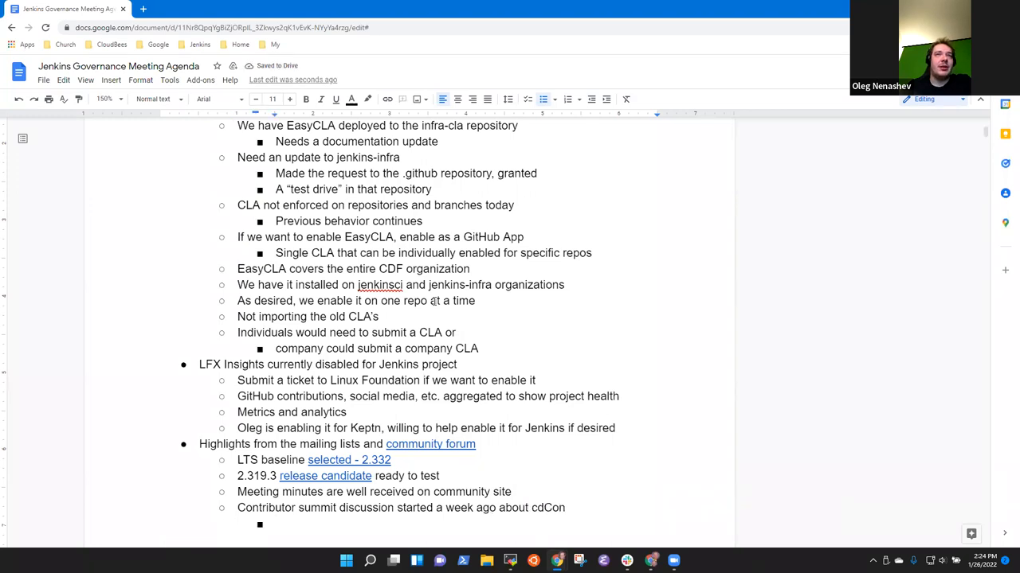
# Add 'Should we do it?' under the cdCon bullet and start the next note.
pyautogui.write('Should we do it')
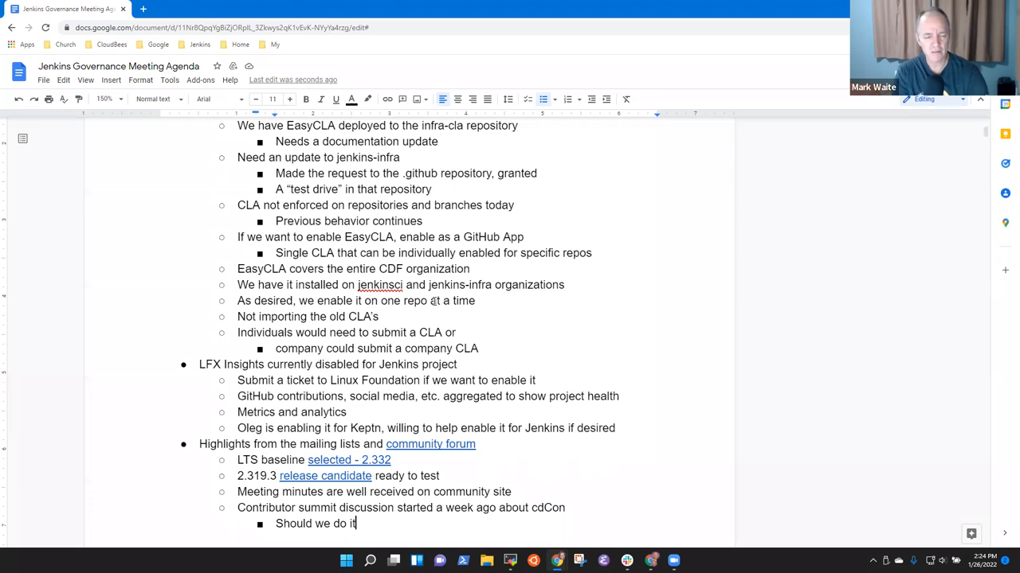
pyautogui.write('?')
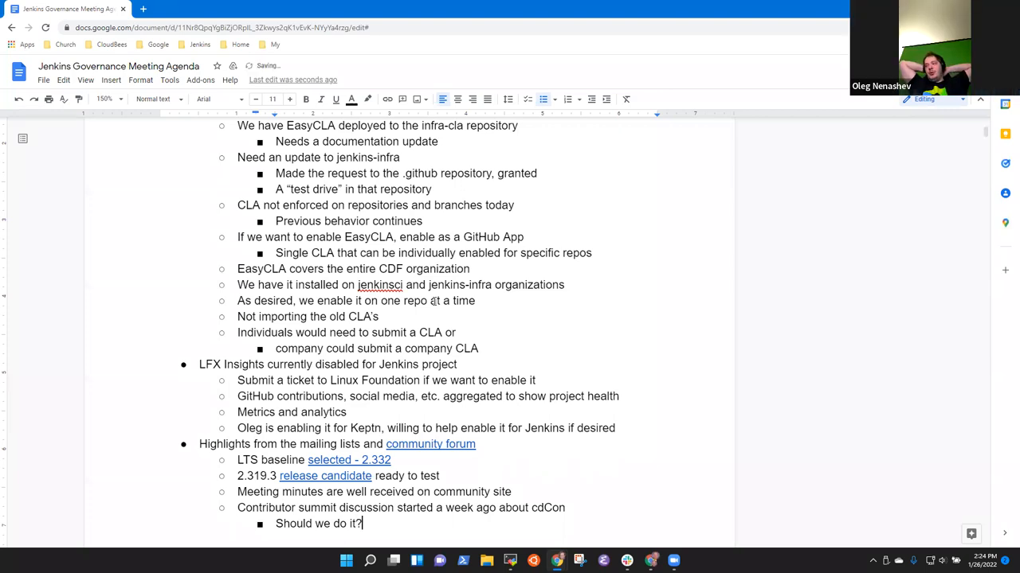
pyautogui.write('Wop')
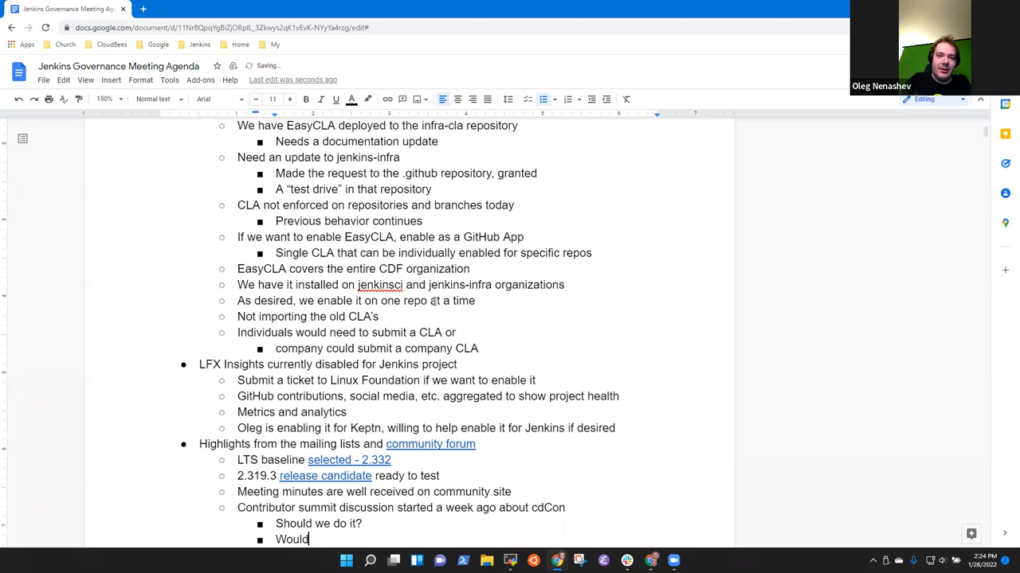
pyautogui.scroll(-3)
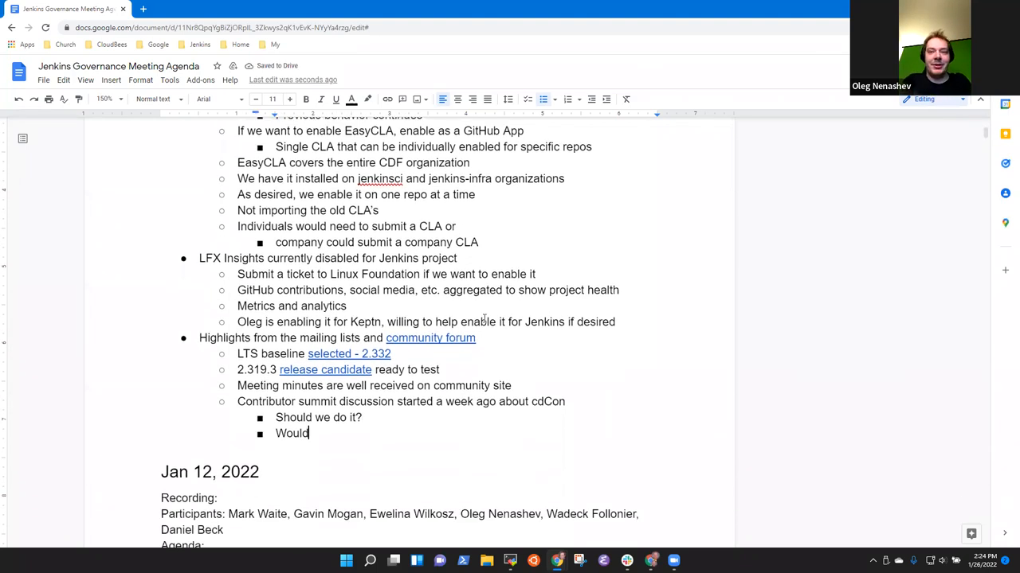
pyautogui.doubleClick(292, 433)
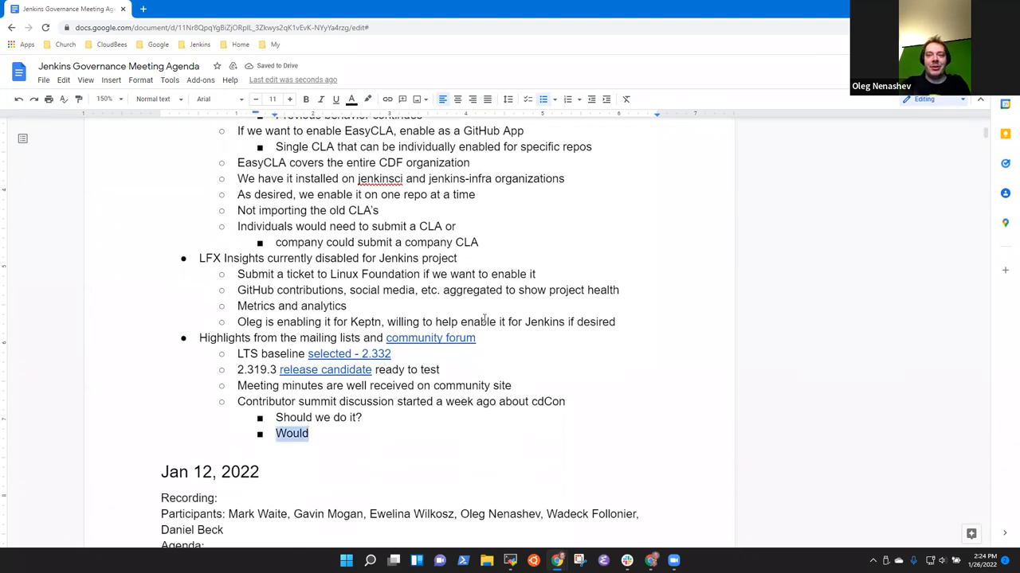
# Write that Oleg would prefer two separate events rather than a hybrid event.
pyautogui.write('Oleg would')
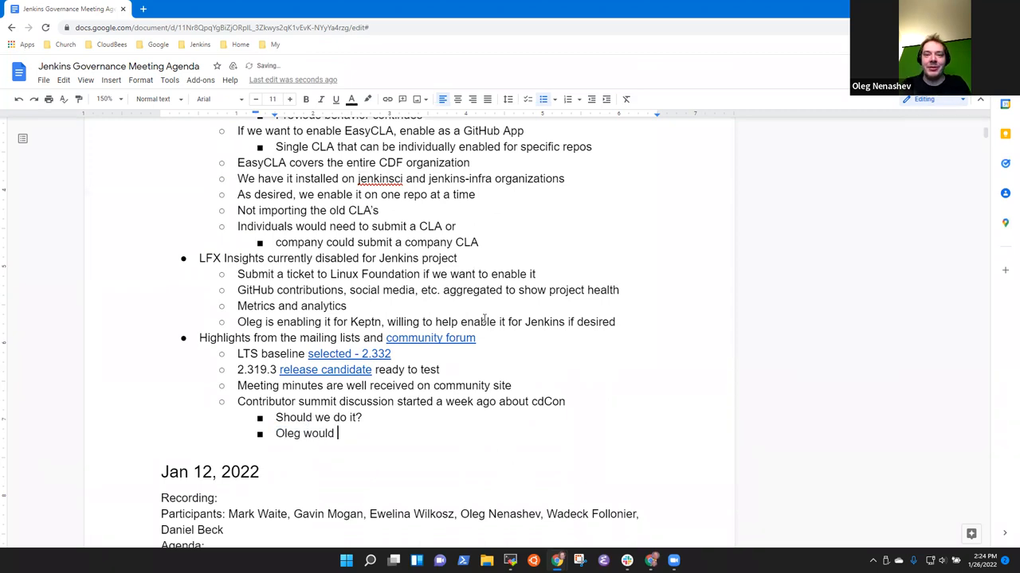
pyautogui.write('prefer to have a')
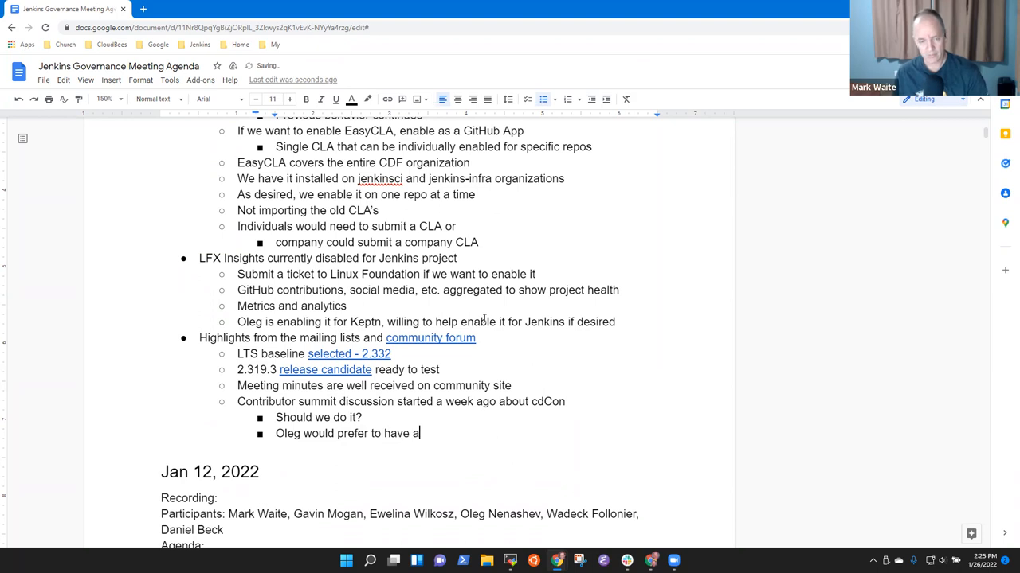
pyautogui.write('two separate')
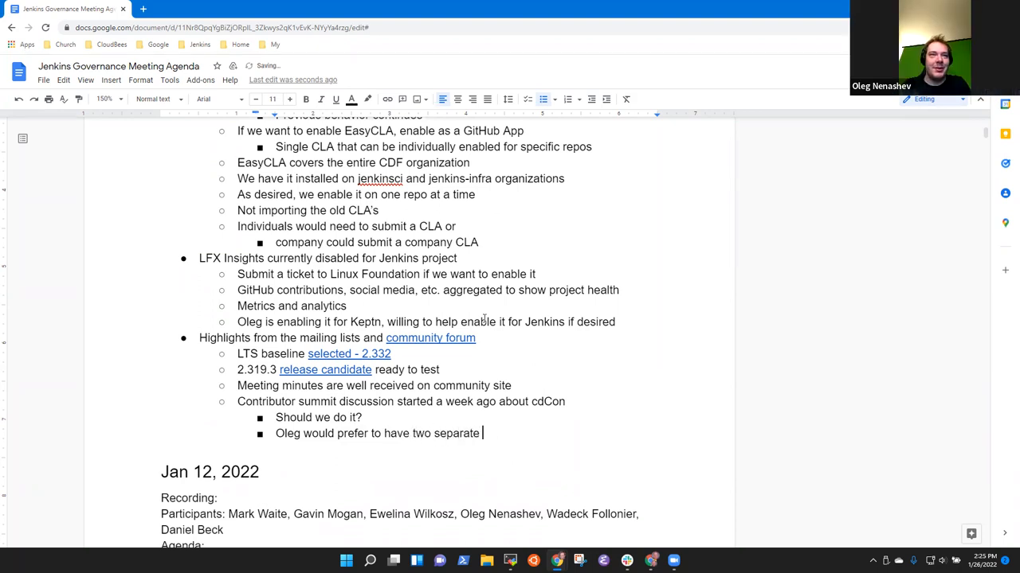
pyautogui.write('events rather a')
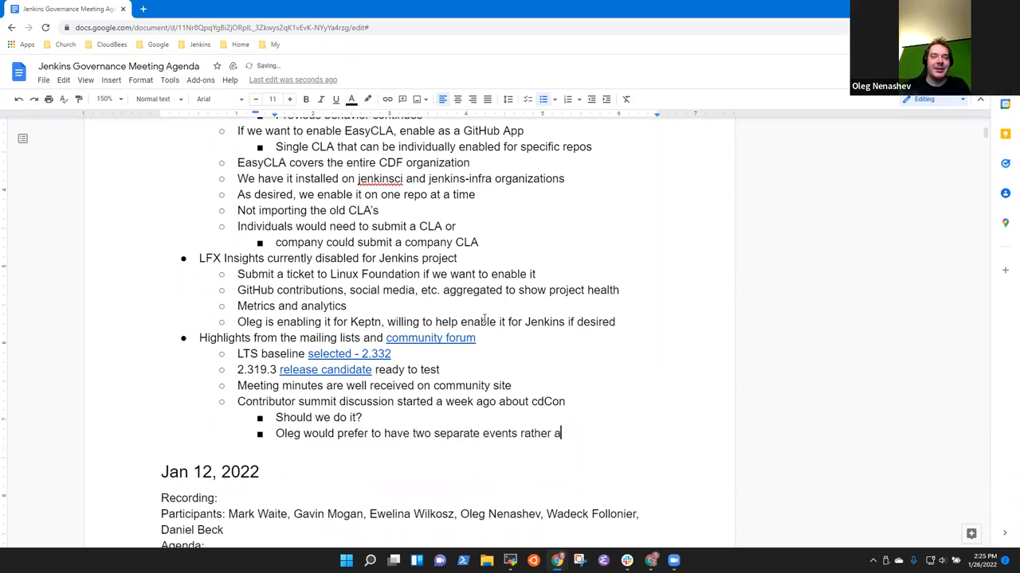
pyautogui.write('than a h')
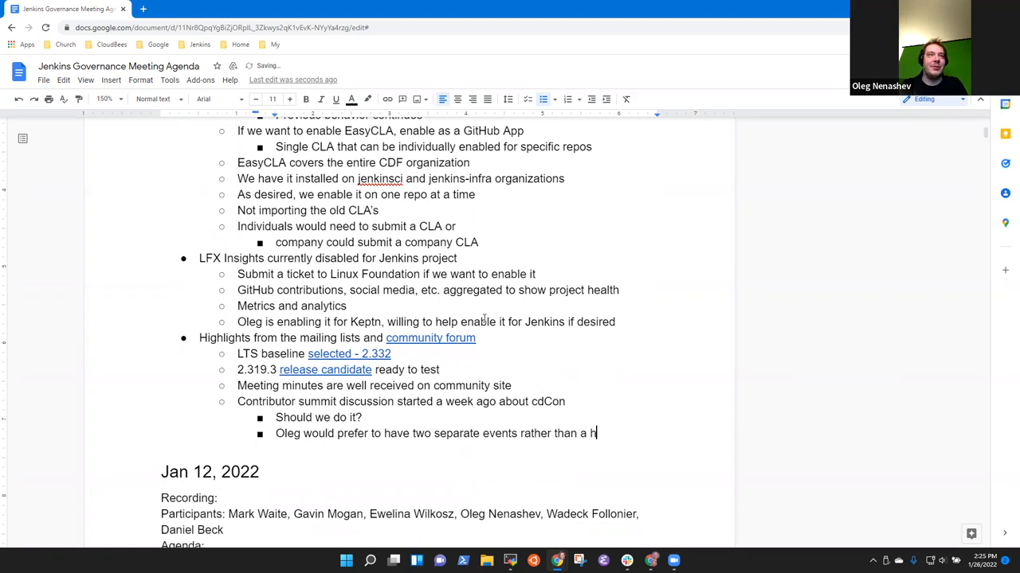
pyautogui.write('ybrid event')
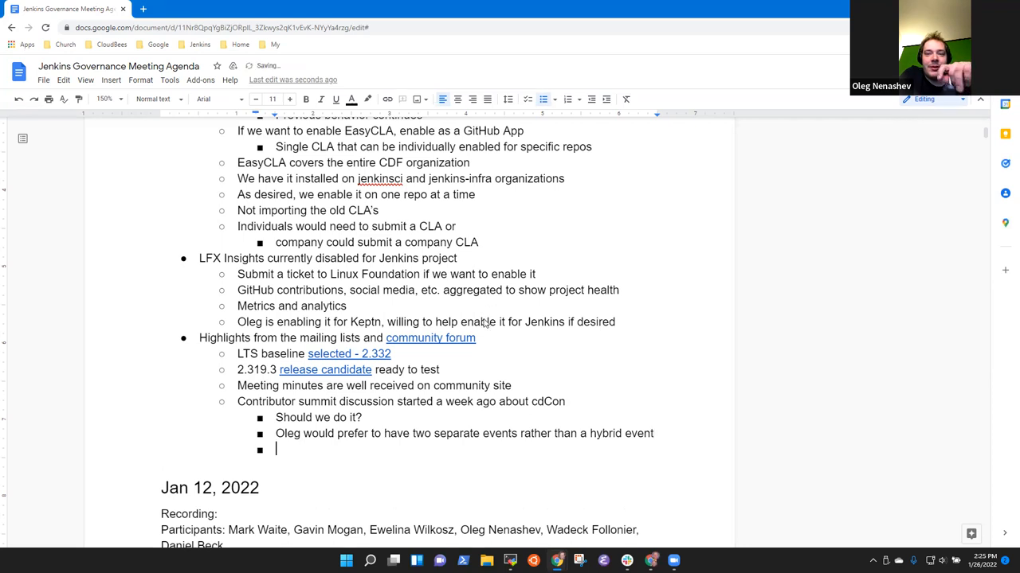
# Add sub-bullets that Oleg may not be able to attend cdCon and Mark plans to attend cdCon in Austin.
pyautogui.write("Oleg not sure if he'll be")
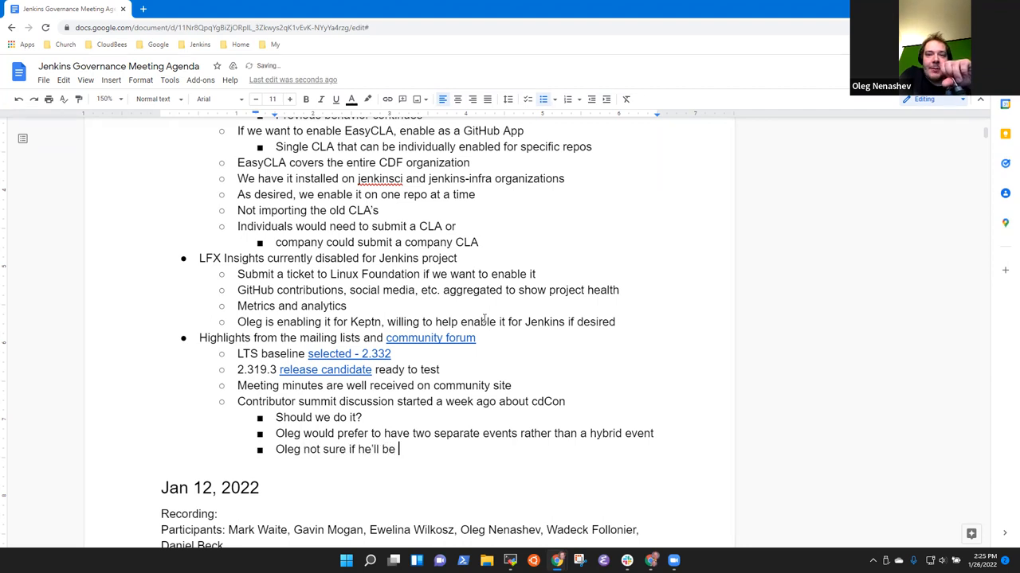
pyautogui.write('able to attend c')
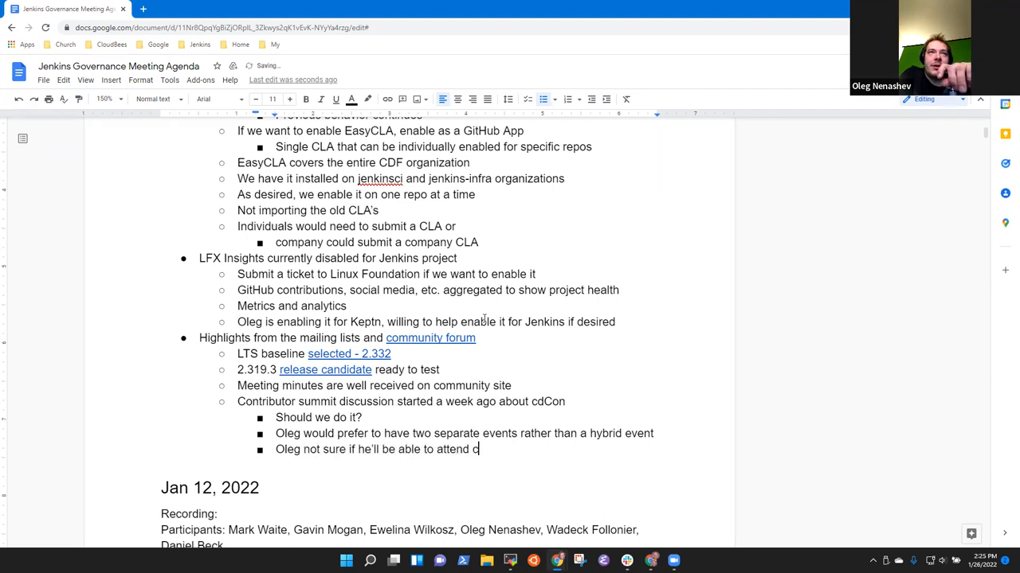
pyautogui.write('cdCon')
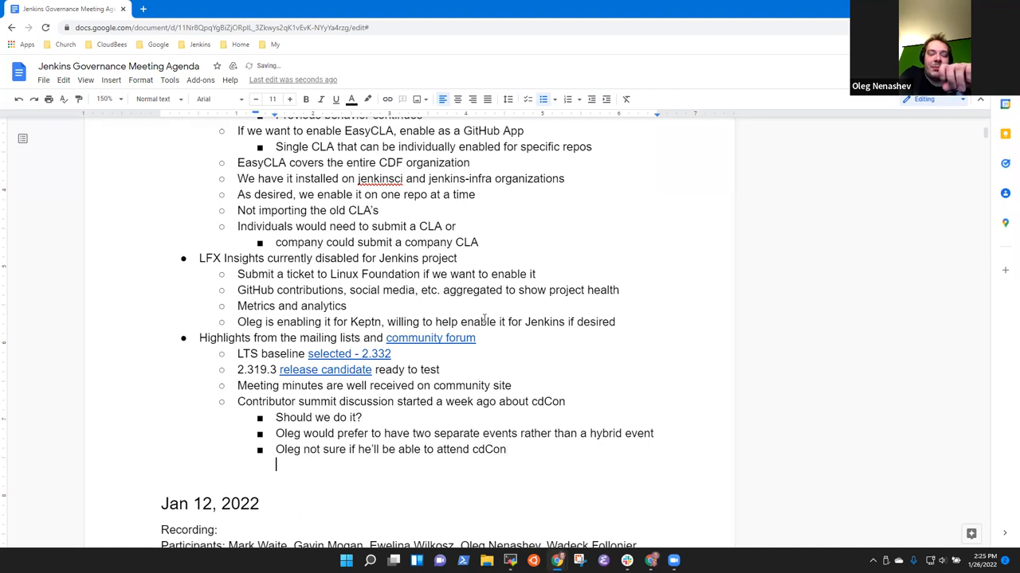
pyautogui.write('Mark plans to a')
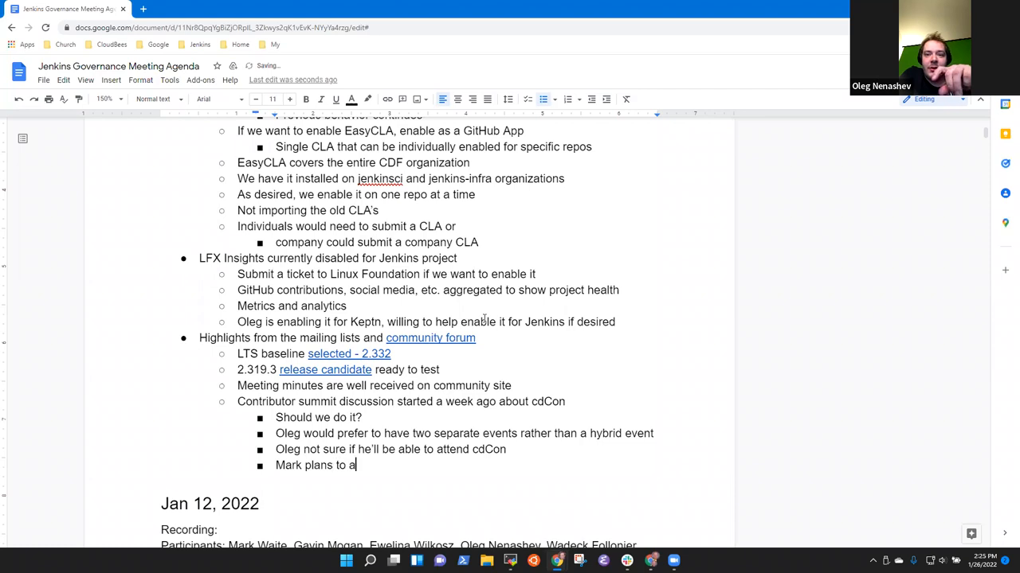
pyautogui.write('ttend cdCon in Austin')
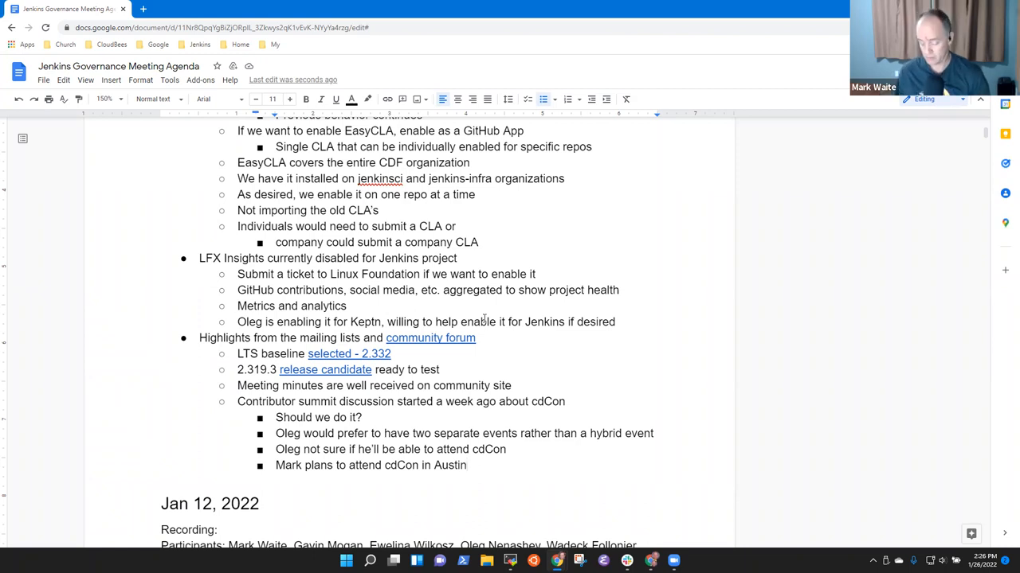
# Add a new top-level highlight 'Kubecon in Valencia'.
pyautogui.write('Kube')
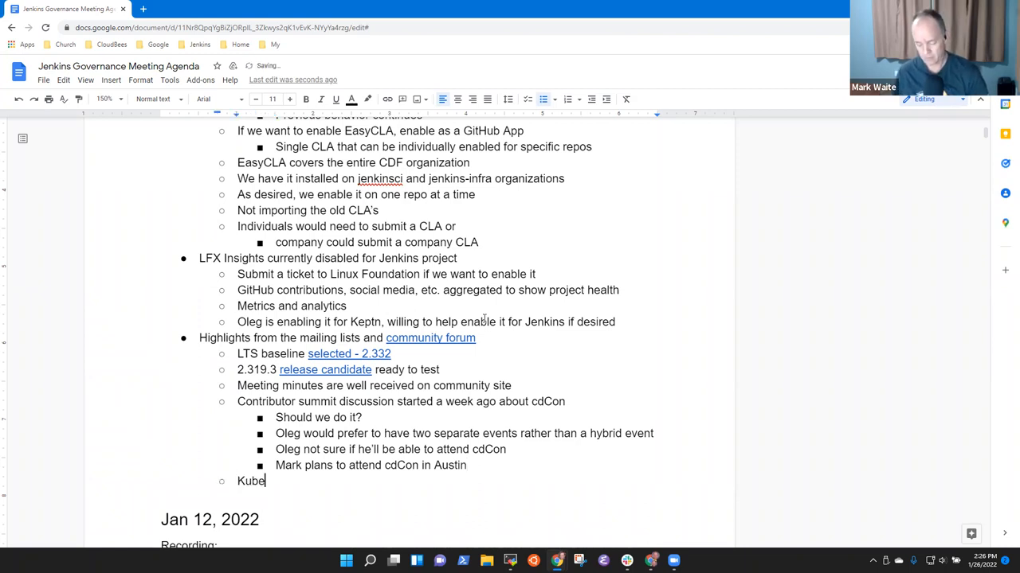
pyautogui.write('con in Vale')
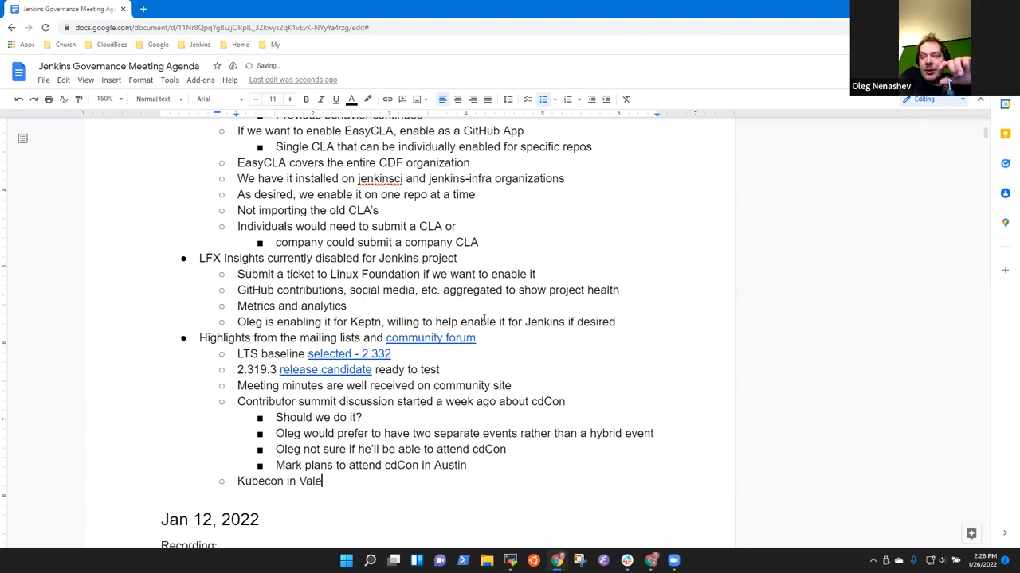
pyautogui.write('ncia')
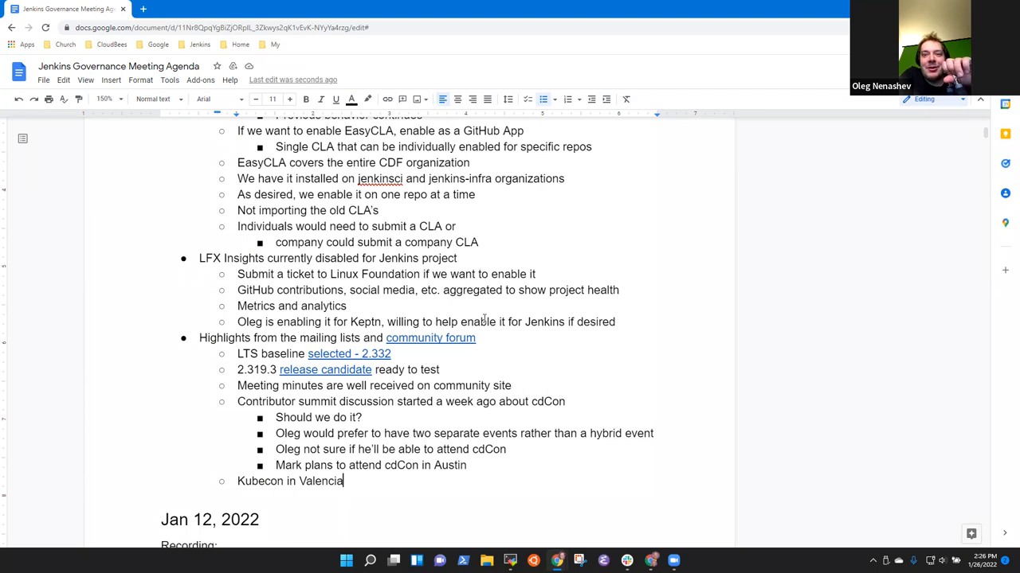
pyautogui.press('enter')
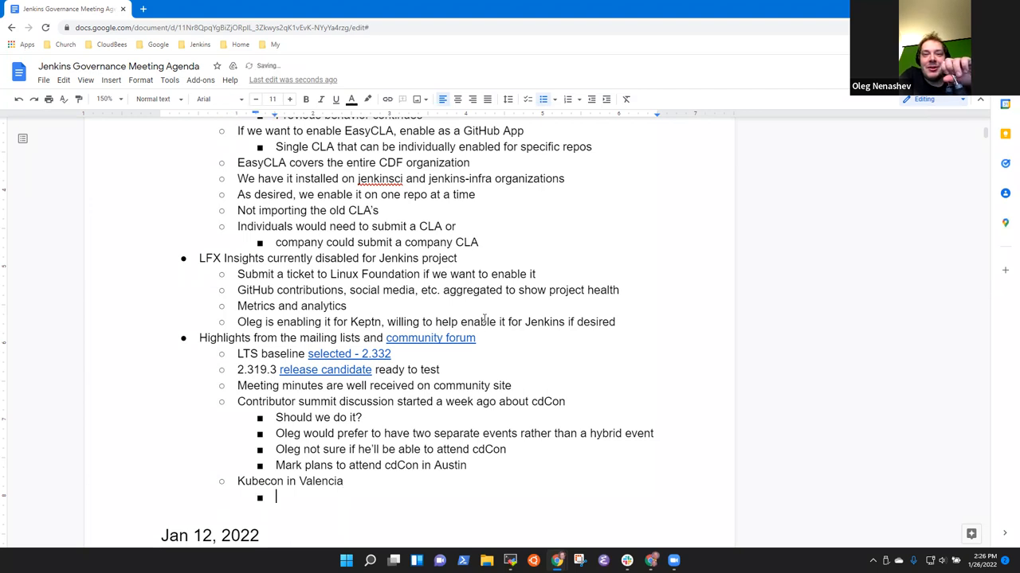
# Add sub-point that there is a bar named "Jenkin's" where people attending could meet.
pyautogui.write('There is')
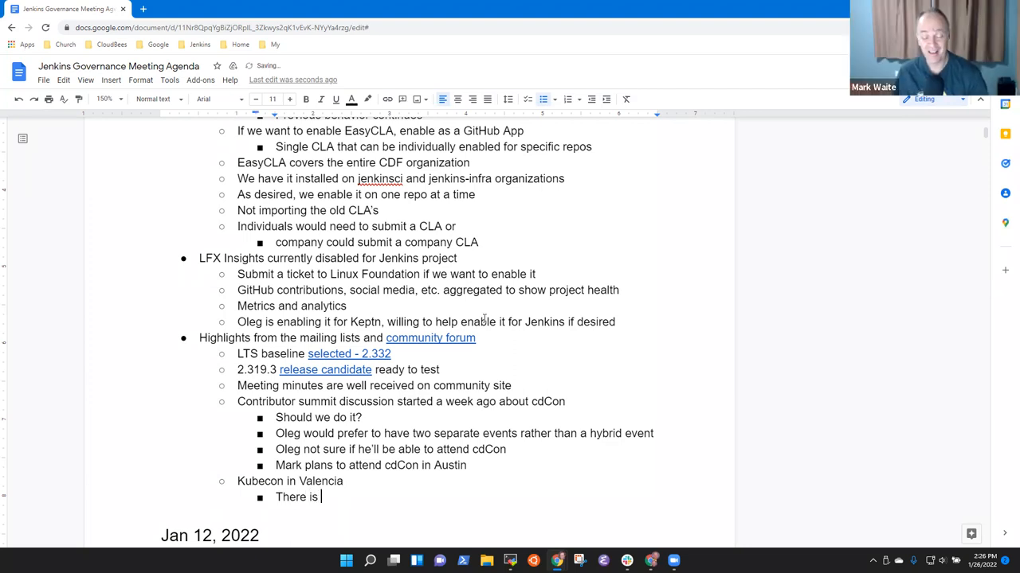
pyautogui.write('bar')
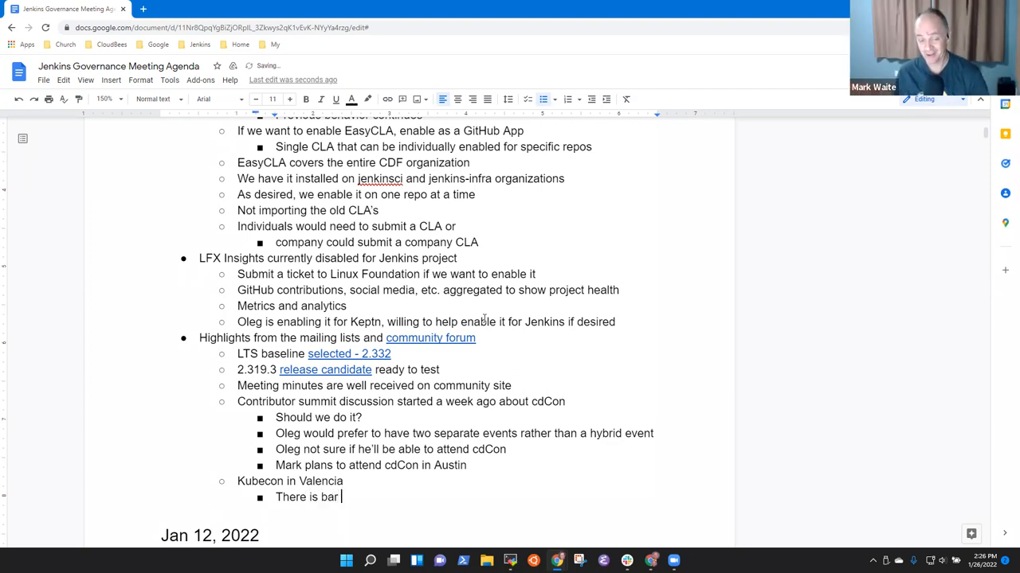
pyautogui.write('named "Jenkins')
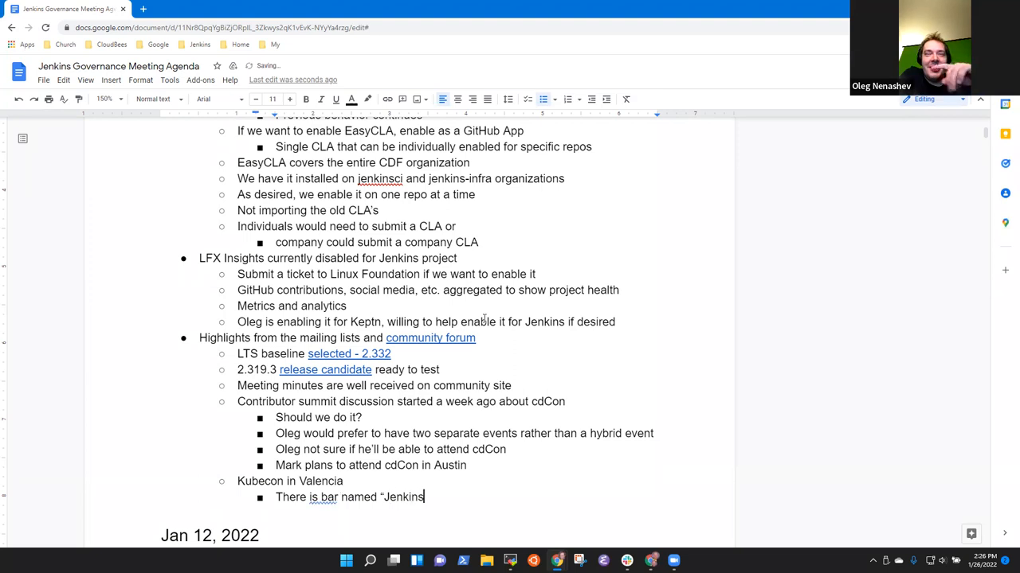
pyautogui.write('"')
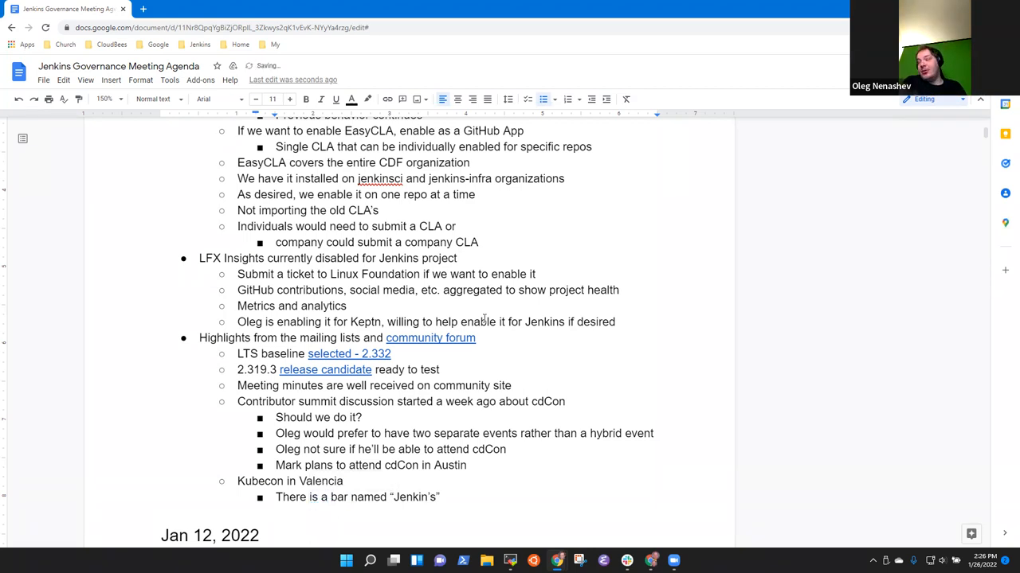
pyautogui.click(439, 497)
pyautogui.write(', could meet there if')
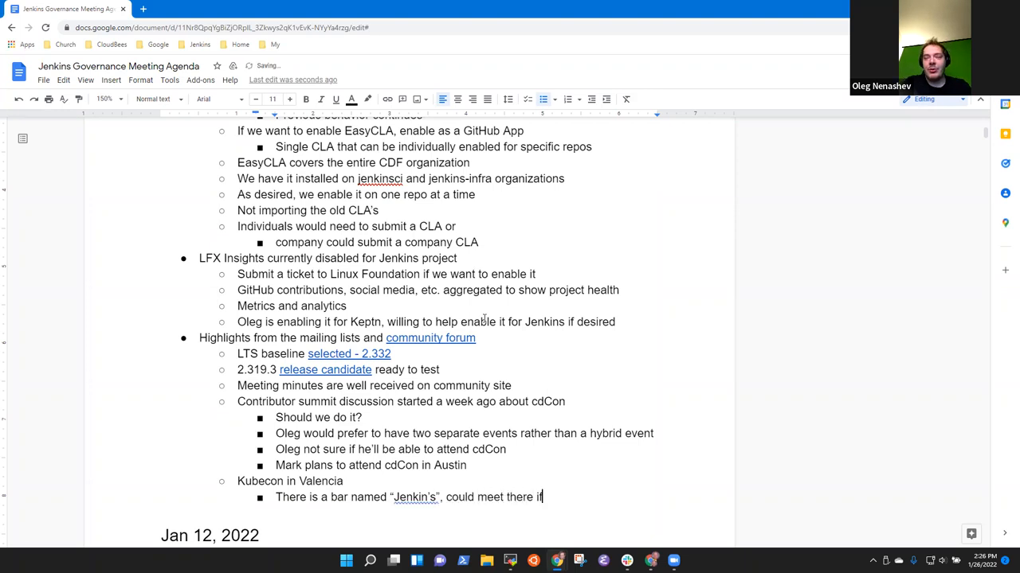
pyautogui.write('pe')
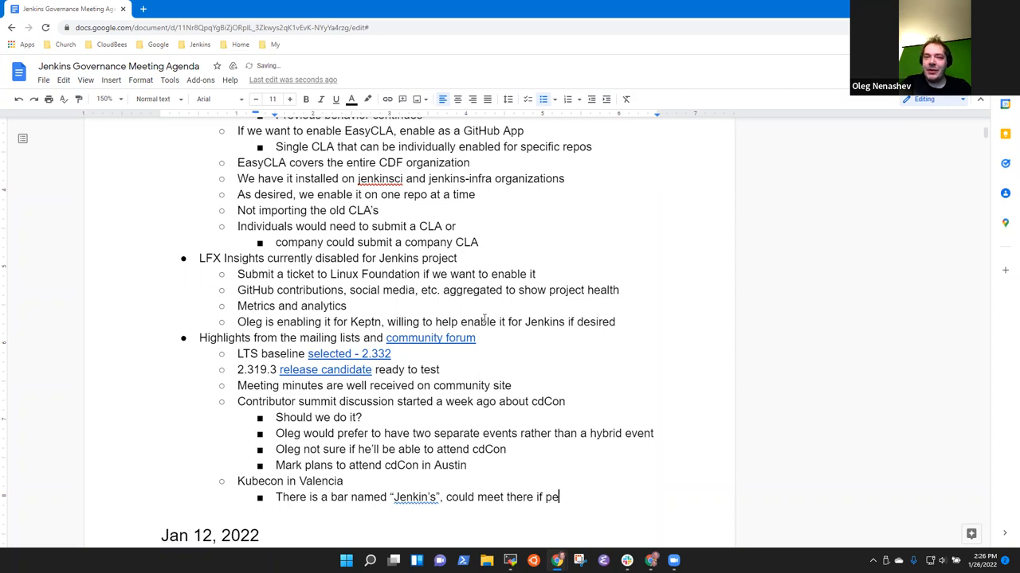
pyautogui.write('ople attending')
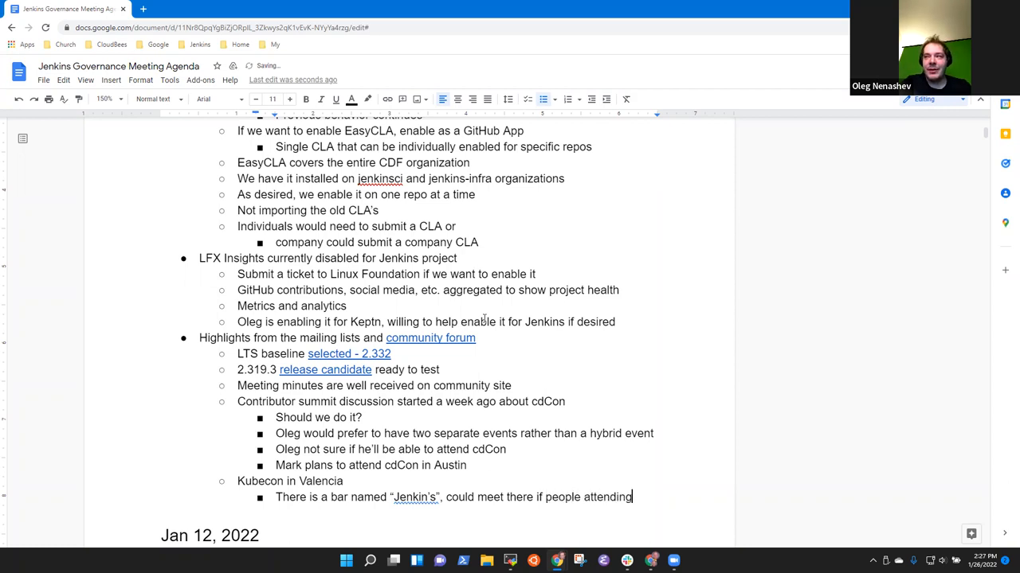